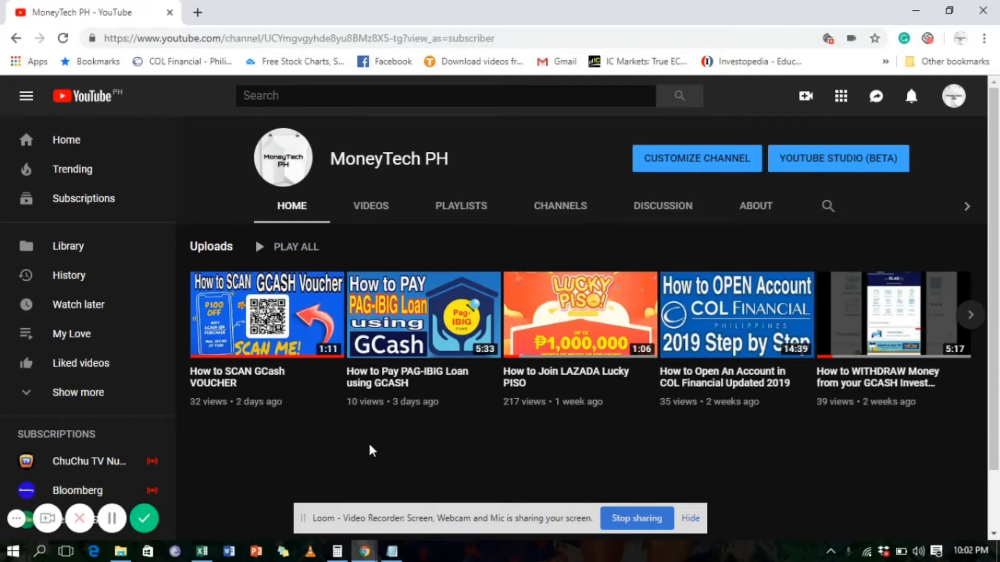
mouse_move(249, 535)
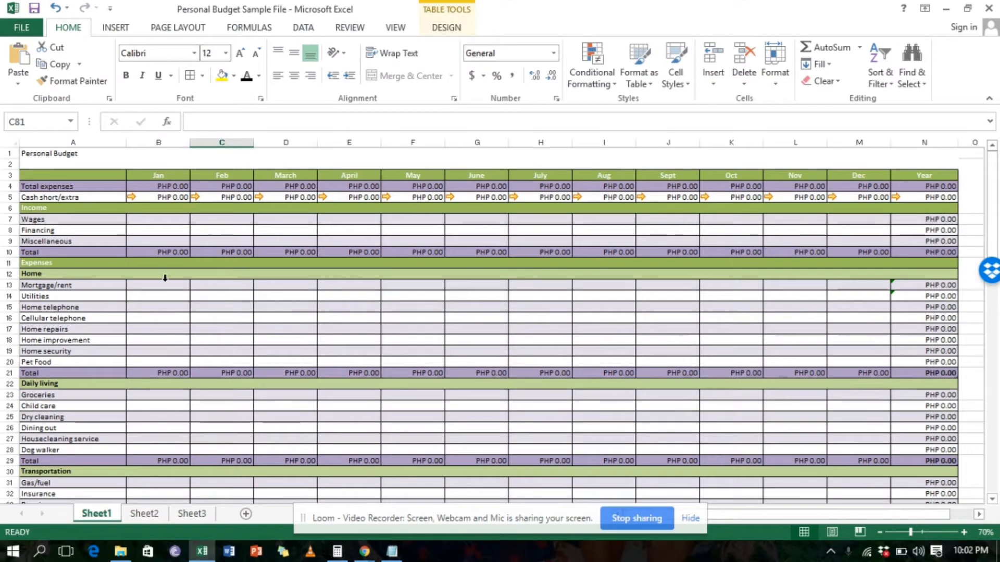
Step: Show the Personal Budget Sample File and select the January Mortgage/rent cell (B13)
left_click(157, 285)
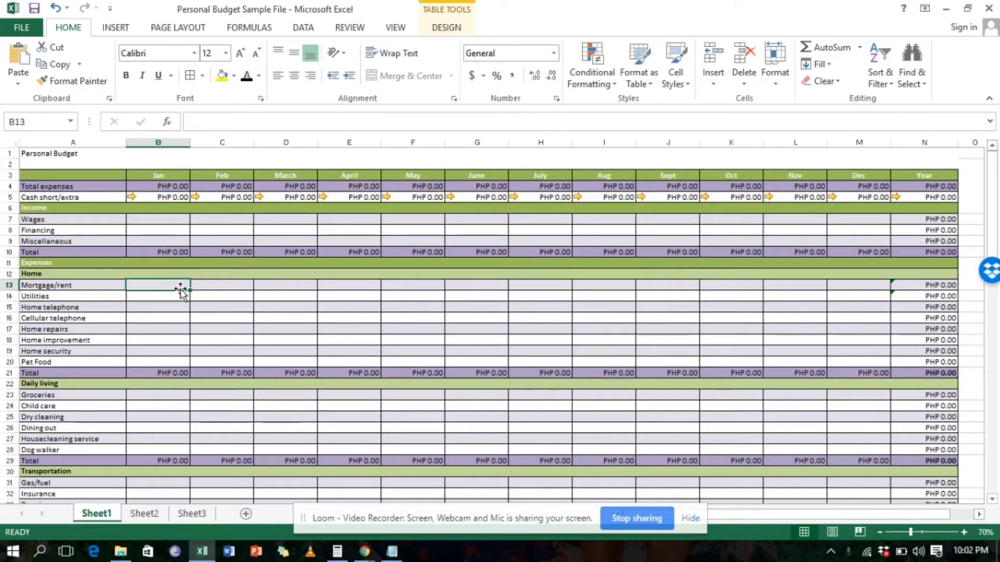
mouse_move(194, 288)
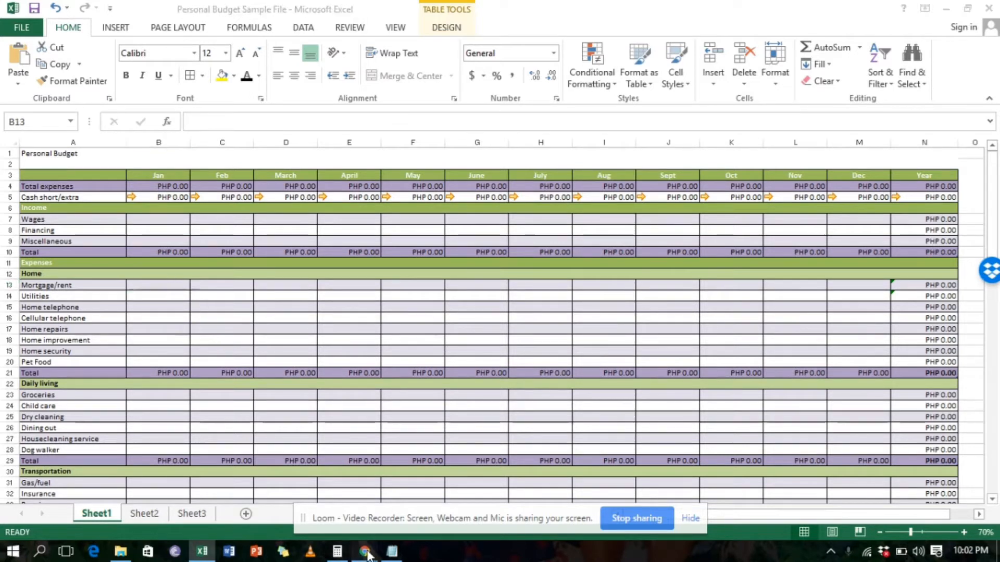
left_click(364, 551)
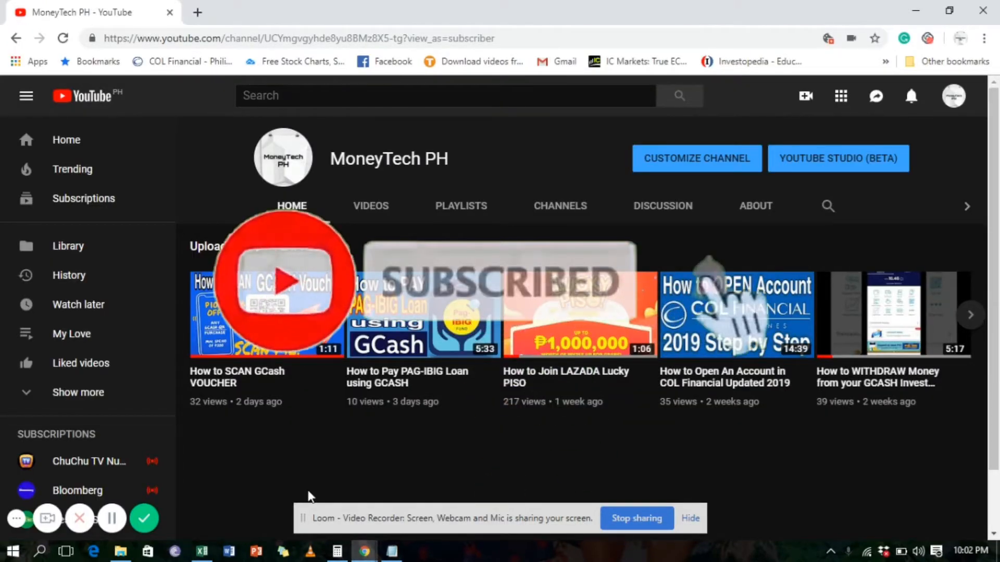
mouse_move(843, 494)
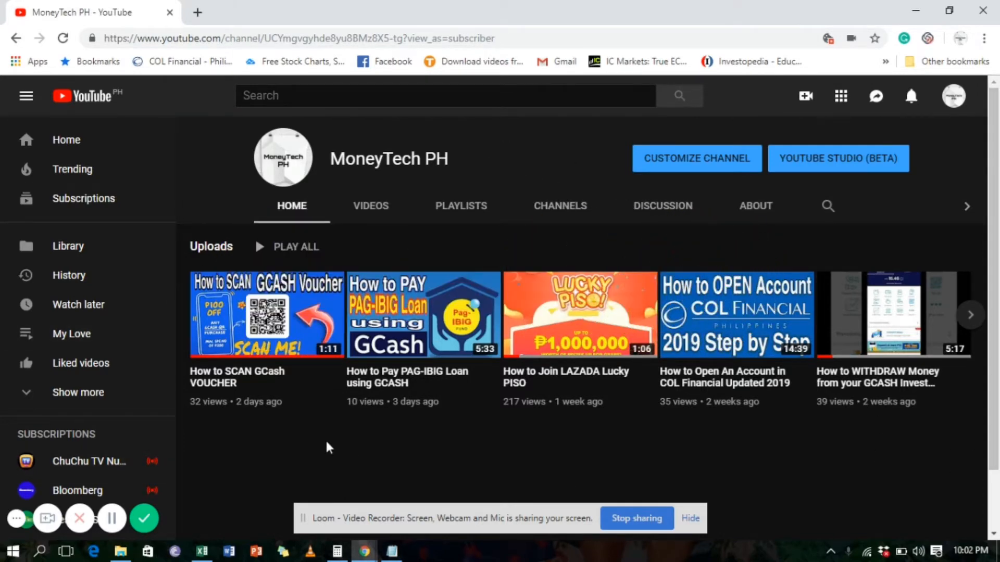
mouse_move(979, 443)
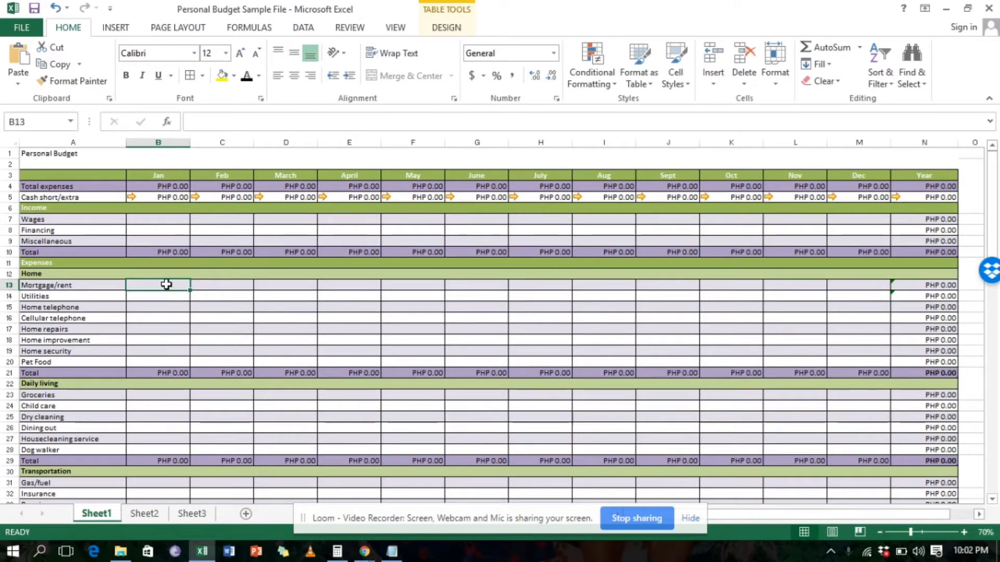
mouse_move(197, 293)
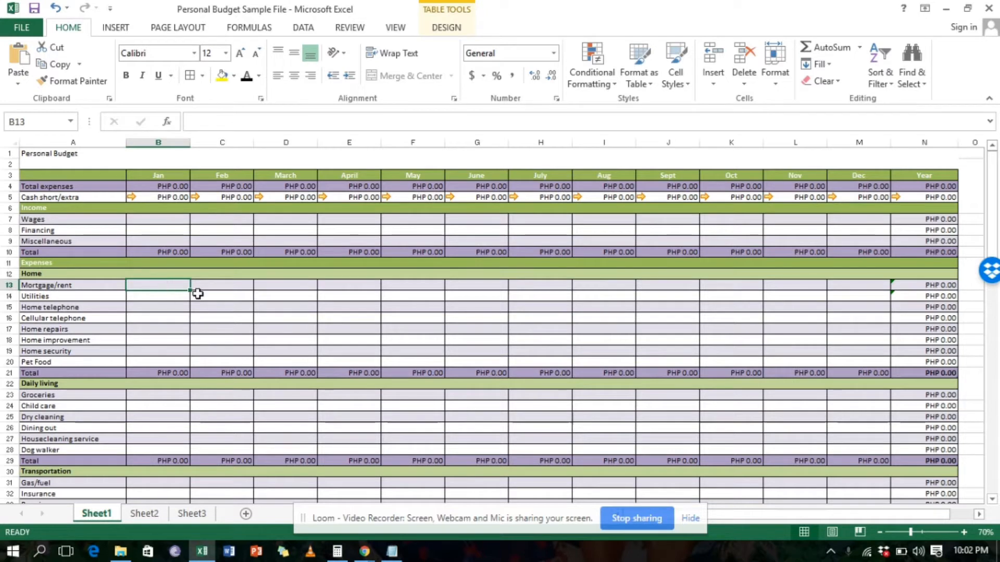
left_click(157, 296)
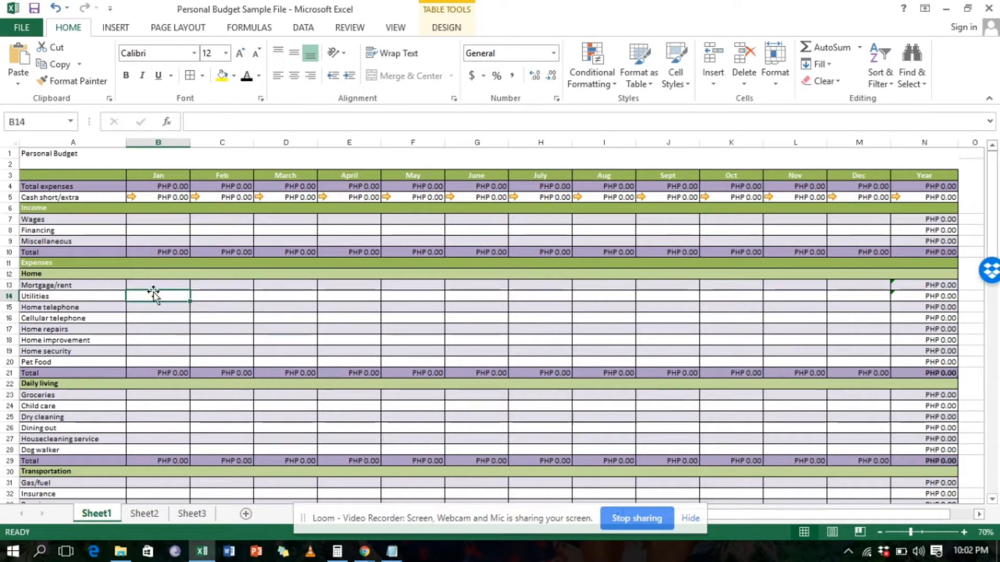
left_click(157, 219)
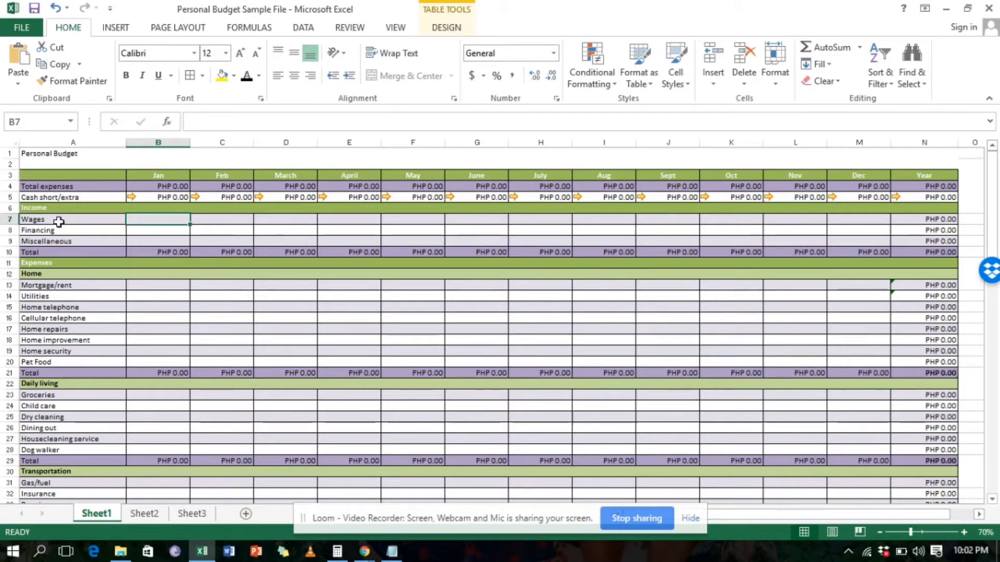
left_click(157, 231)
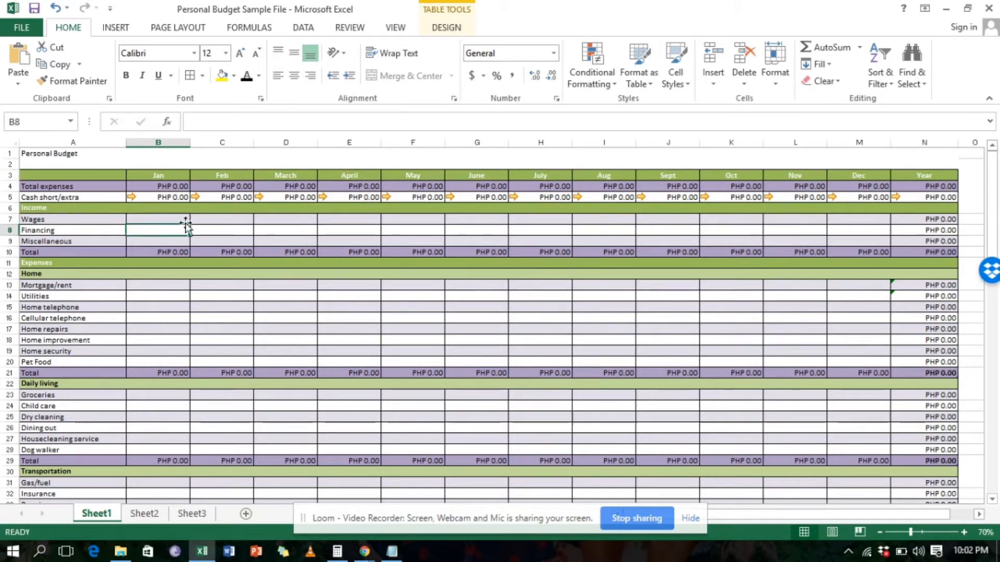
left_click(157, 219)
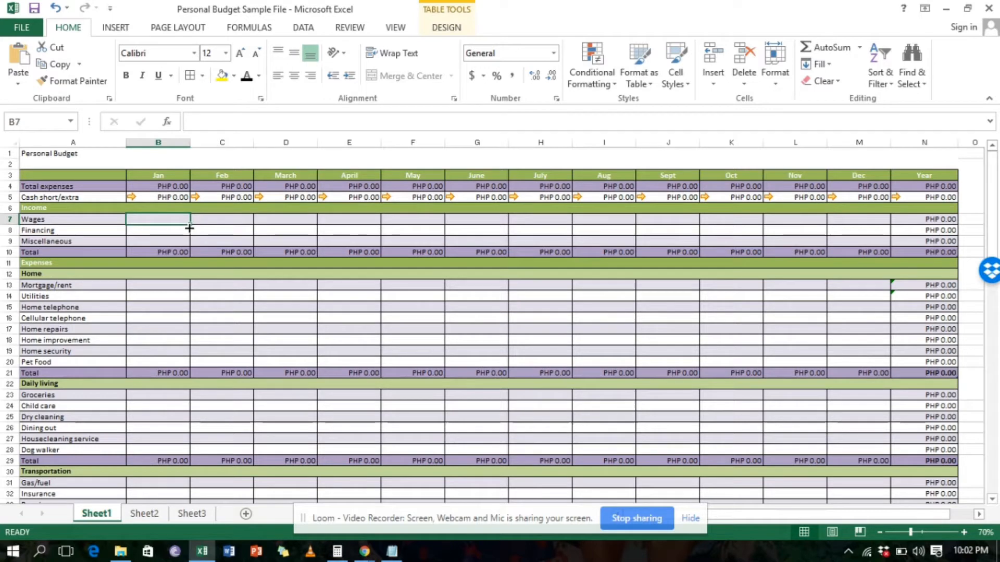
mouse_move(141, 227)
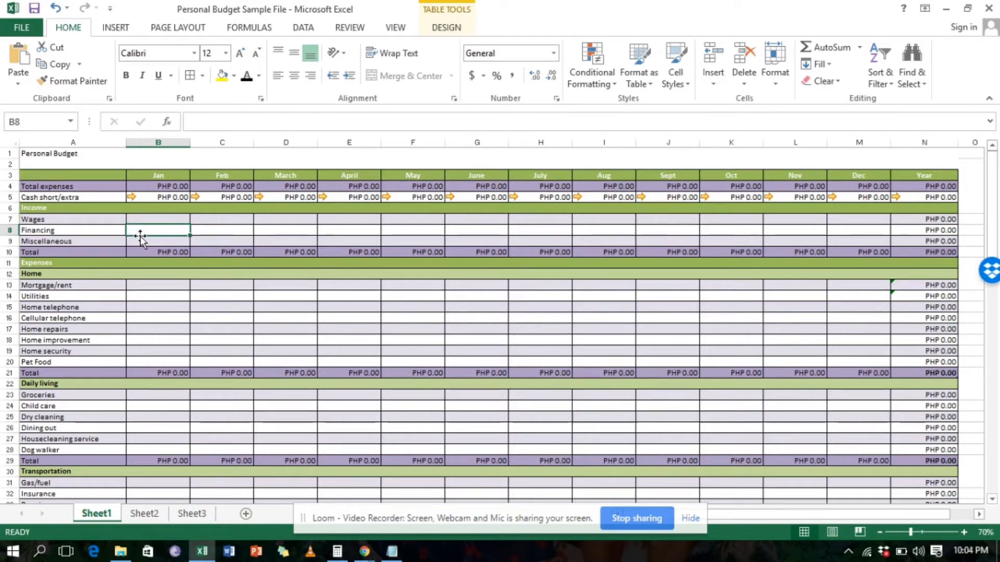
left_click(157, 219)
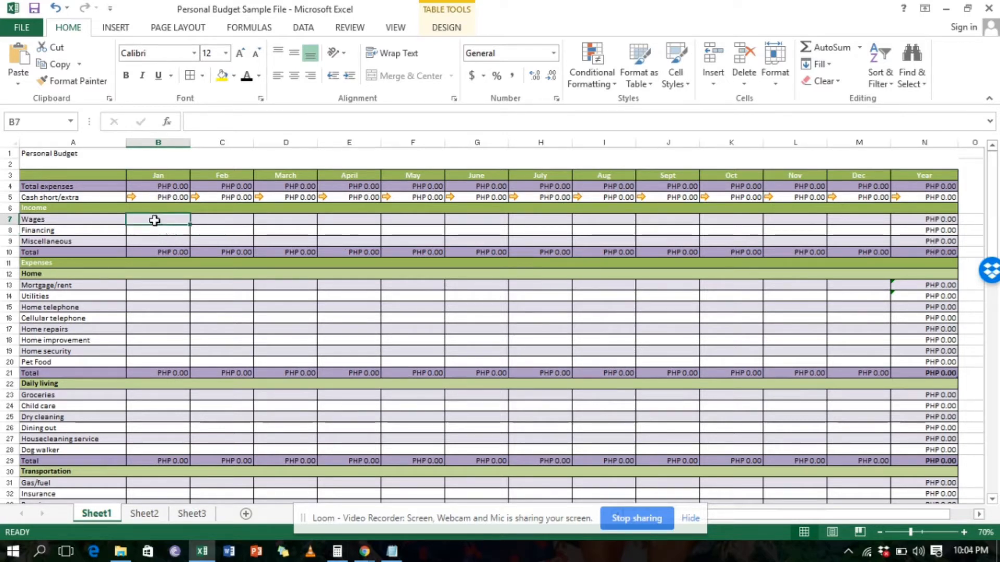
mouse_move(297, 236)
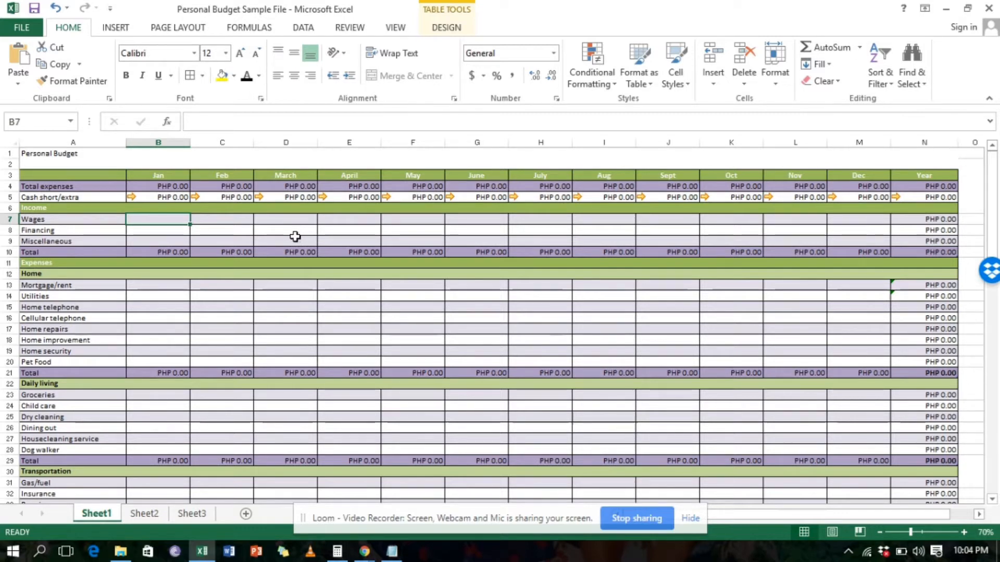
mouse_move(177, 238)
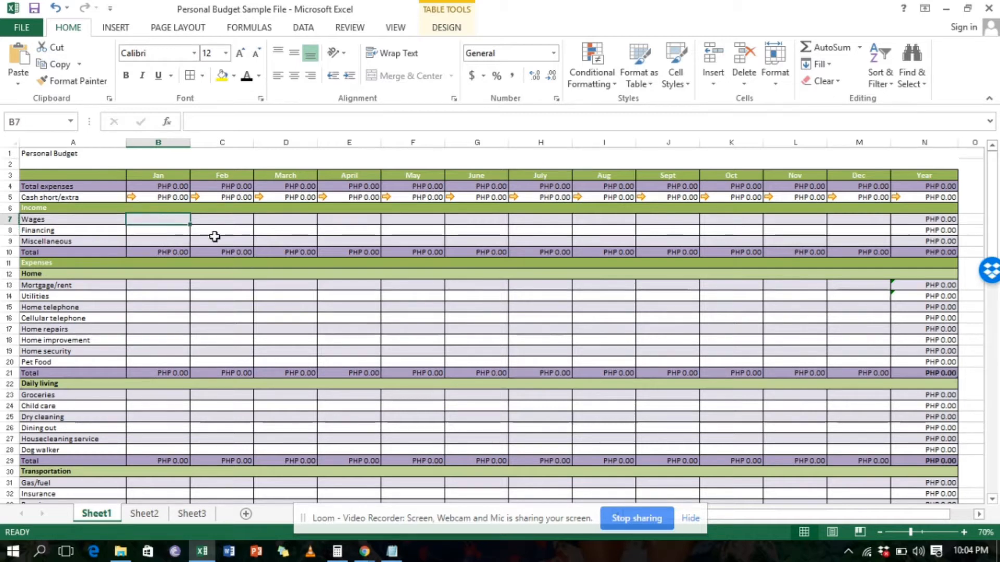
left_click(157, 229)
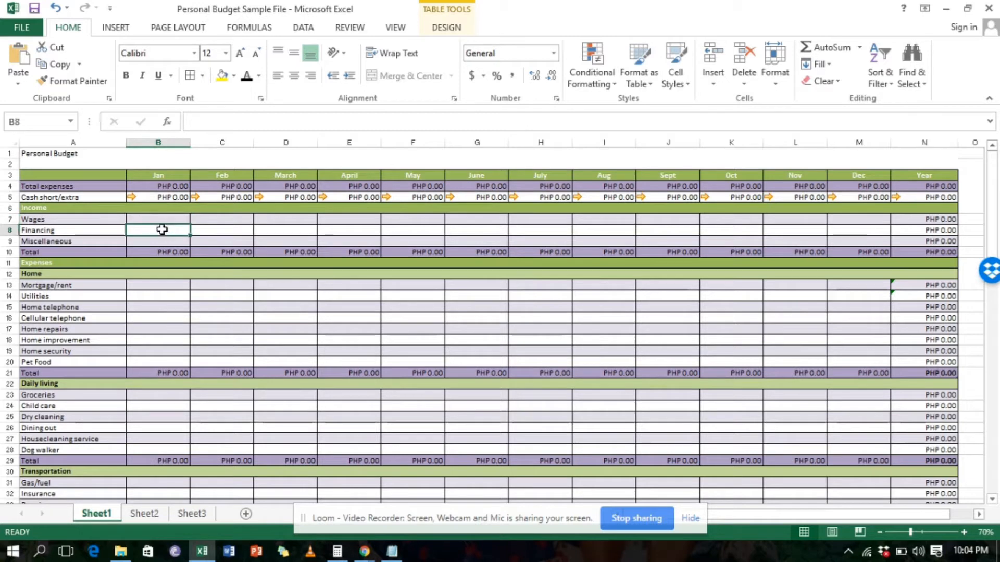
left_click(157, 219)
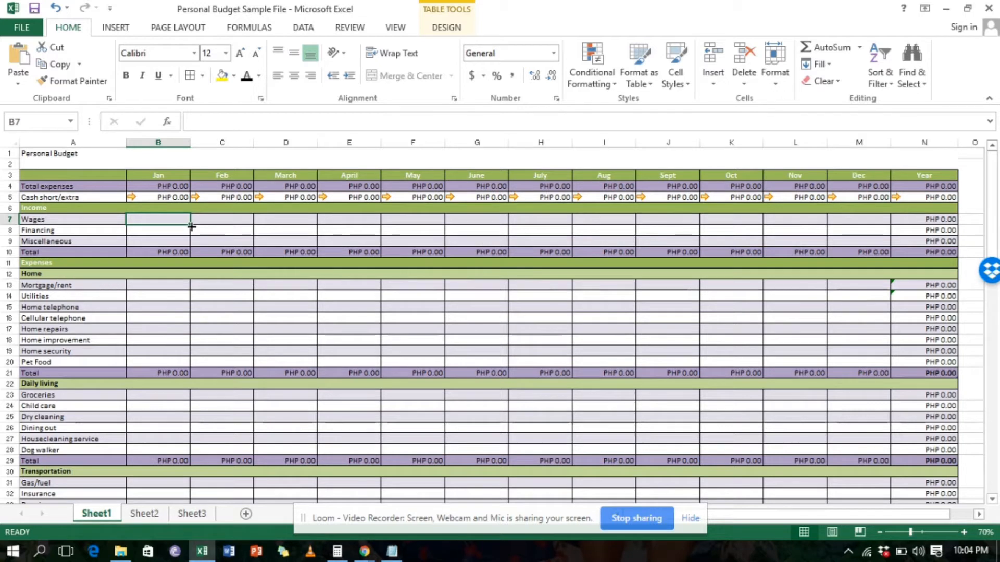
mouse_move(229, 261)
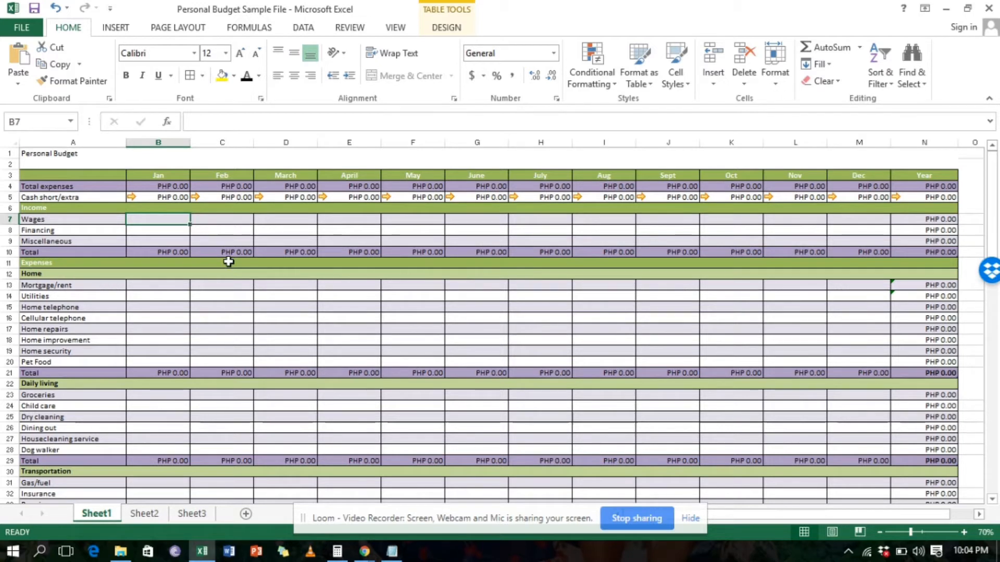
mouse_move(287, 240)
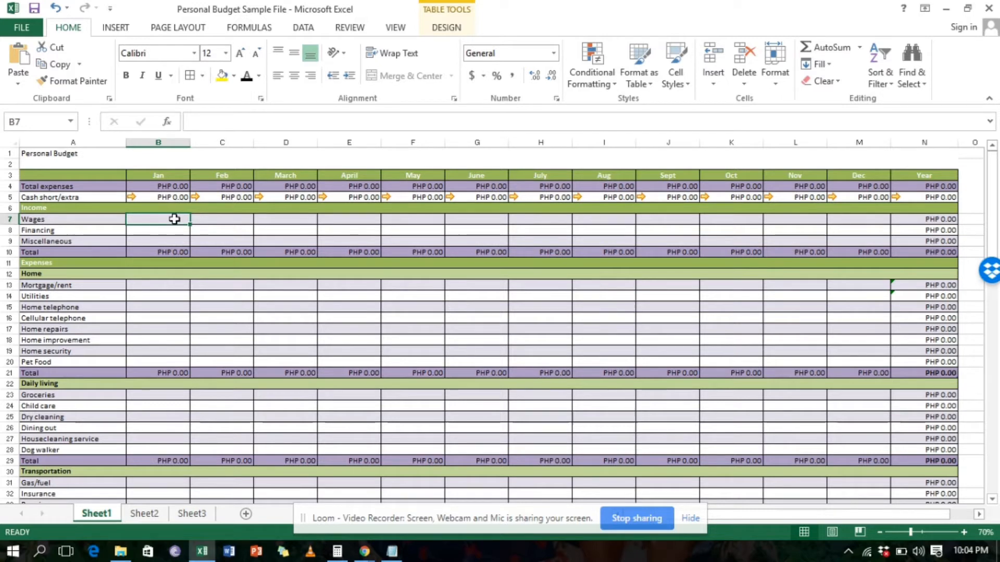
mouse_move(275, 202)
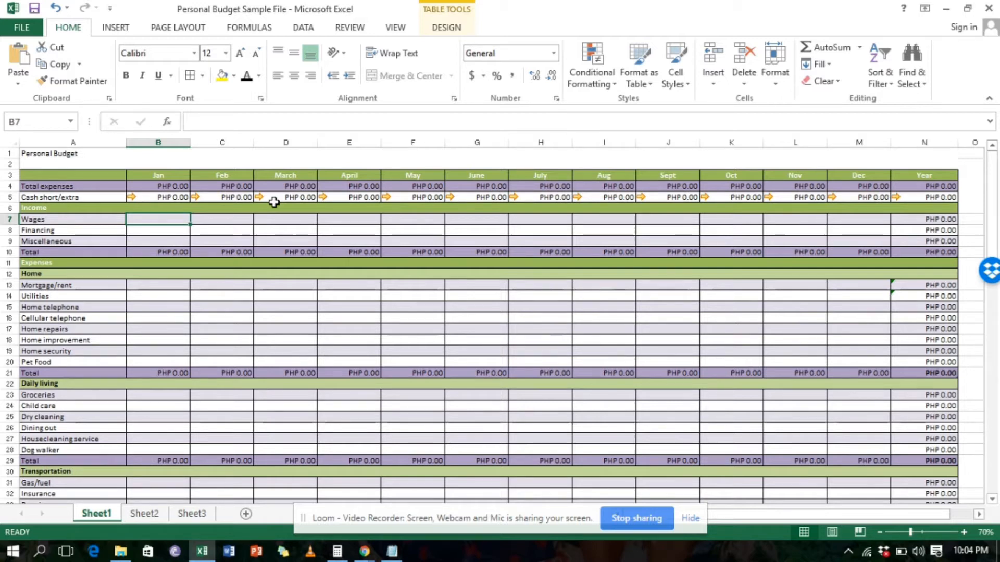
Step: Enter January Wages 20000 and Miscellaneous income 3000, then select the Financing cell
type("2")
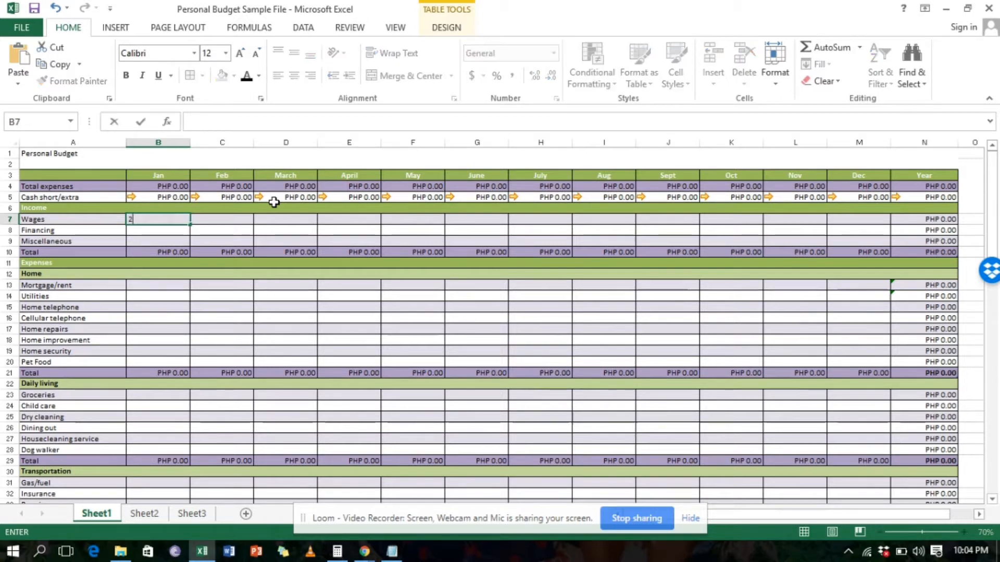
type("0000")
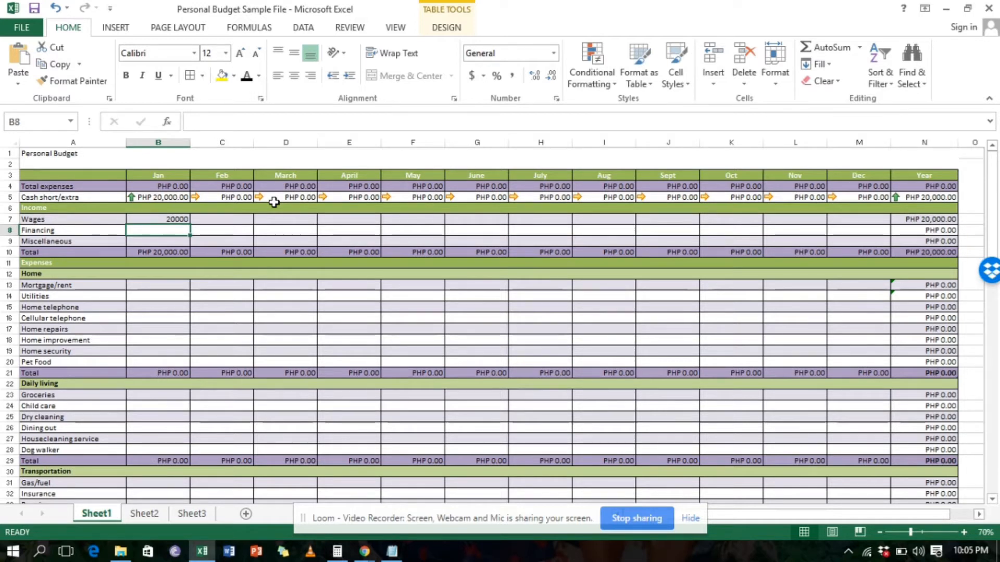
left_click(157, 241)
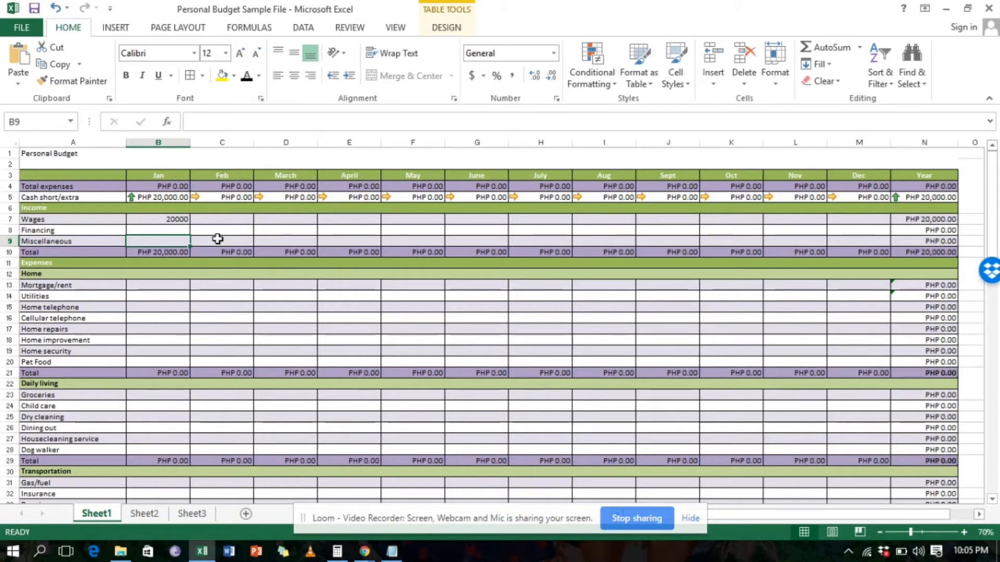
type("3000")
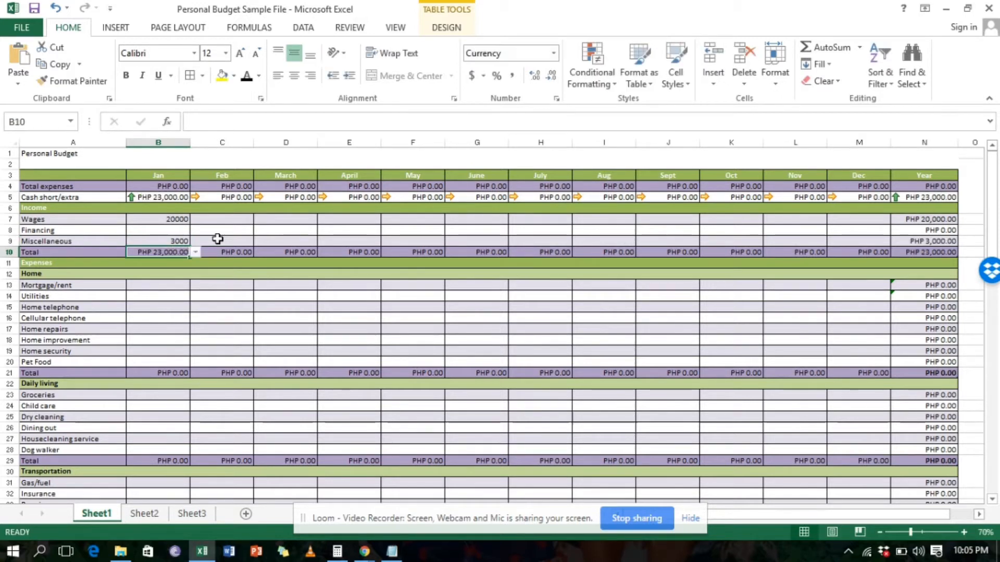
left_click(157, 240)
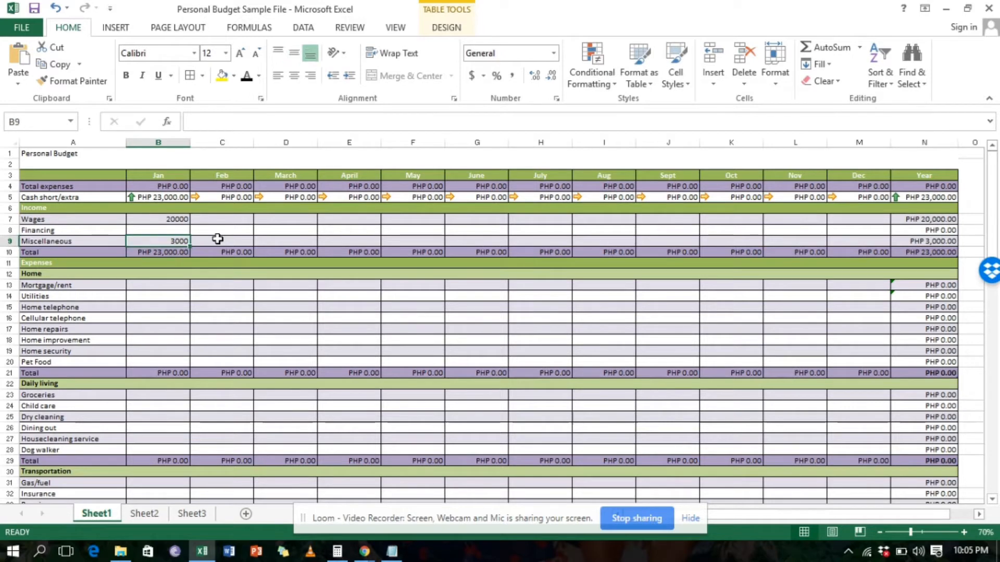
left_click(157, 230)
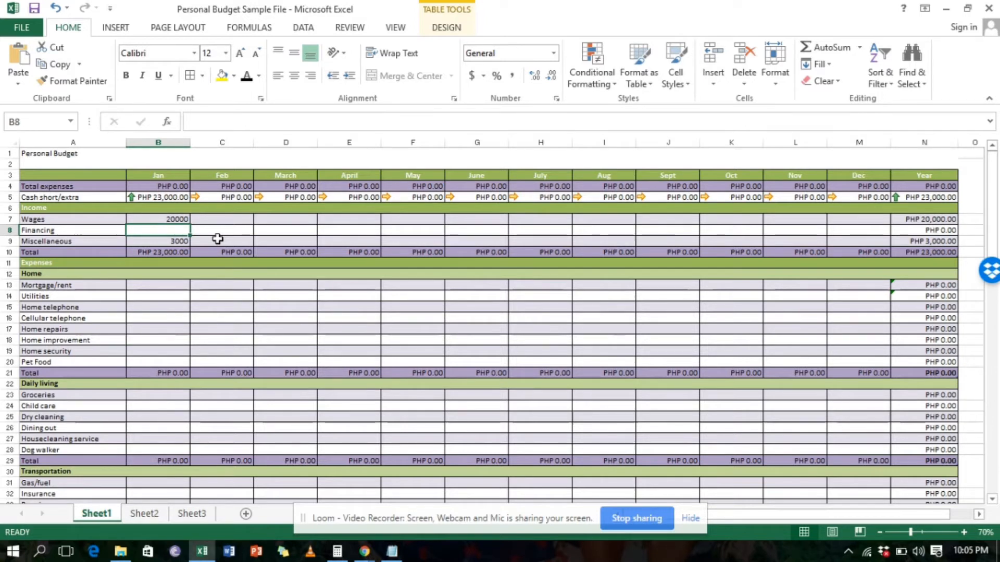
Step: Enter 5000 as January Financing with Miscellaneous 3000, bringing income to PHP 28,000
type("500")
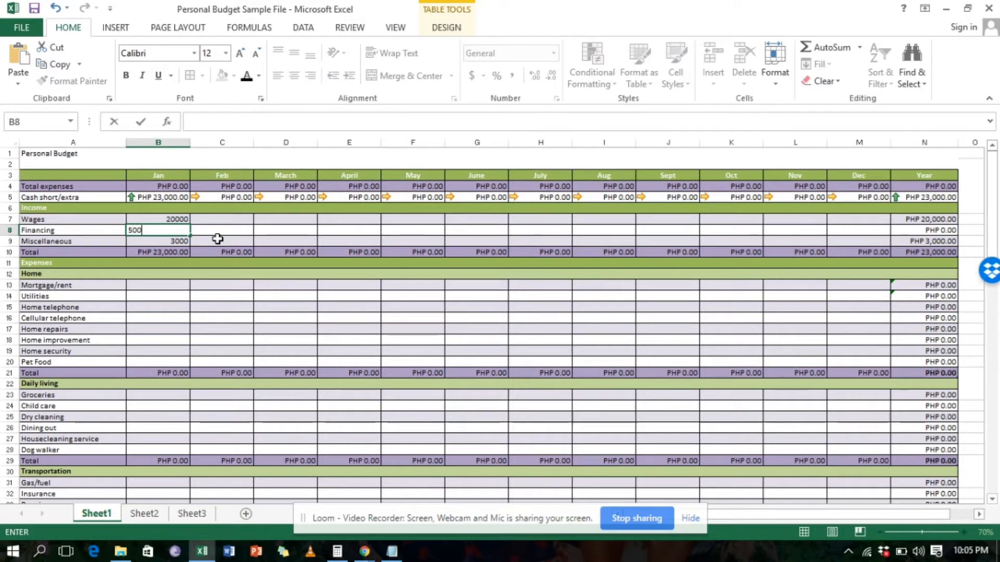
type("5000")
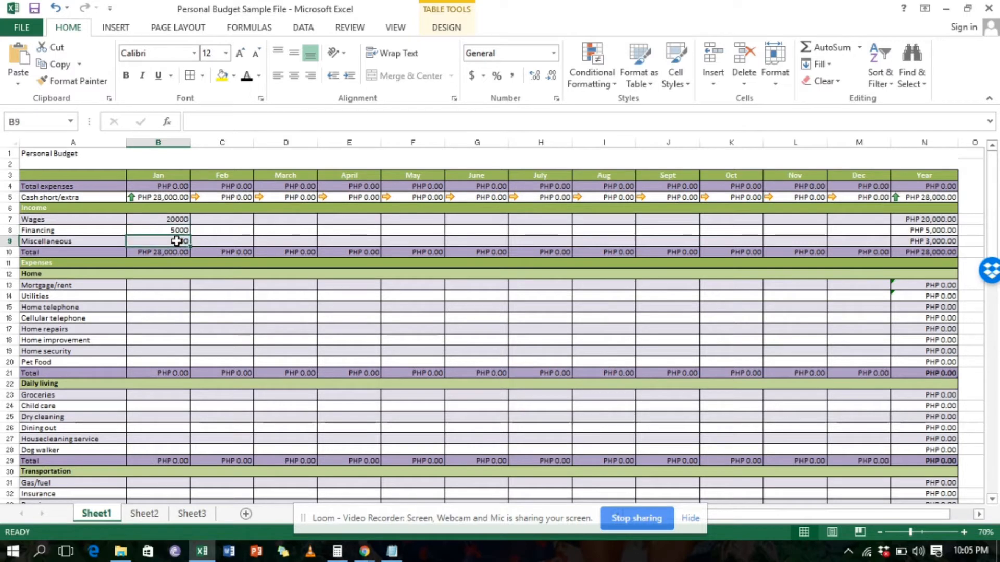
type("3000")
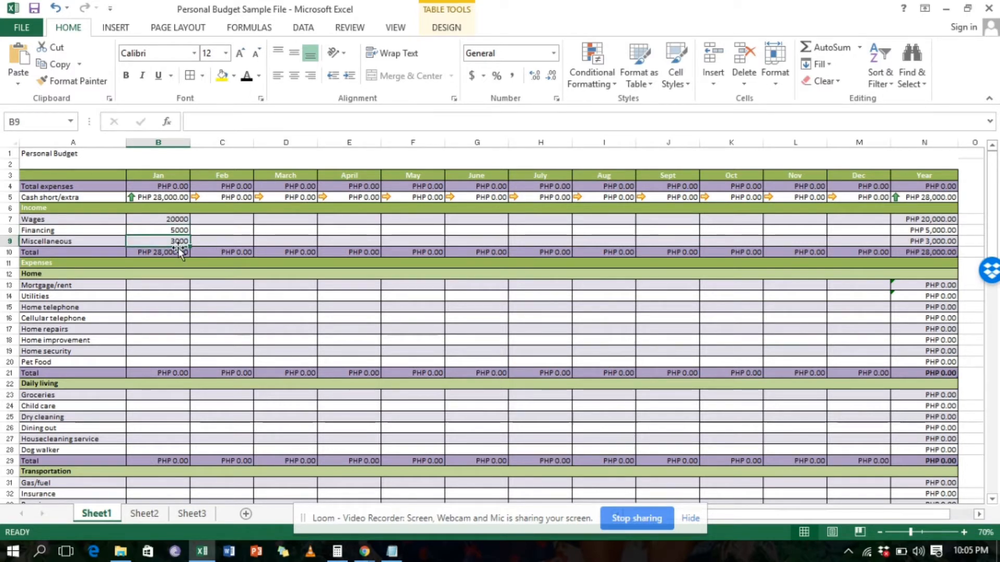
left_click(157, 230)
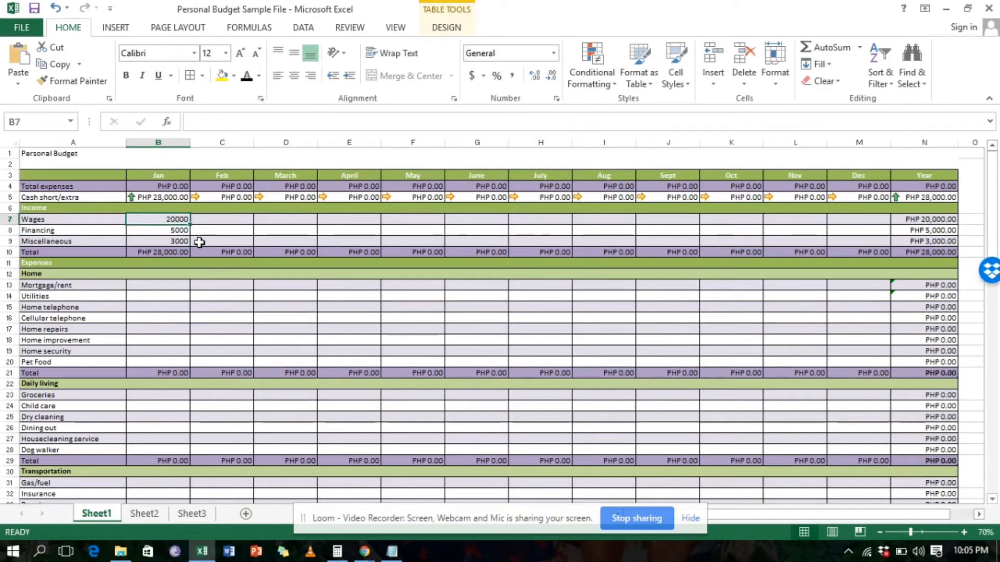
mouse_move(165, 284)
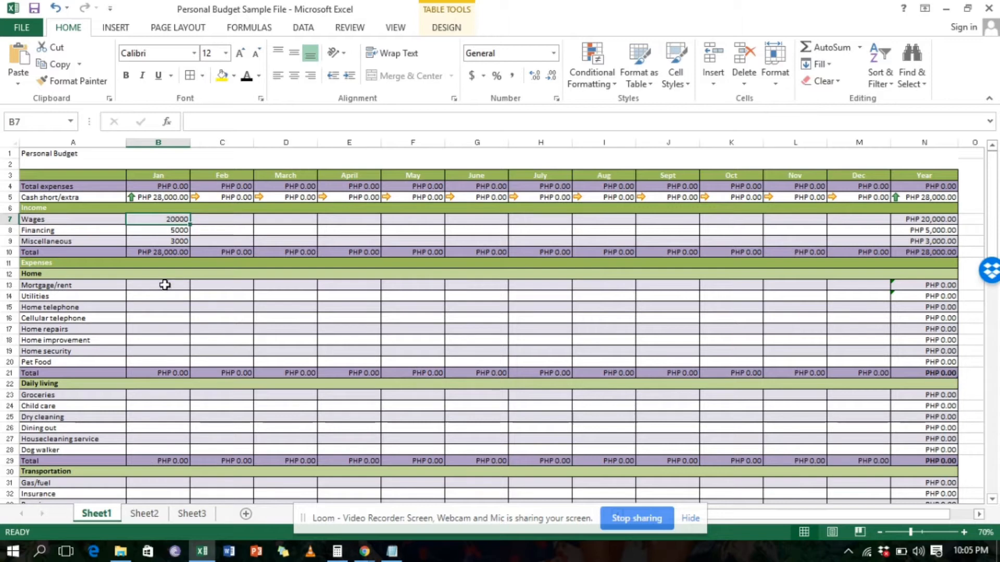
left_click(157, 285)
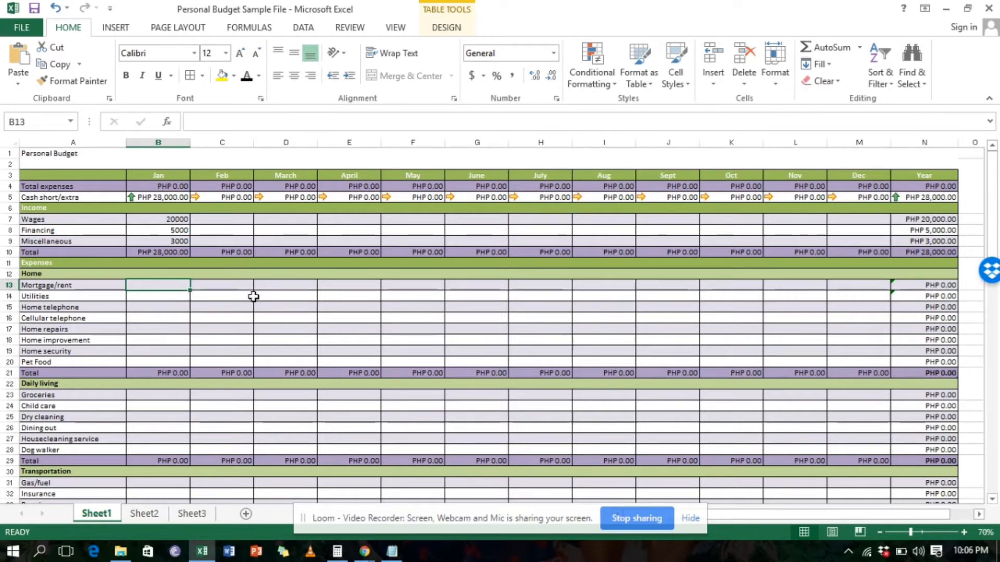
Step: Enter 2000 for January Mortgage/rent and check the income and expense totals
type("2000")
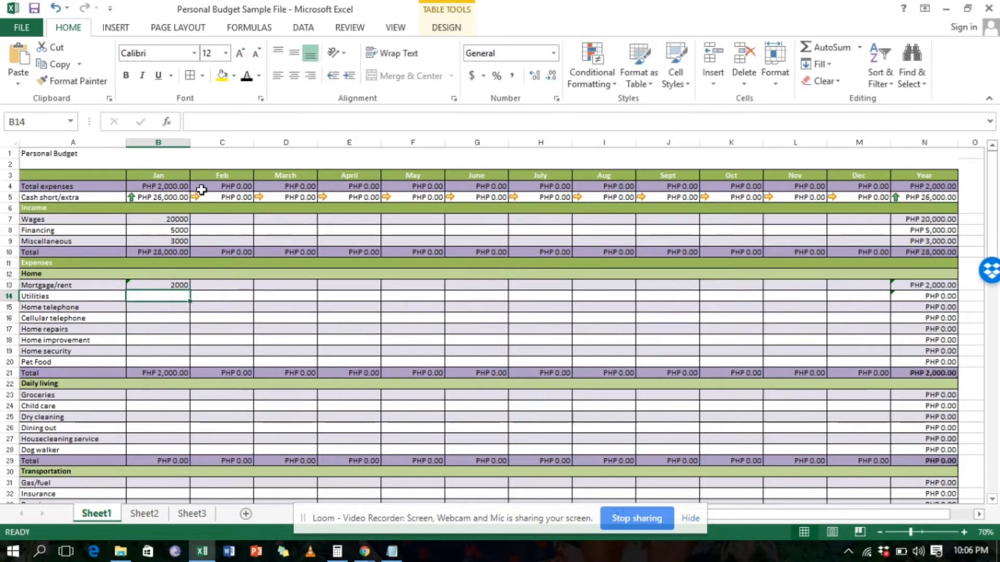
mouse_move(113, 234)
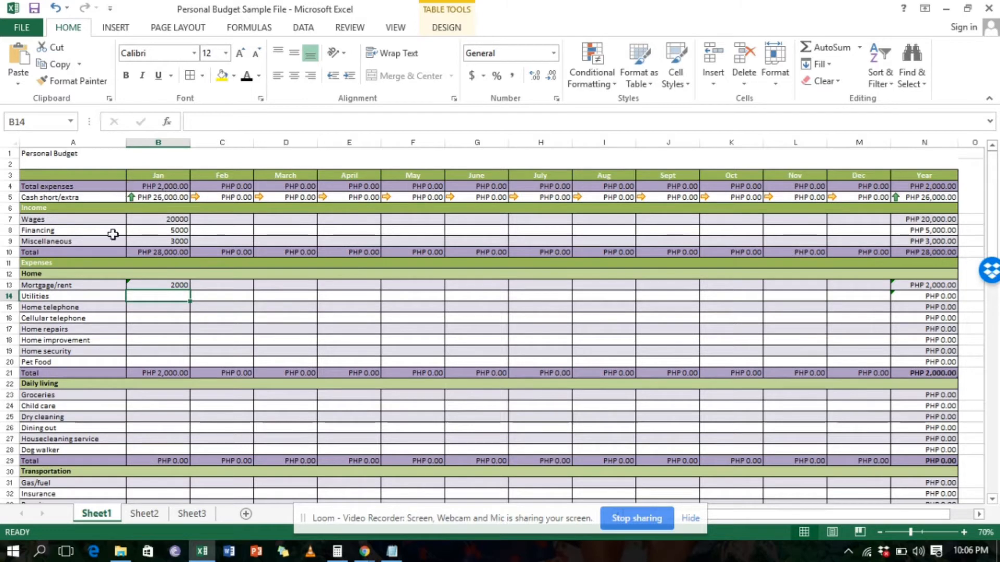
left_click(158, 252)
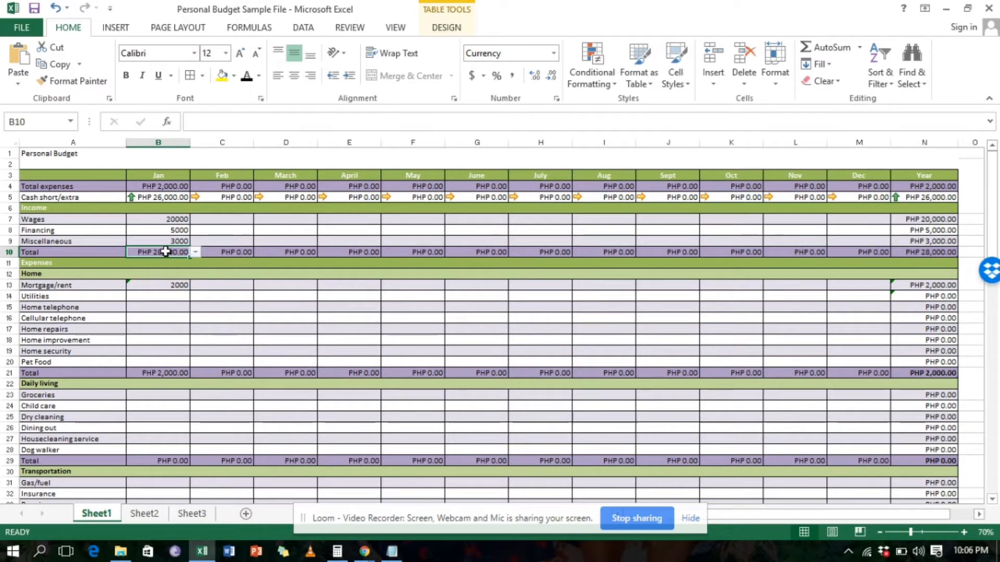
mouse_move(171, 264)
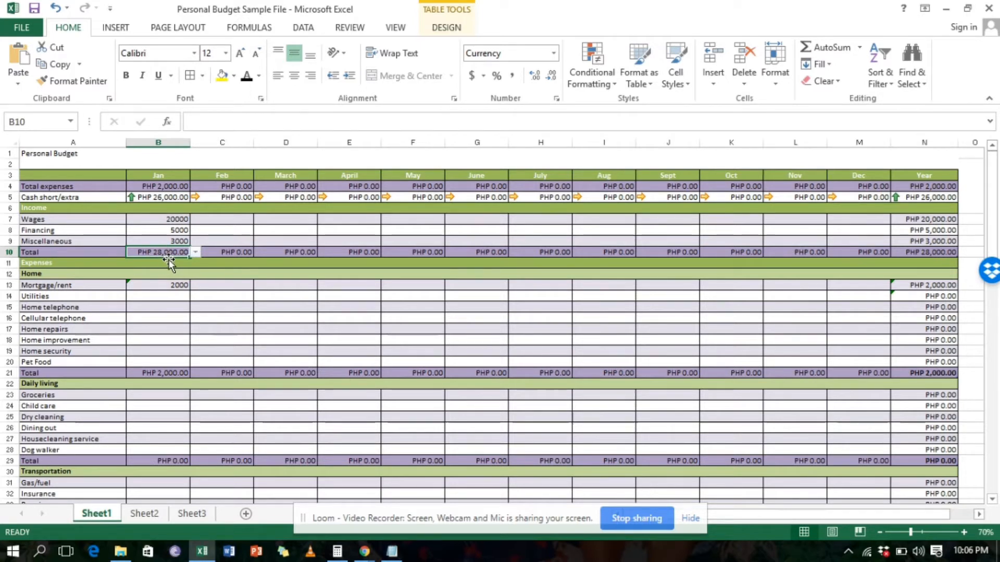
mouse_move(168, 299)
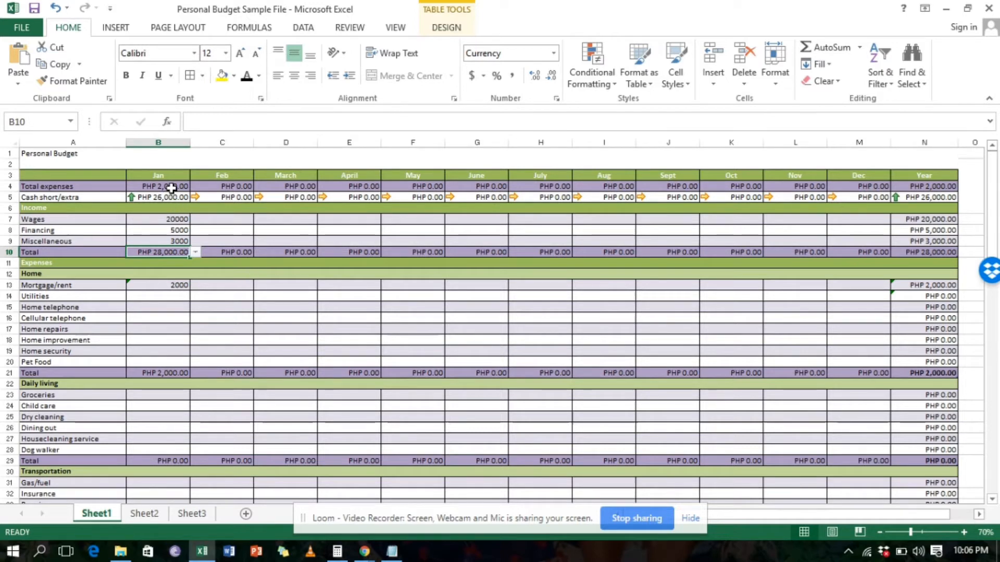
left_click(157, 187)
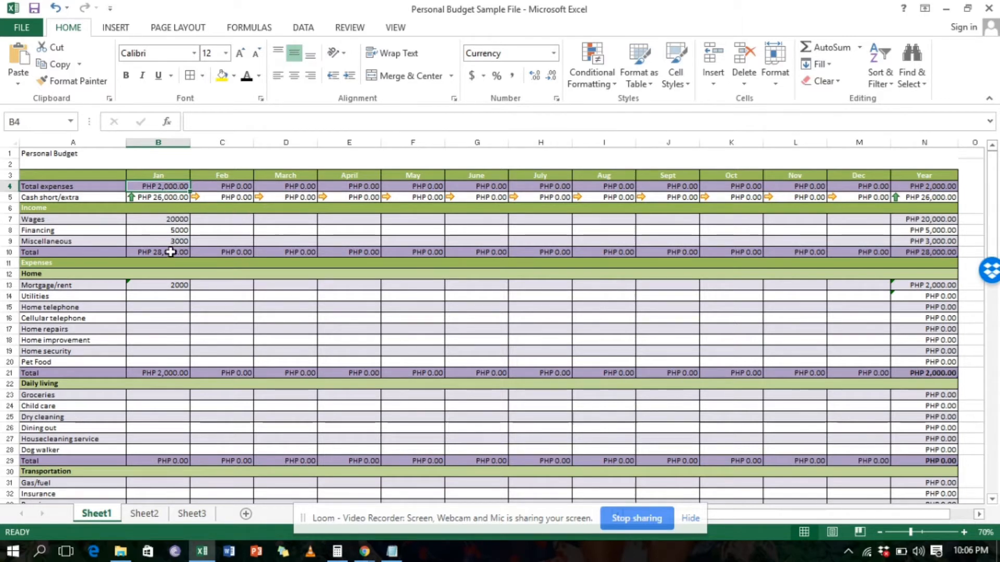
Step: Check January cash short/extra, then enter 1000 for January Utilities in B14
left_click(157, 196)
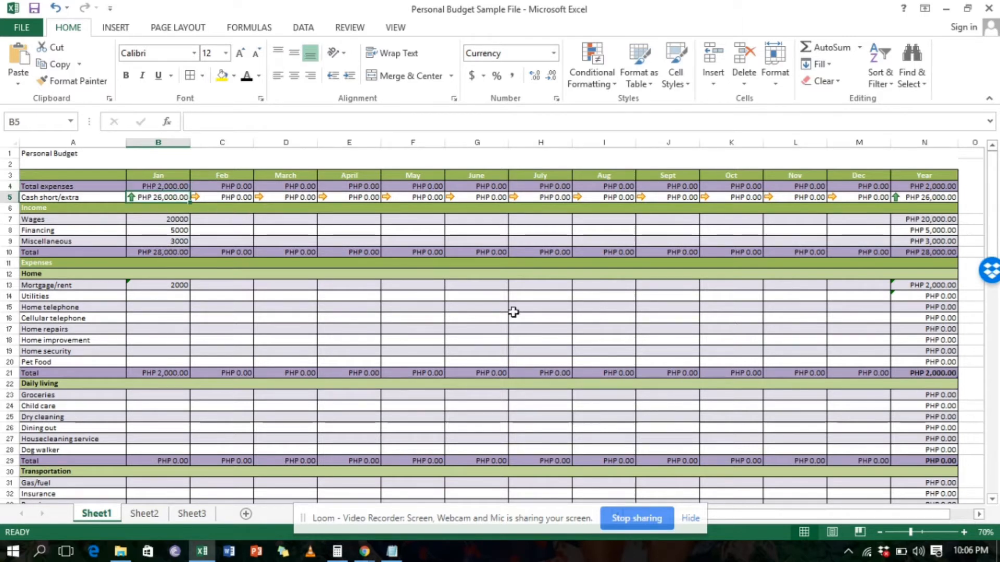
mouse_move(253, 322)
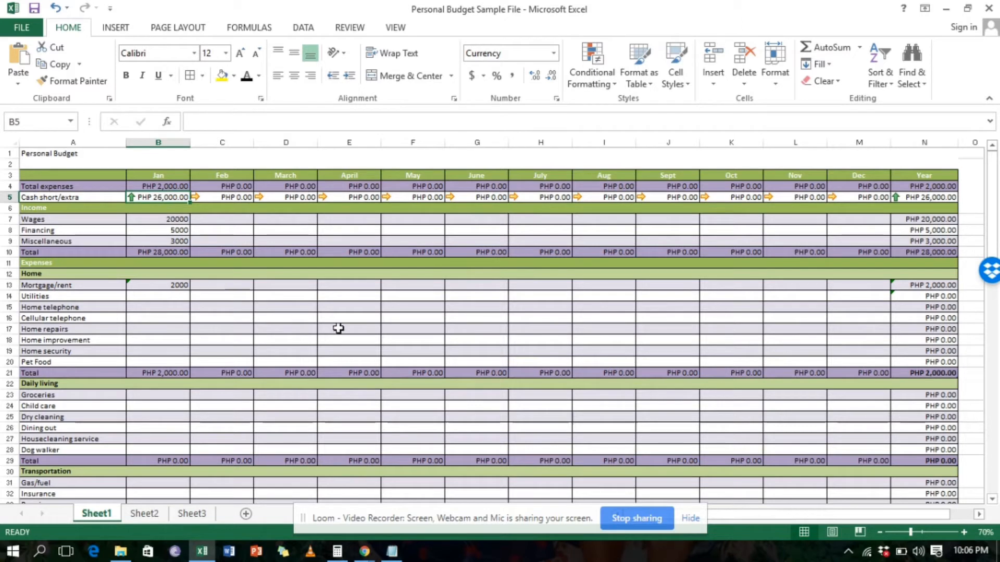
mouse_move(226, 296)
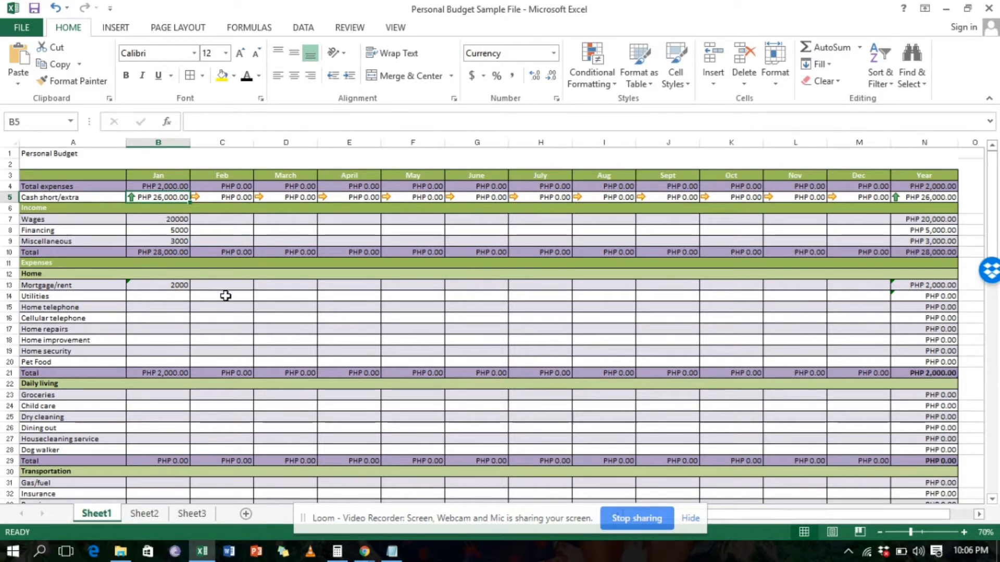
type("1000")
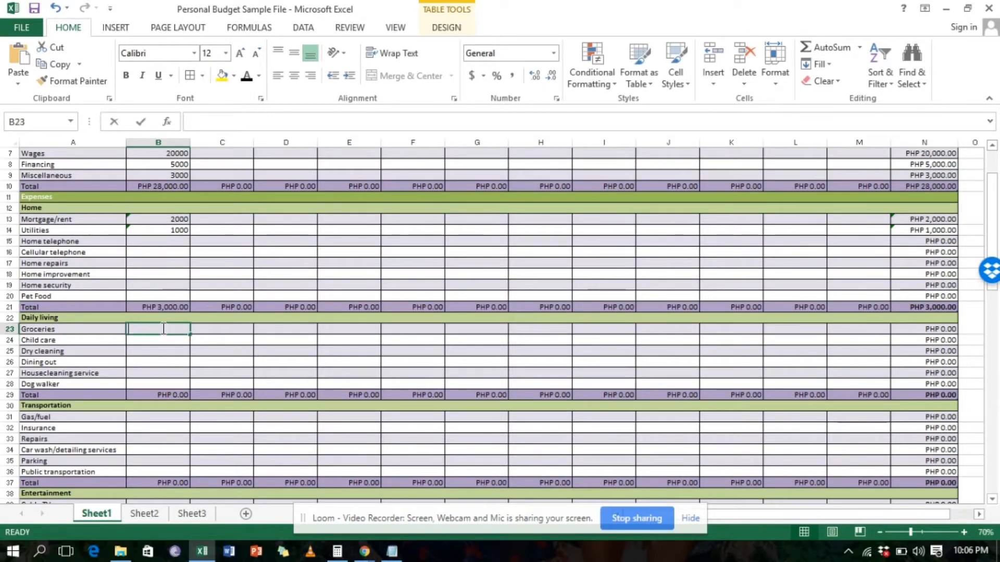
Step: Enter January Groceries 5000, Magazines, Charity, Clothing 1000 each, Education 3000, Retirement 2000
type("5000")
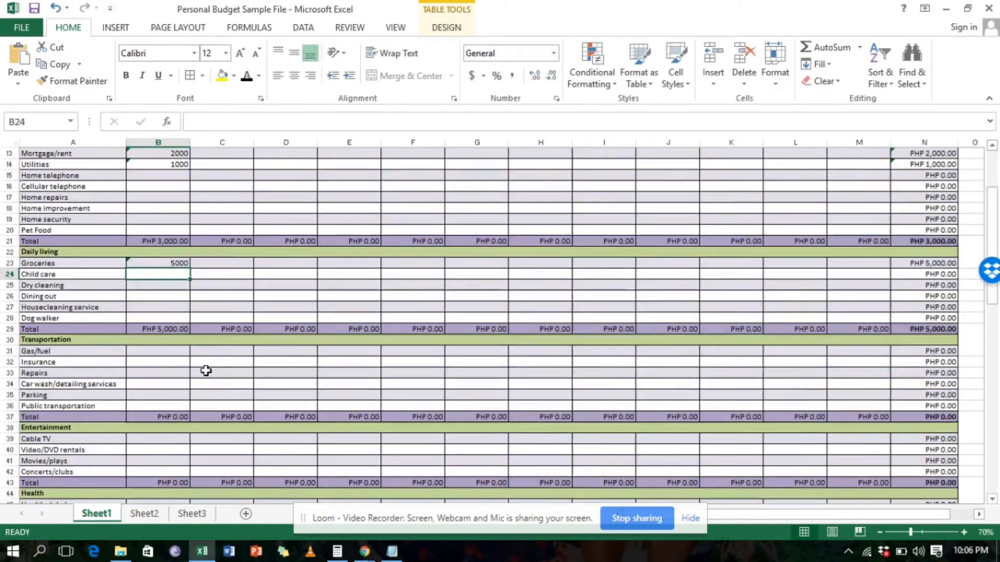
scroll("down", 3)
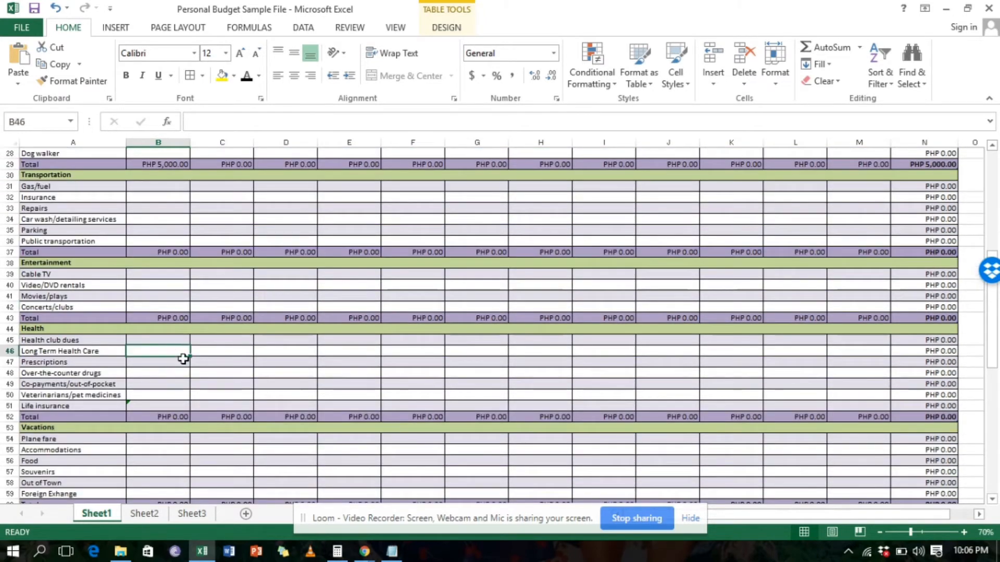
scroll("down", 3)
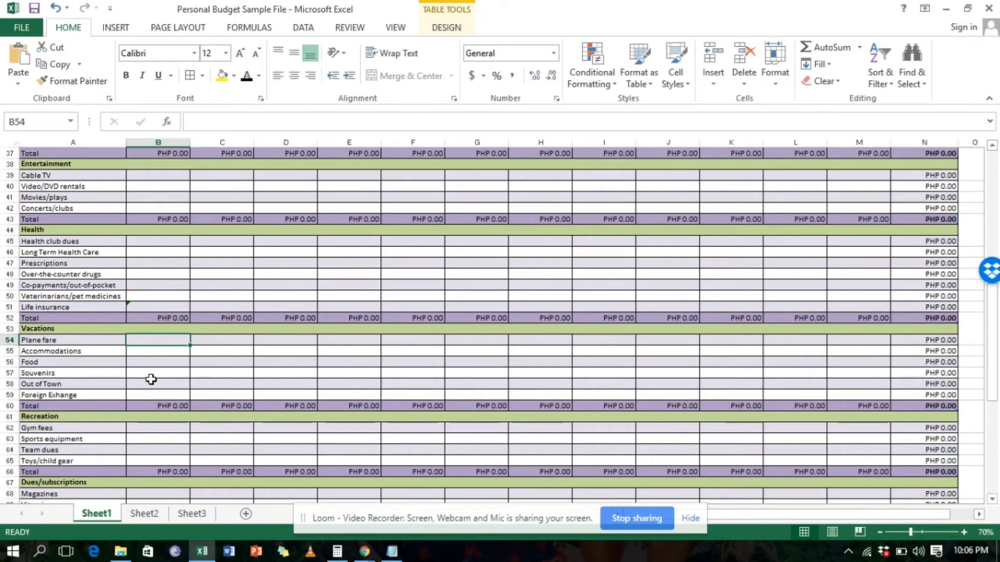
scroll("down", 3)
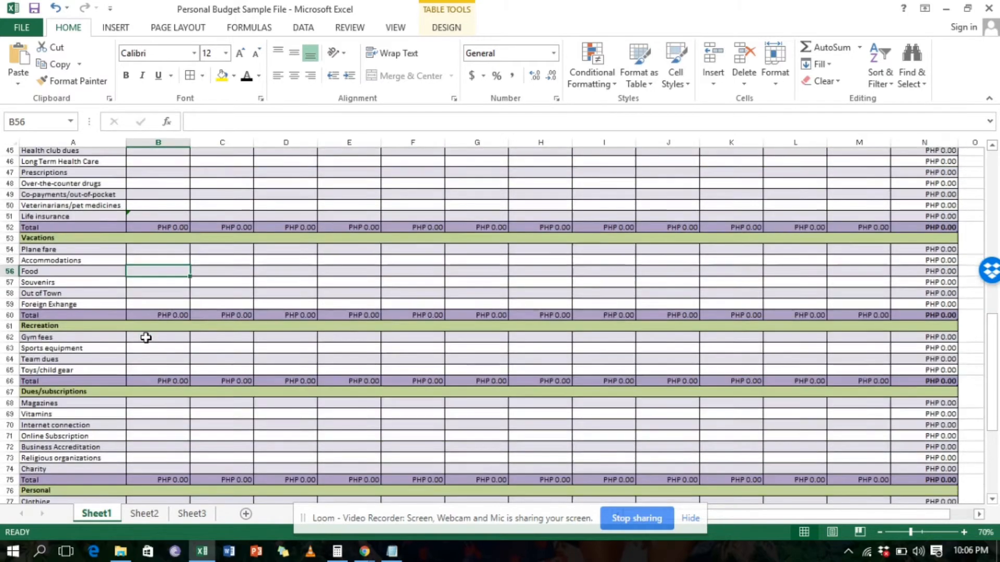
scroll("down", 3)
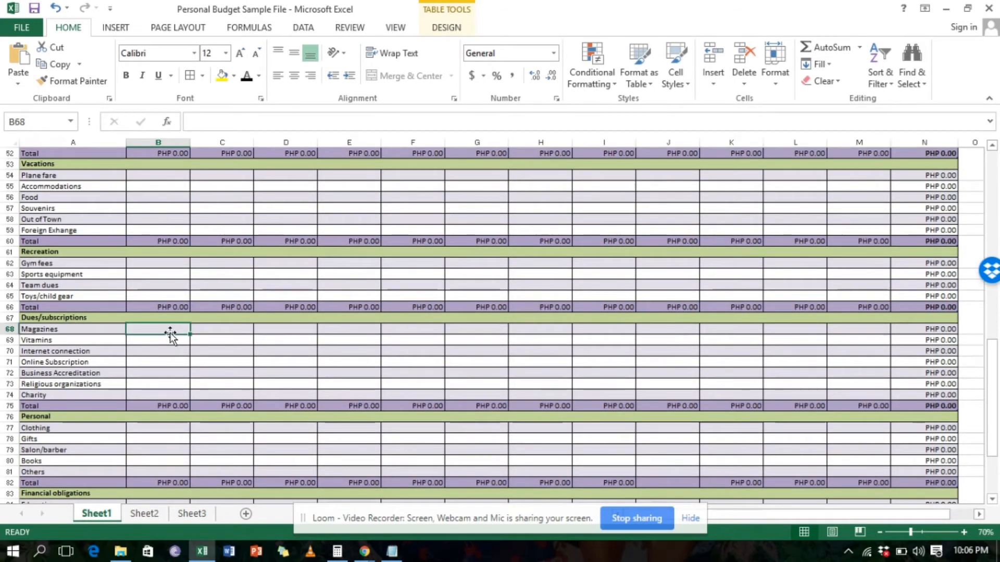
type("1000")
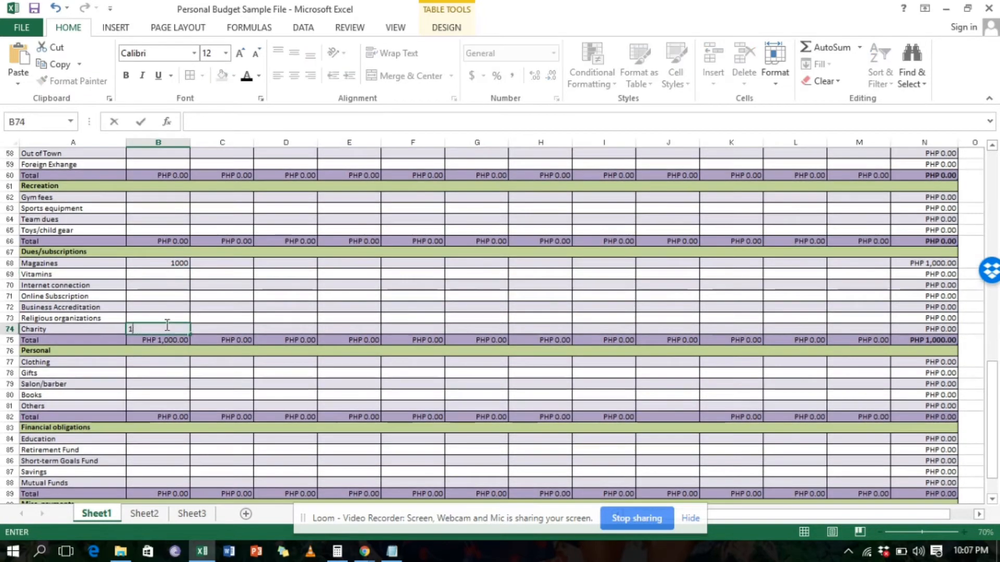
type("1000")
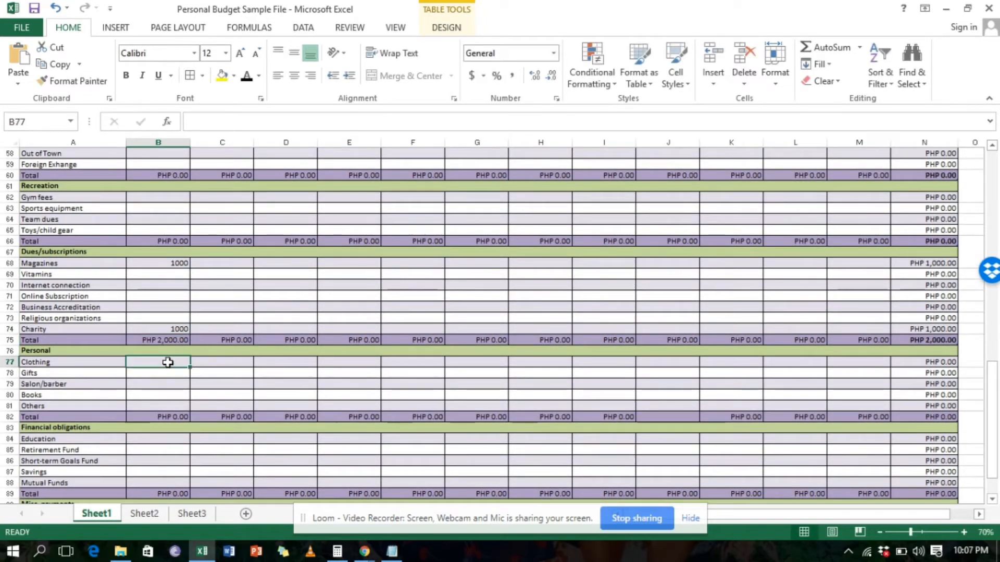
type("1000")
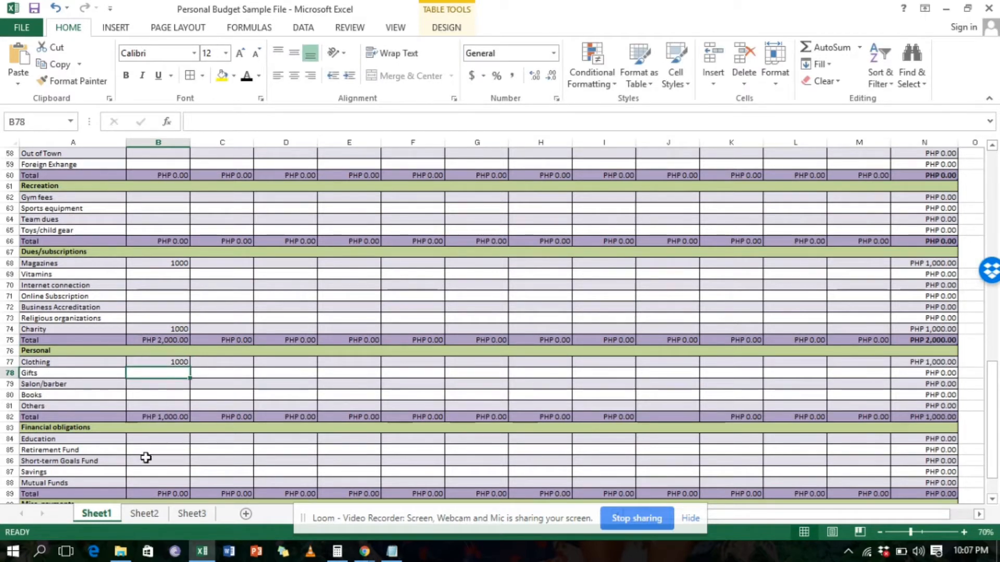
left_click(158, 439)
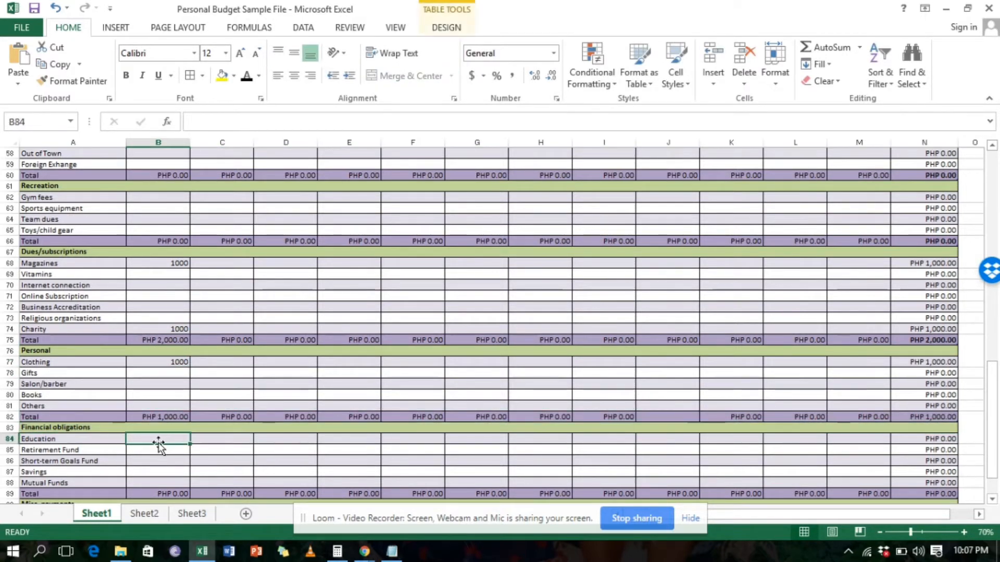
type("2000")
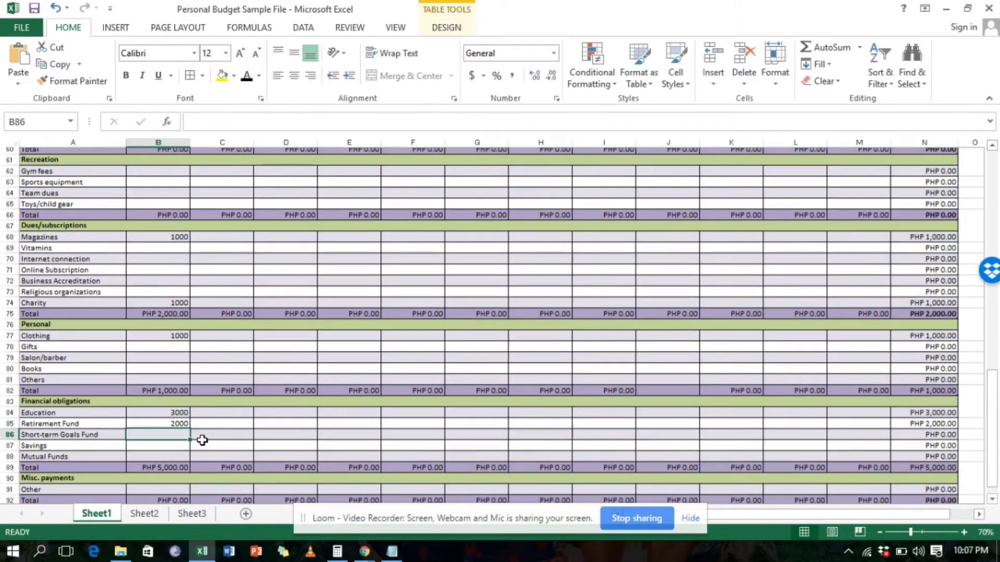
scroll("down", 3)
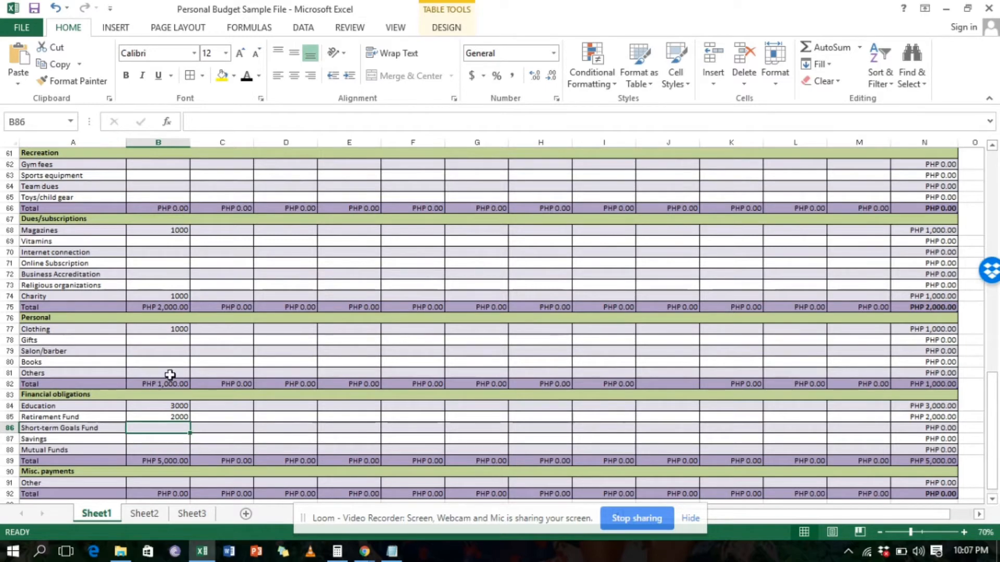
scroll("down", 3)
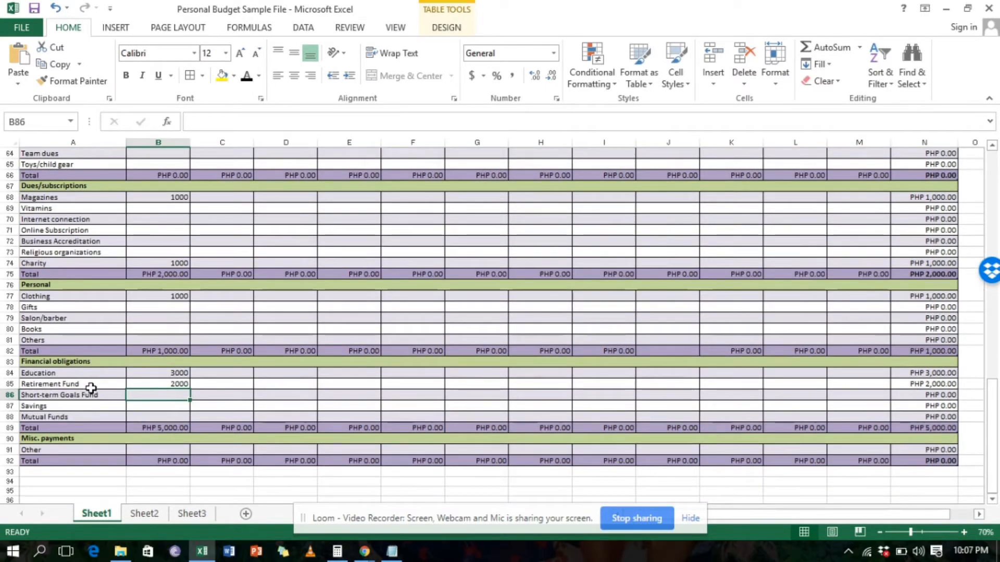
mouse_move(105, 402)
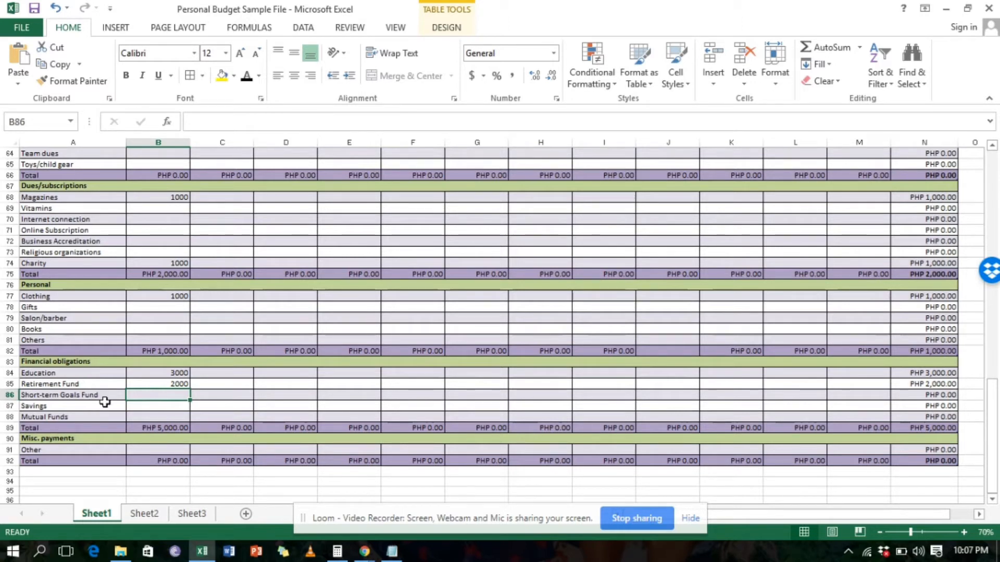
mouse_move(81, 331)
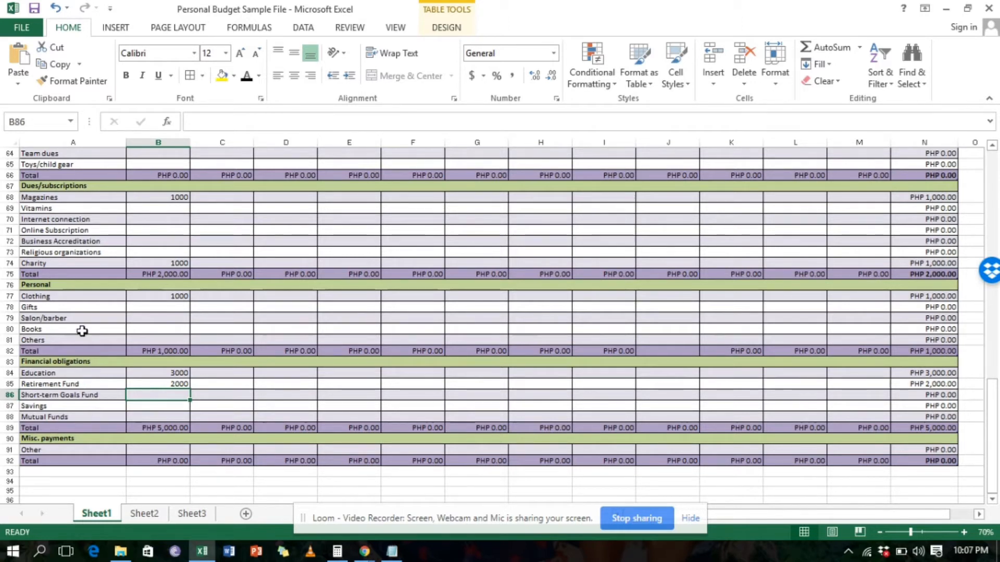
mouse_move(91, 391)
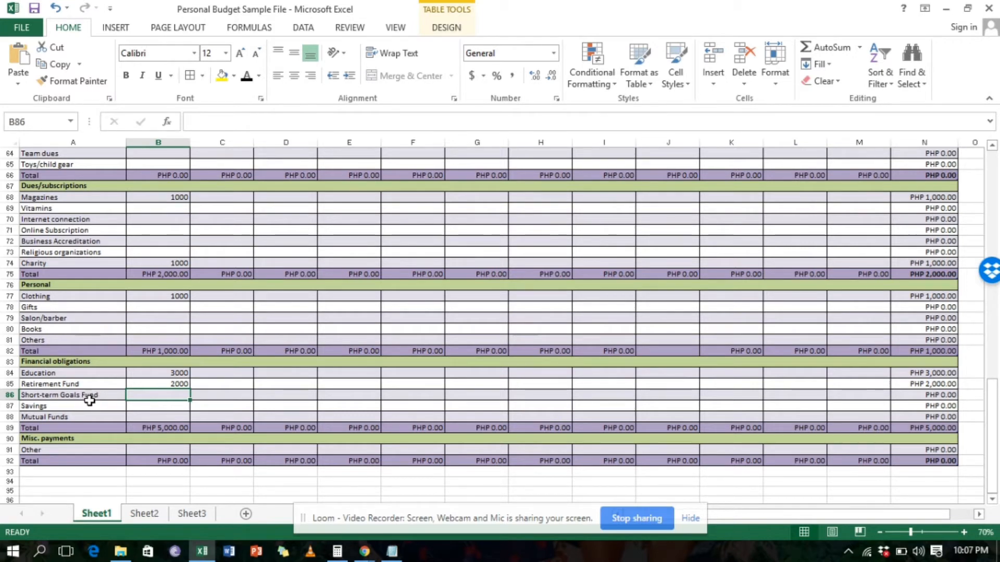
mouse_move(144, 477)
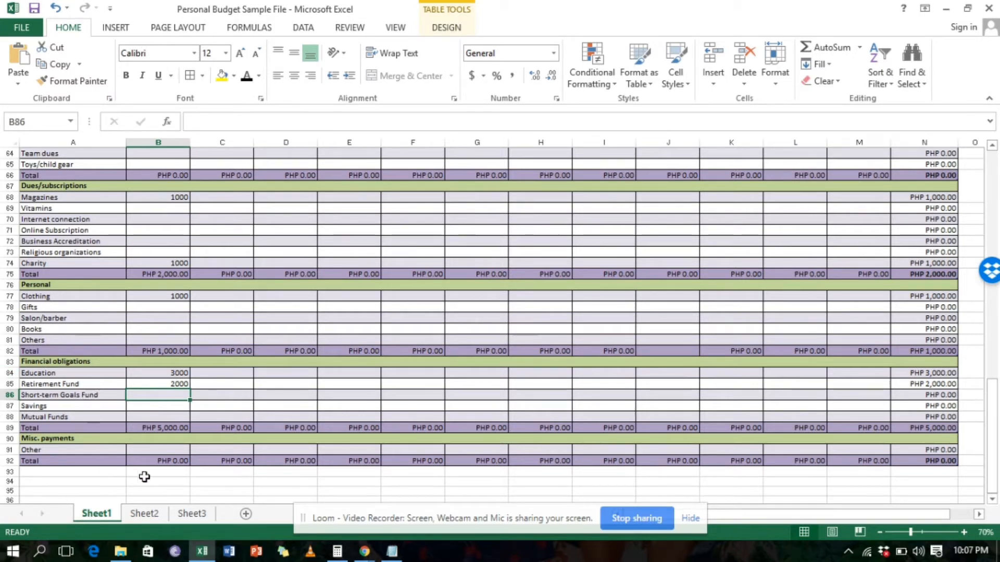
mouse_move(119, 442)
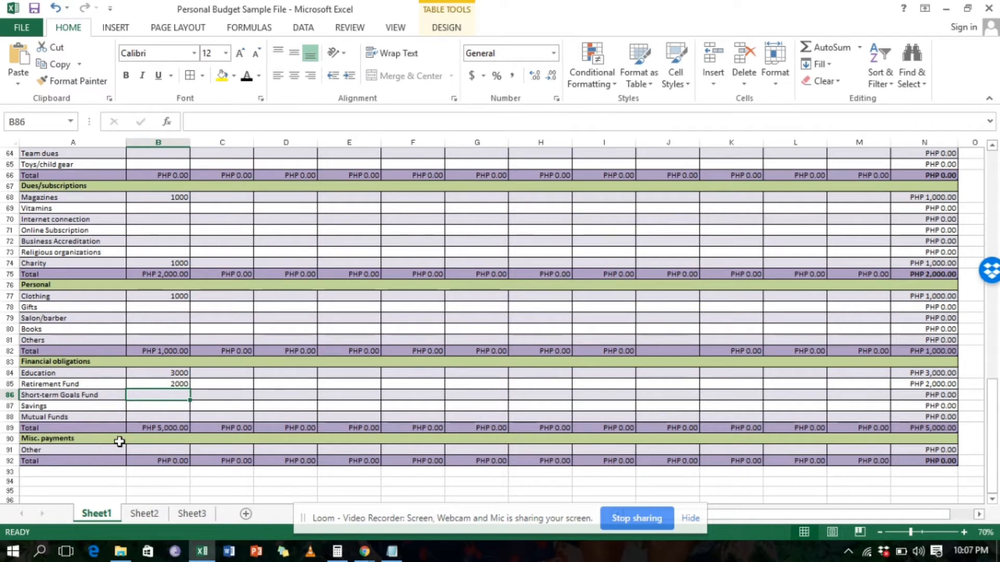
mouse_move(86, 402)
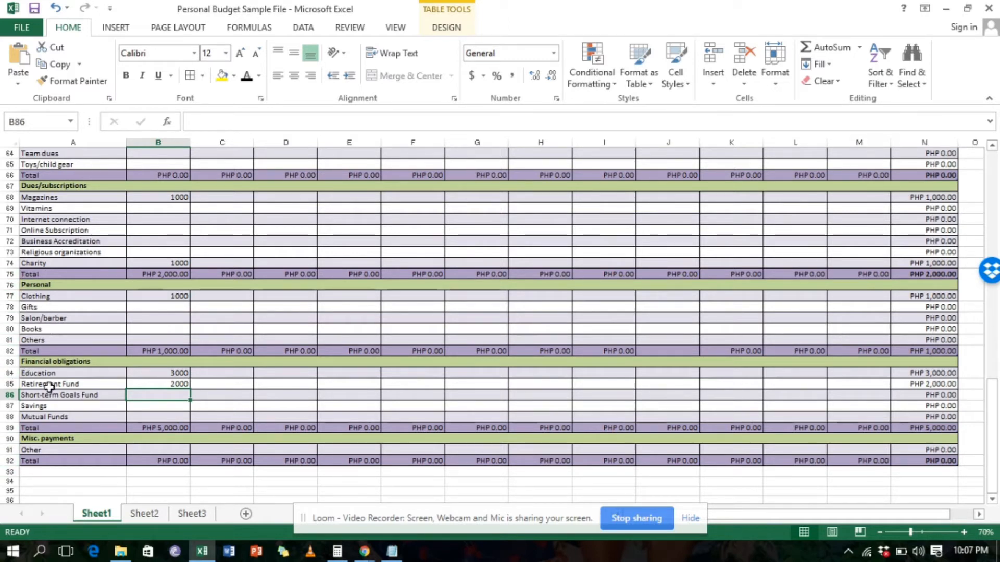
mouse_move(258, 337)
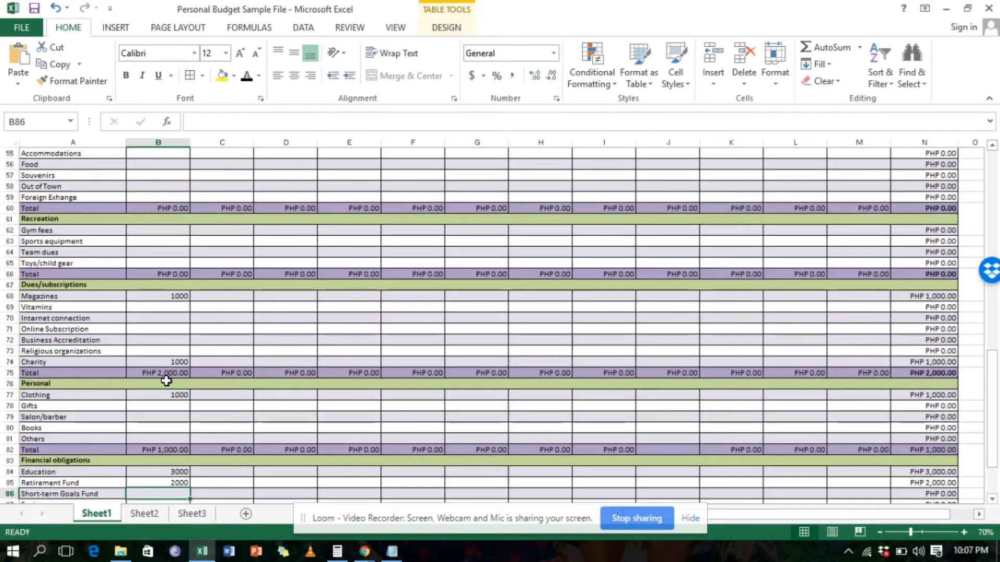
scroll("up", 3)
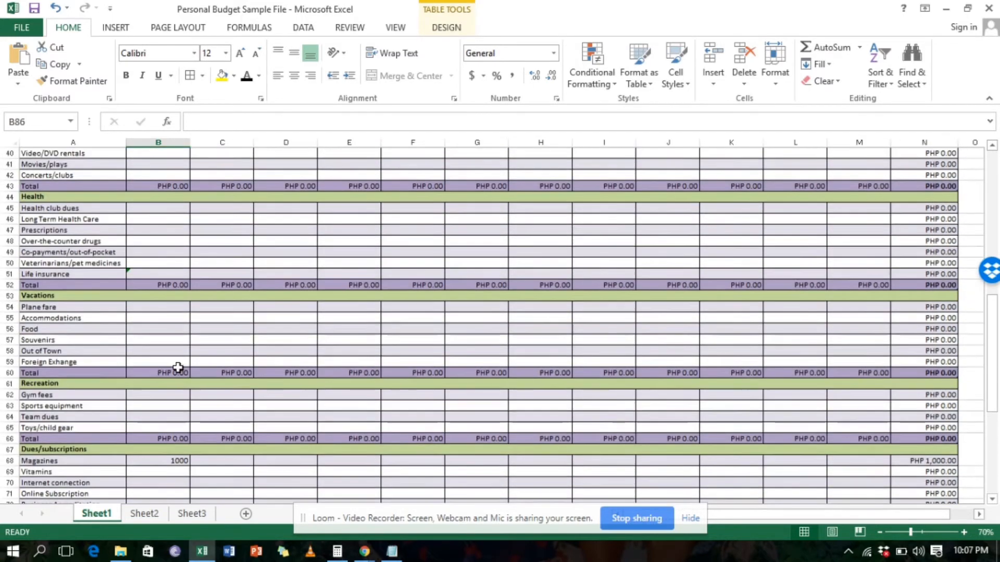
scroll("up", 3)
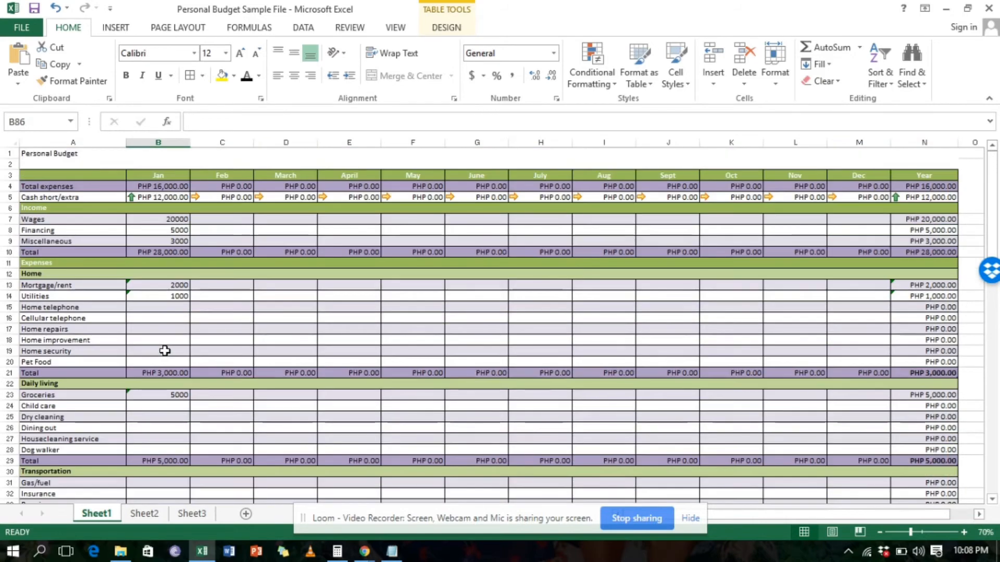
mouse_move(168, 199)
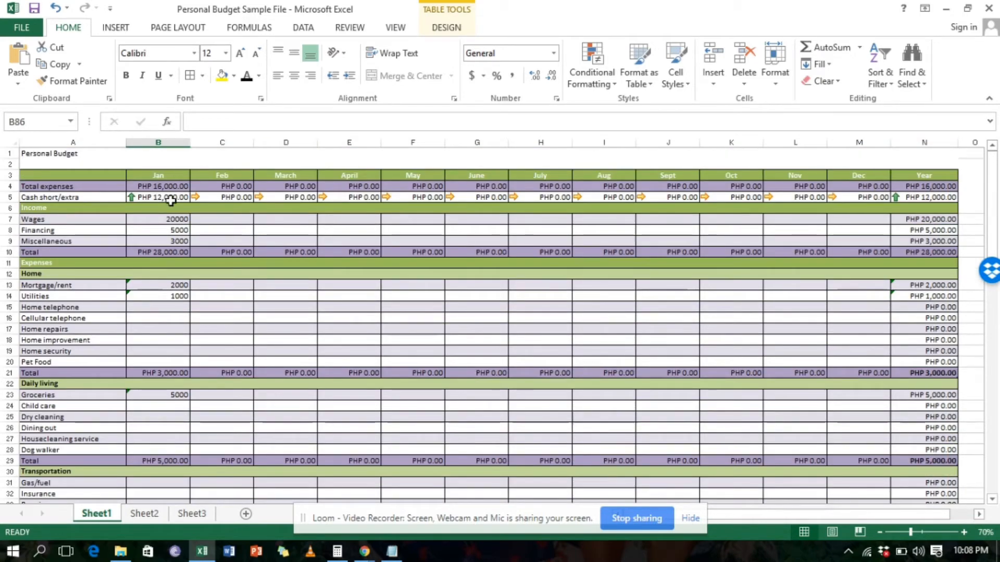
left_click(157, 186)
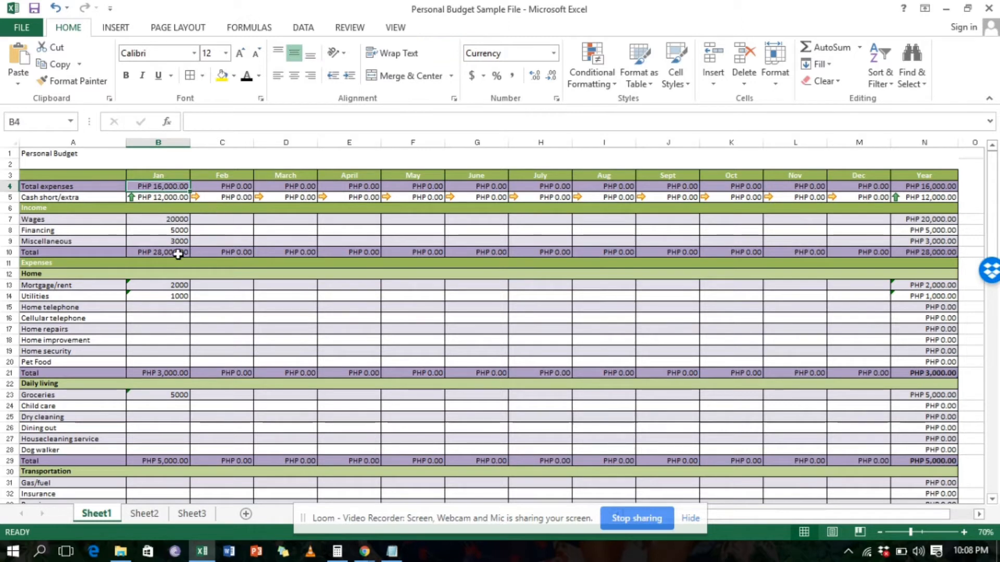
left_click(160, 252)
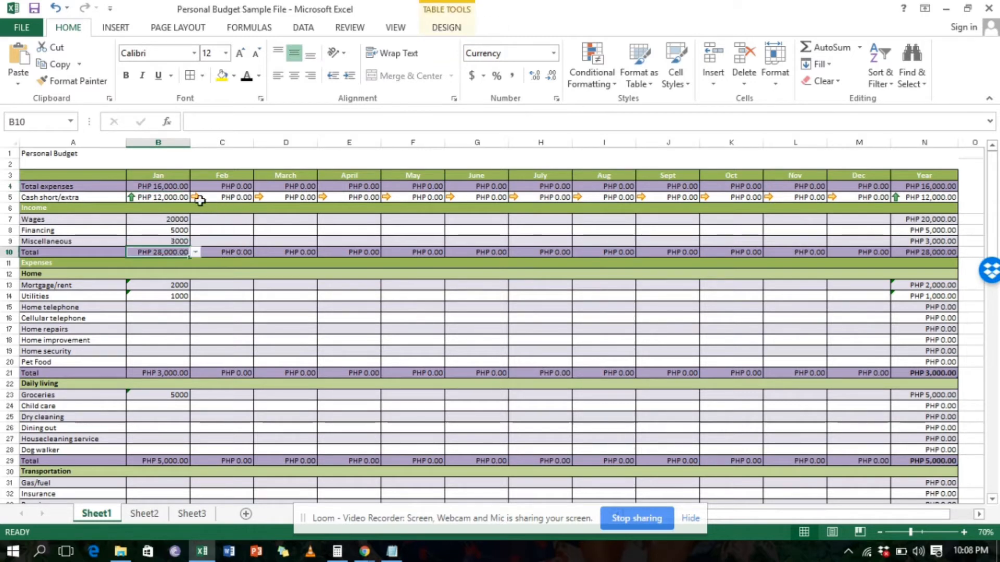
left_click(158, 196)
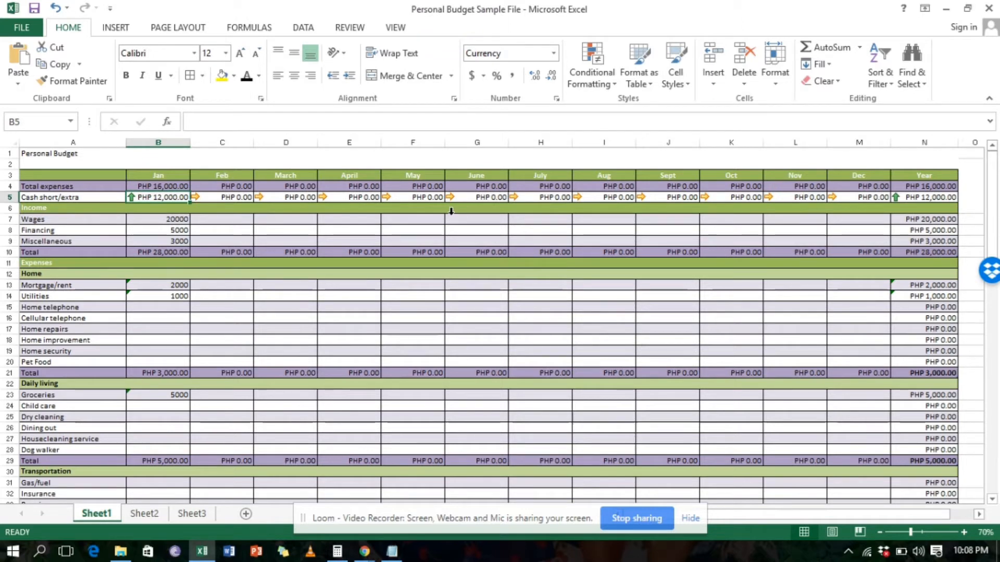
mouse_move(311, 236)
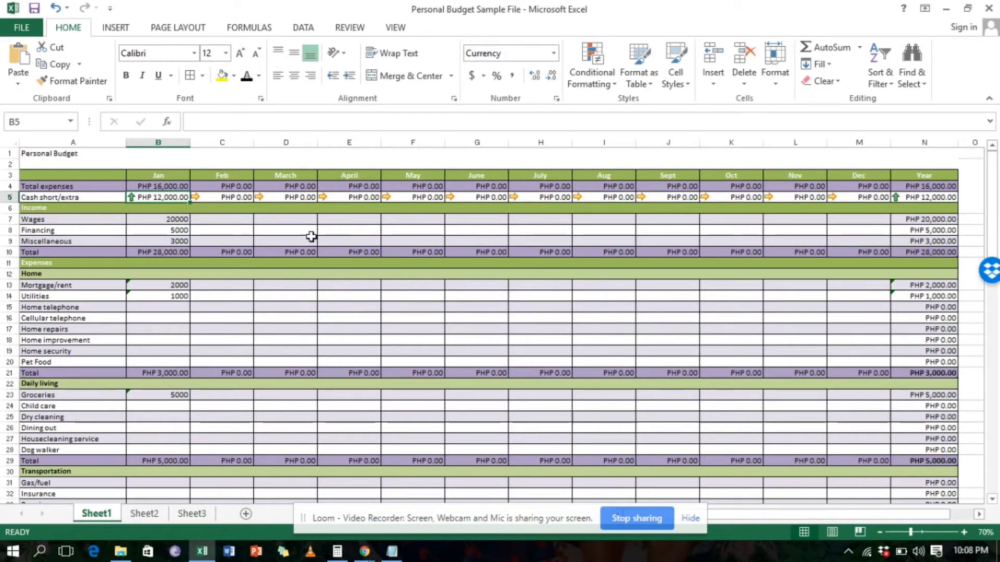
mouse_move(154, 317)
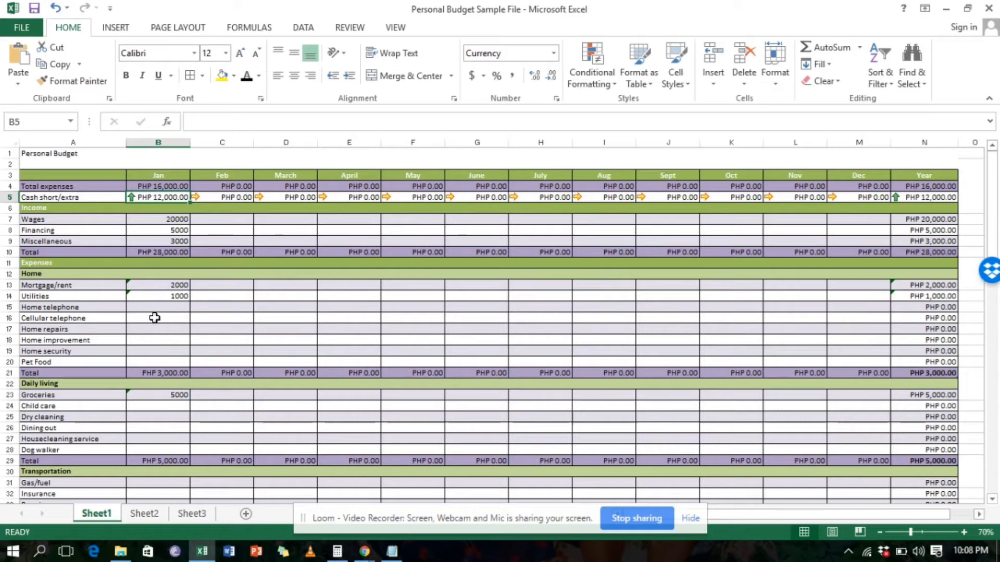
mouse_move(245, 243)
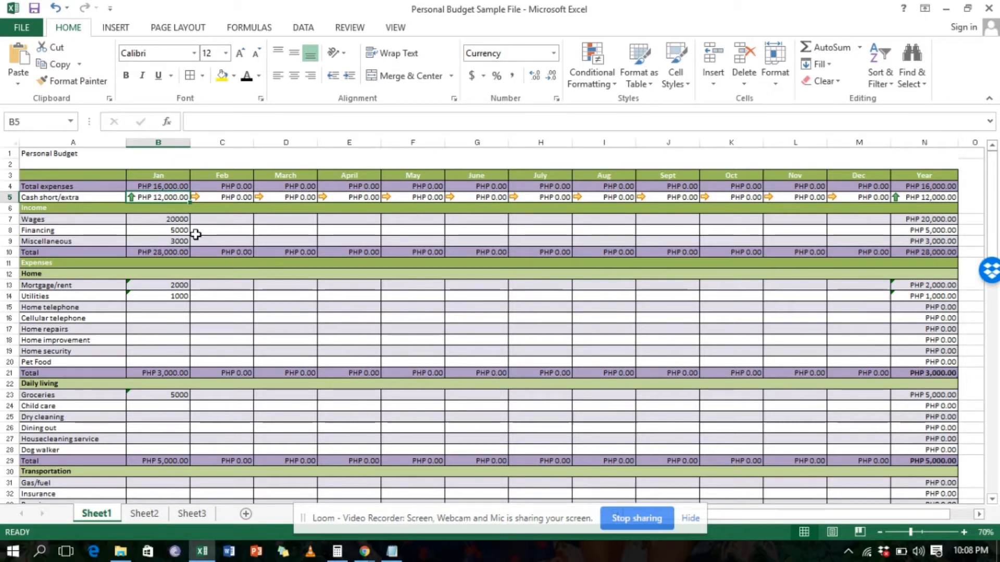
mouse_move(201, 225)
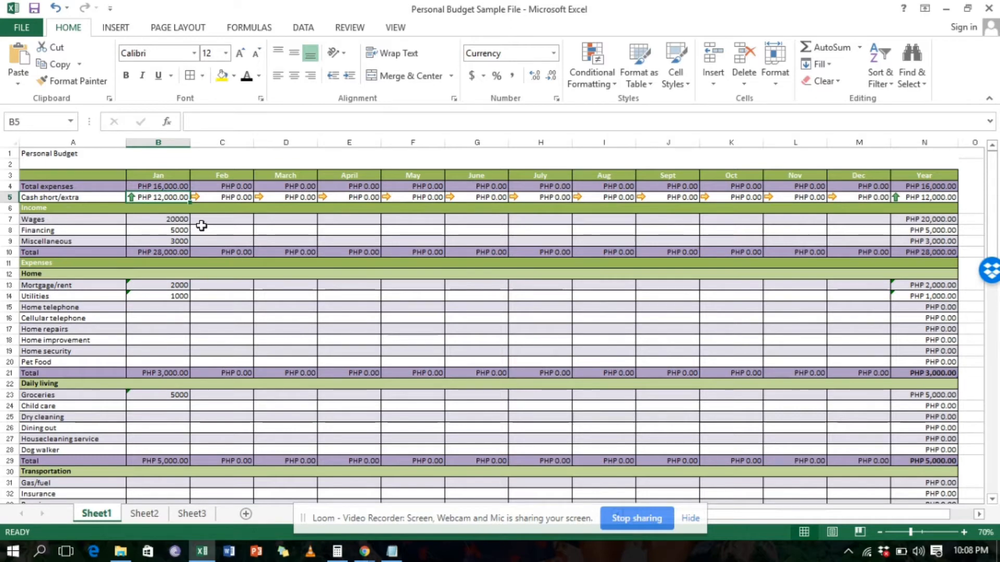
scroll("down", 3)
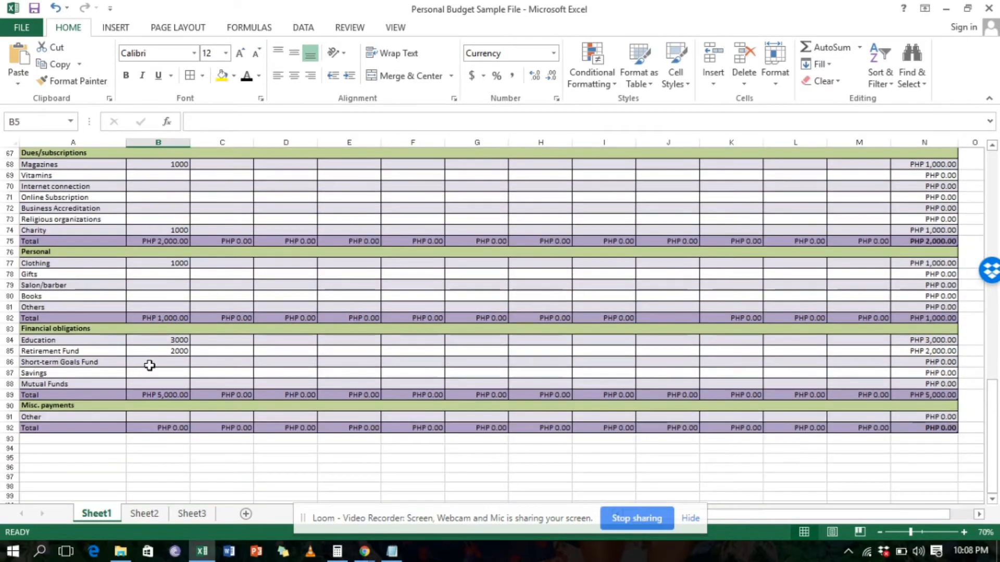
left_click(157, 373)
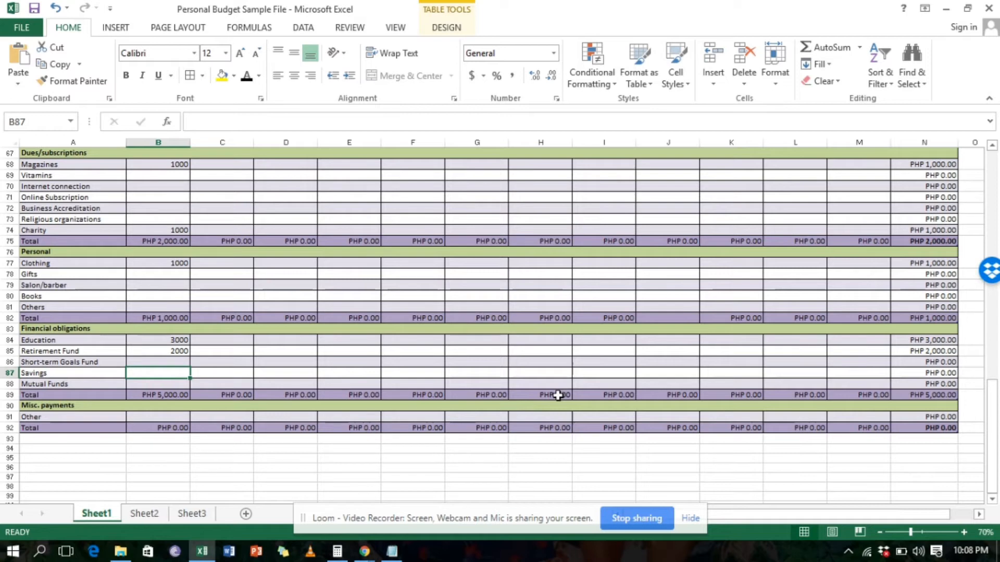
mouse_move(726, 321)
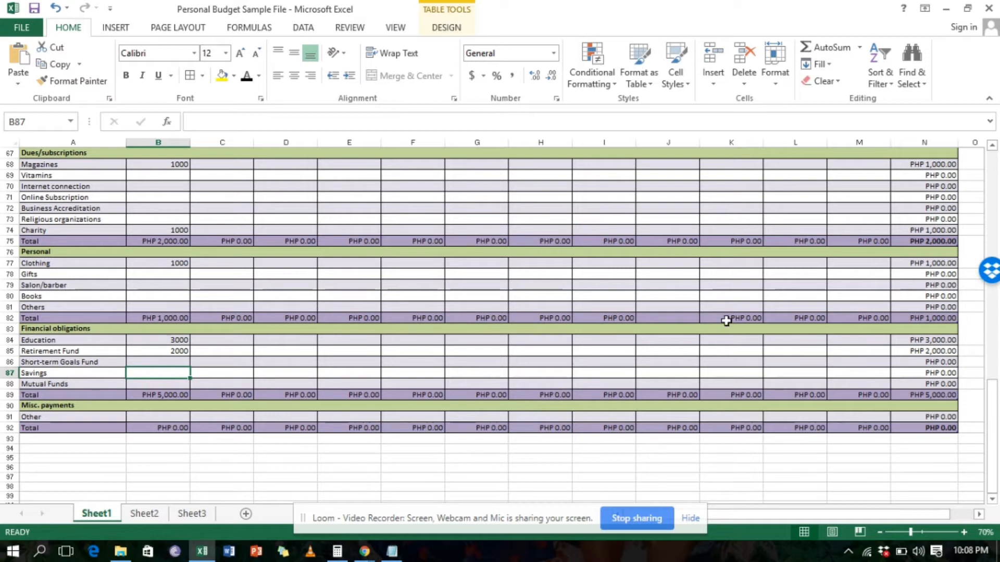
mouse_move(605, 361)
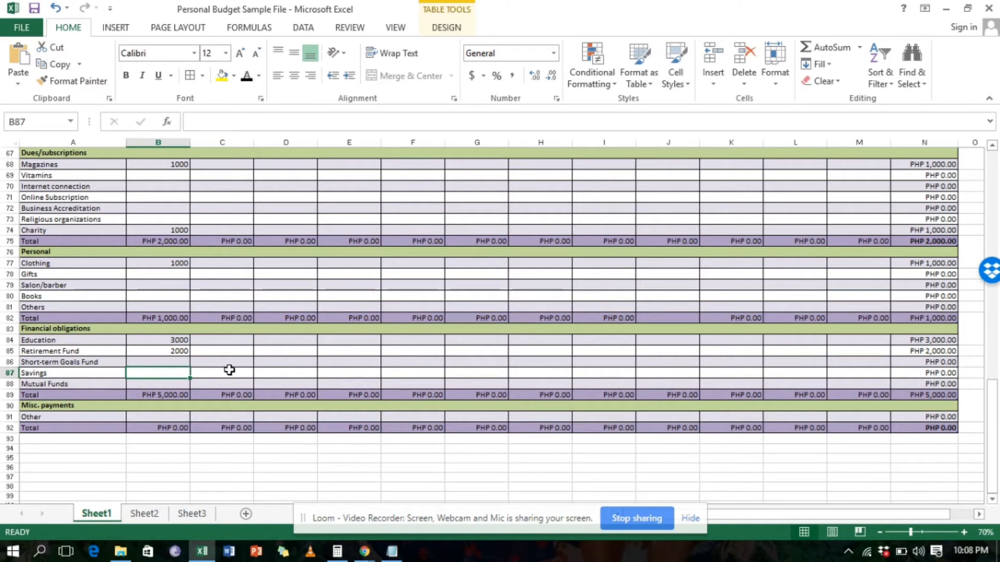
mouse_move(245, 355)
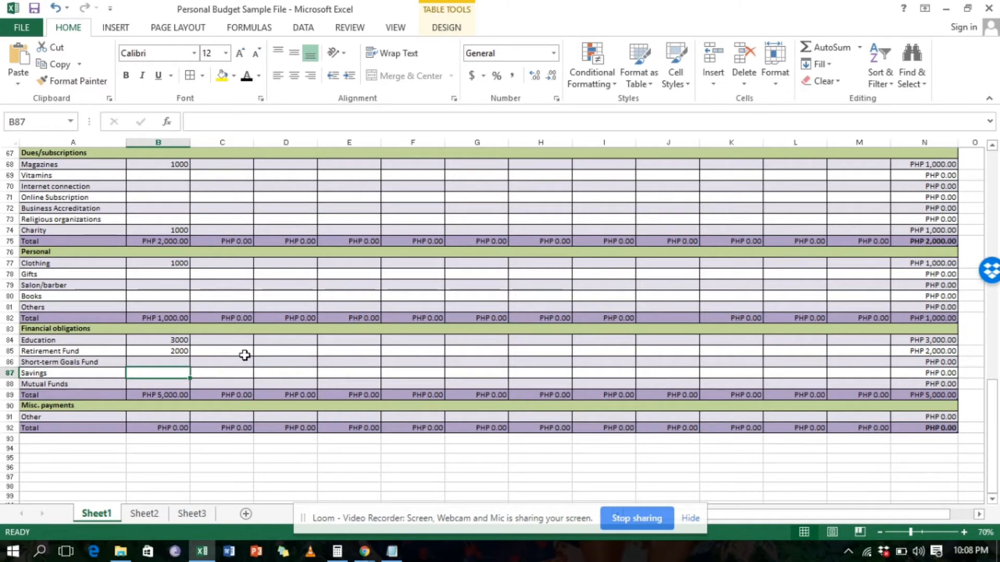
mouse_move(222, 371)
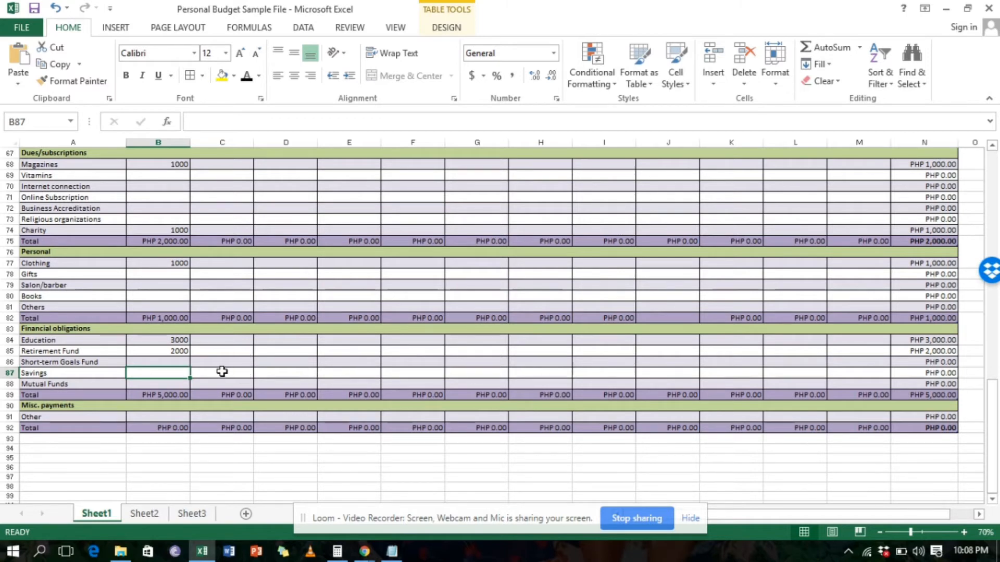
mouse_move(159, 443)
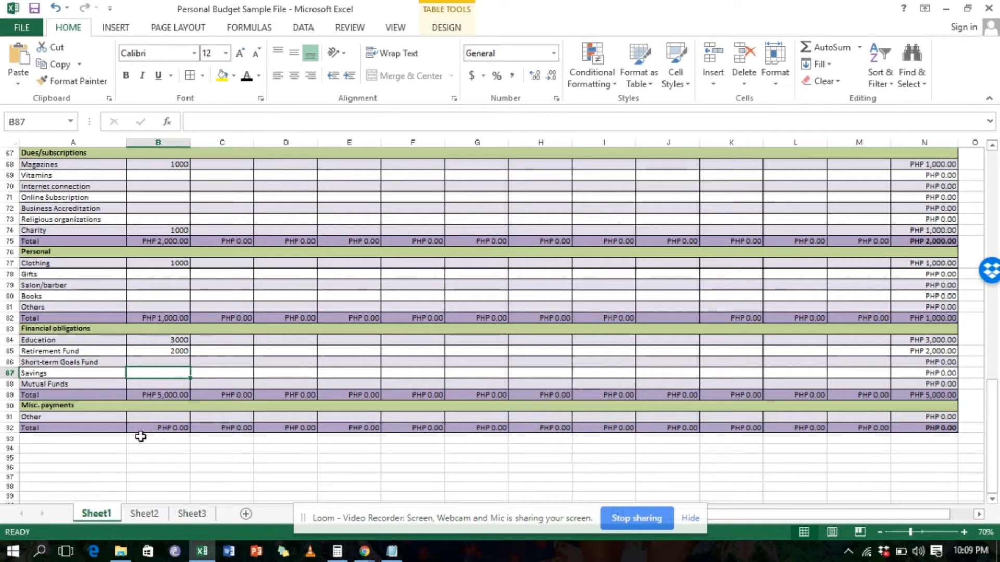
mouse_move(129, 432)
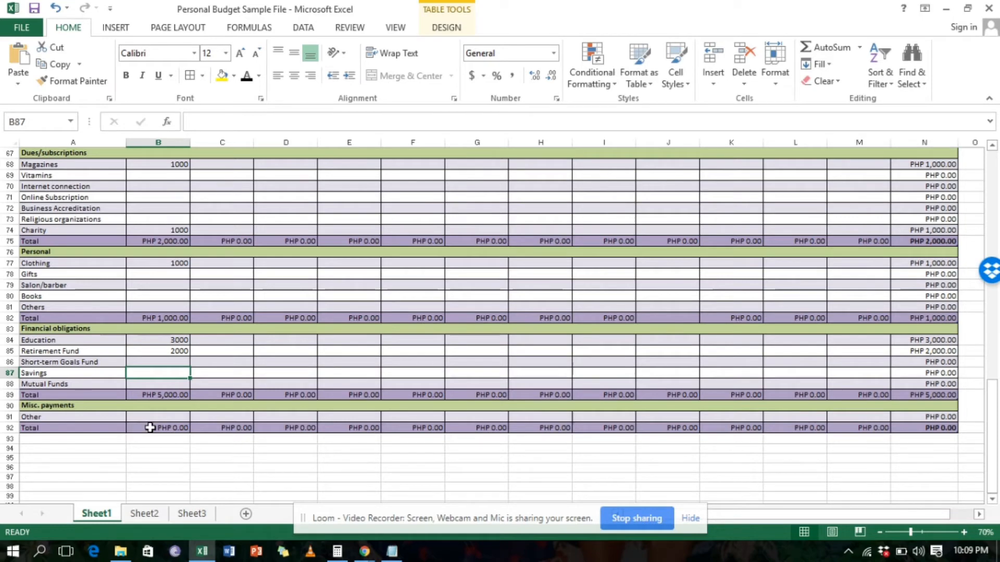
scroll("up", 3)
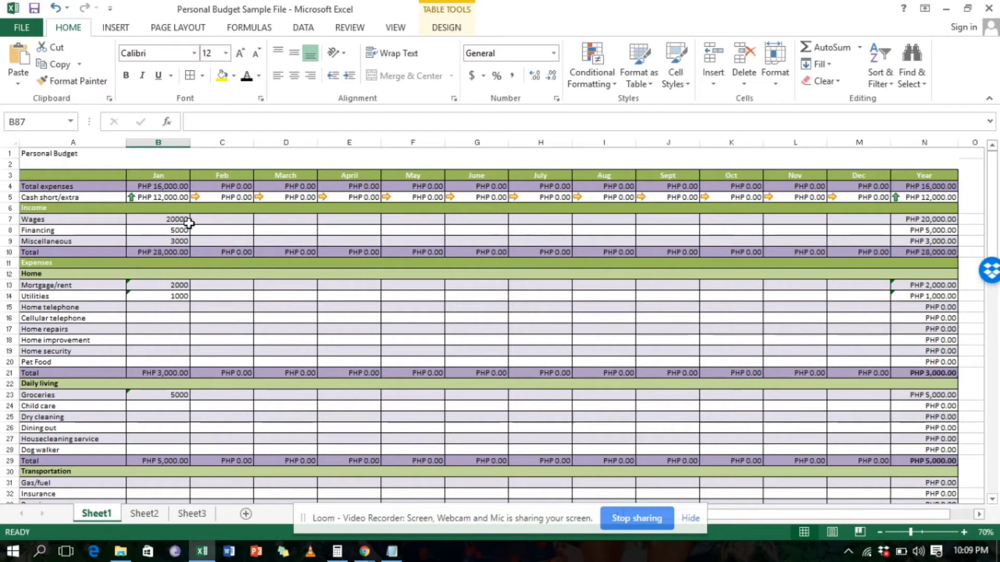
left_click(157, 230)
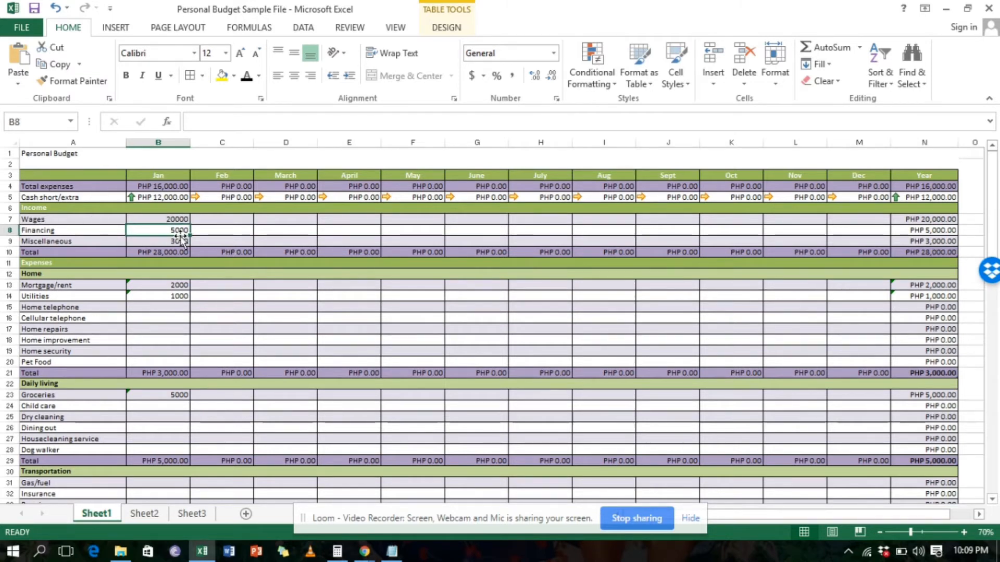
scroll("down", 3)
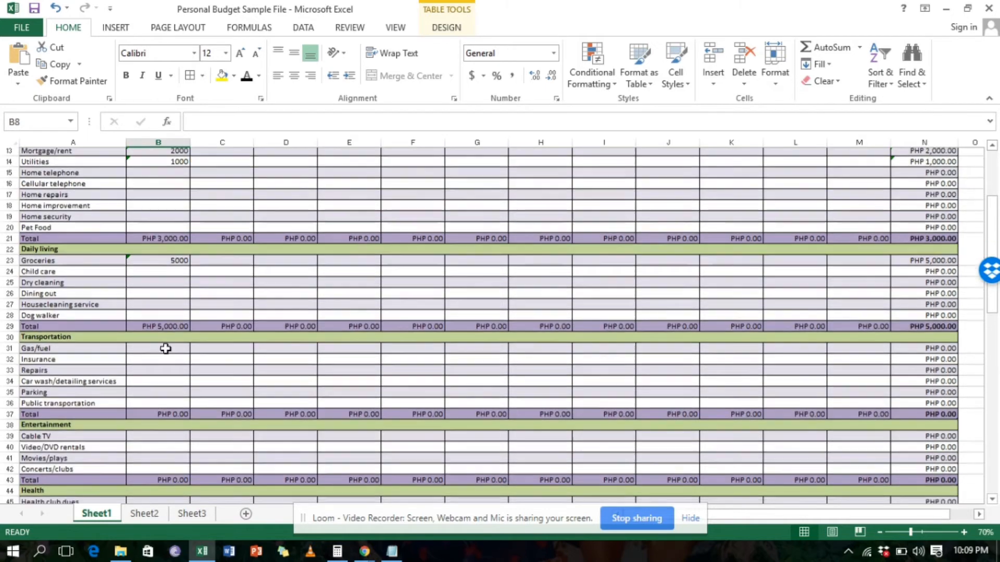
scroll("down", 3)
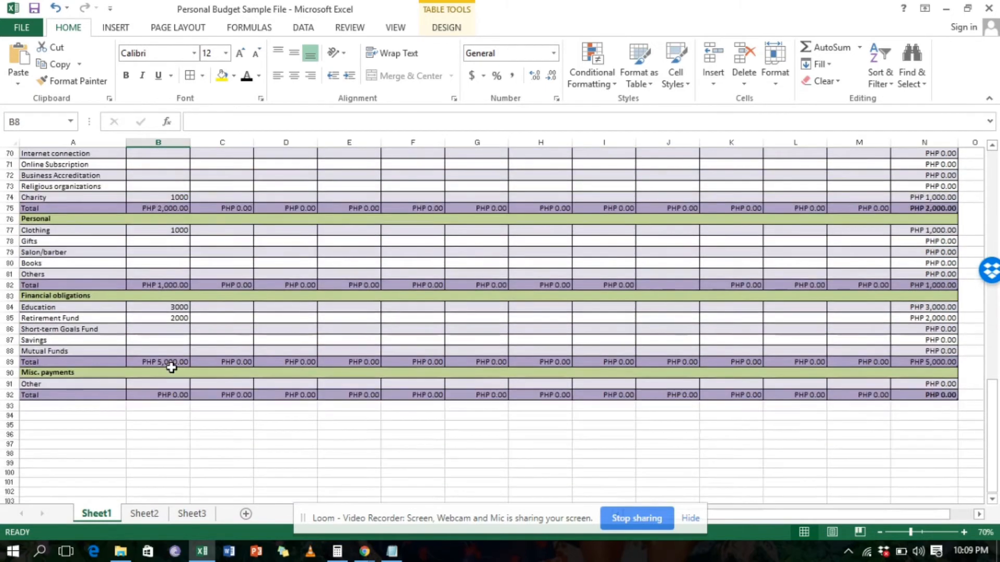
left_click(159, 329)
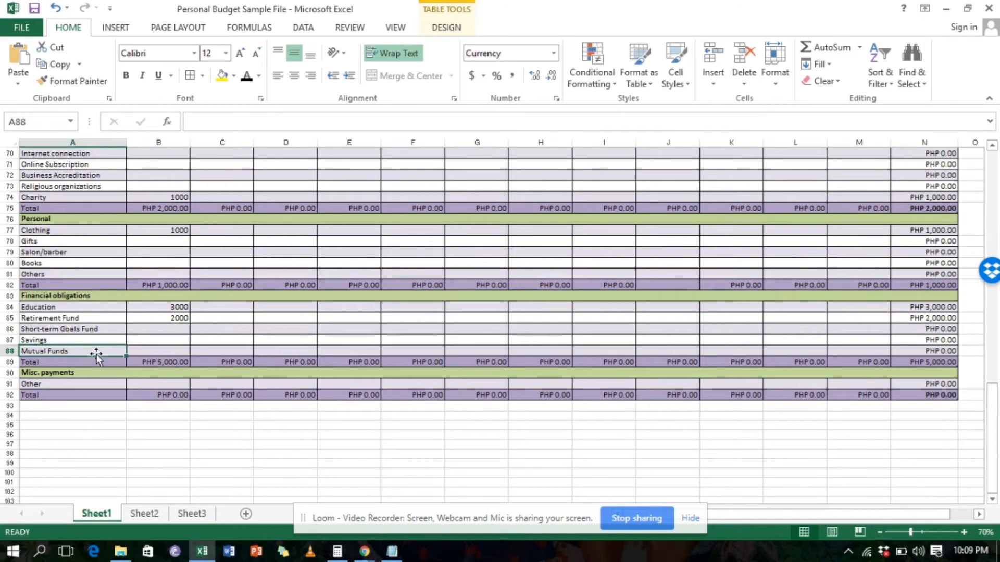
left_click(72, 395)
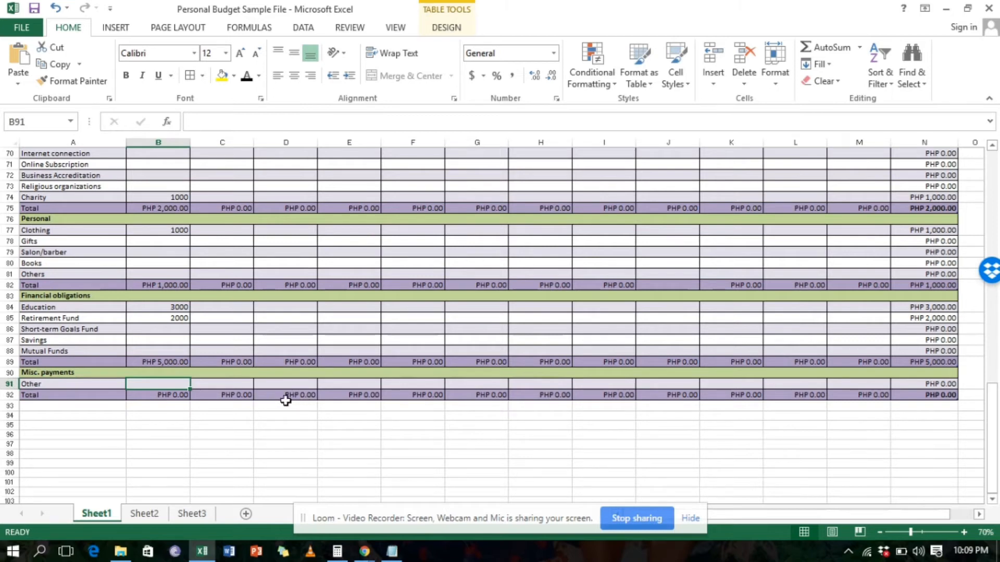
mouse_move(190, 373)
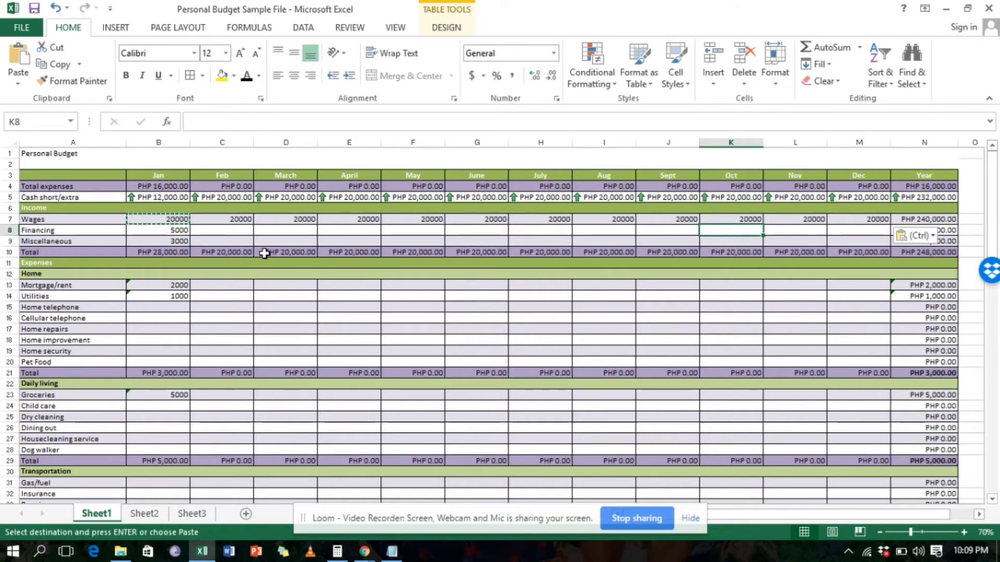
mouse_move(219, 230)
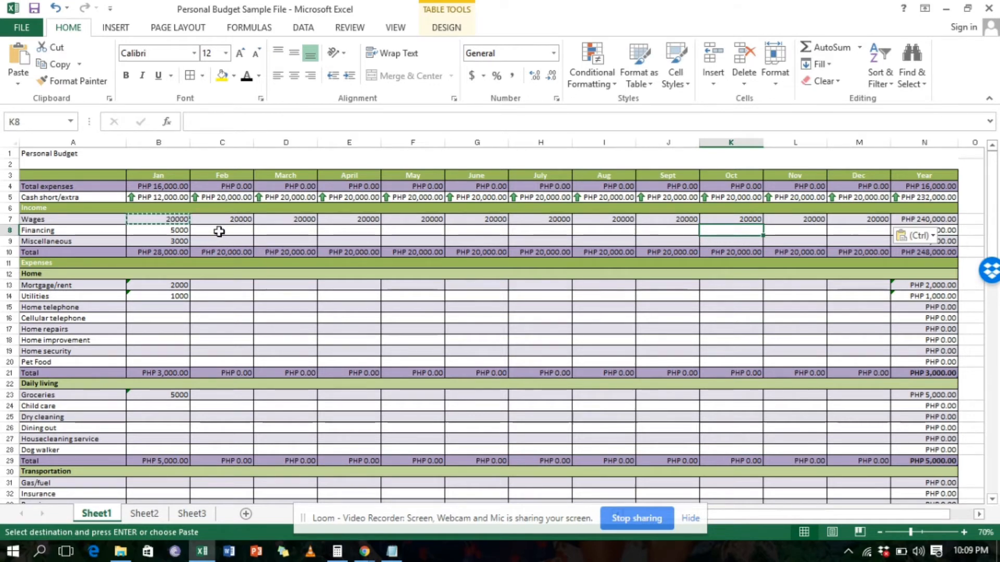
Step: Change February Wages to 22000 and add February Miscellaneous income of 3000
left_click(221, 219)
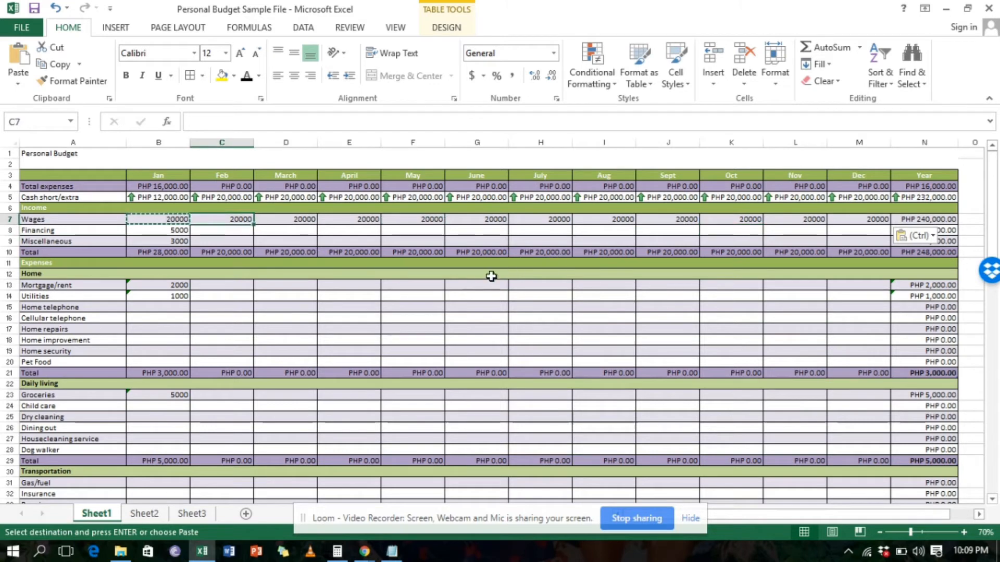
mouse_move(211, 240)
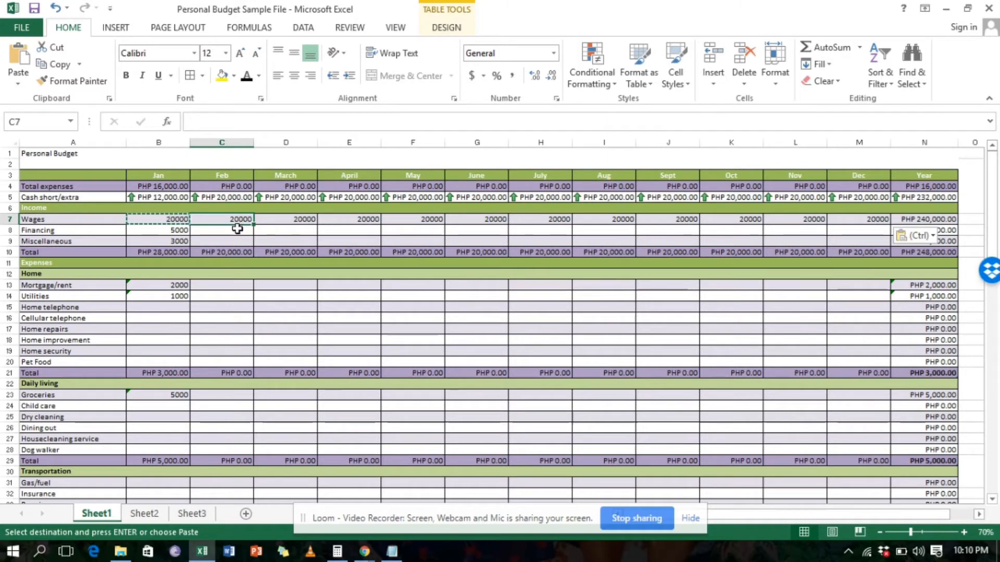
mouse_move(660, 250)
type("22000")
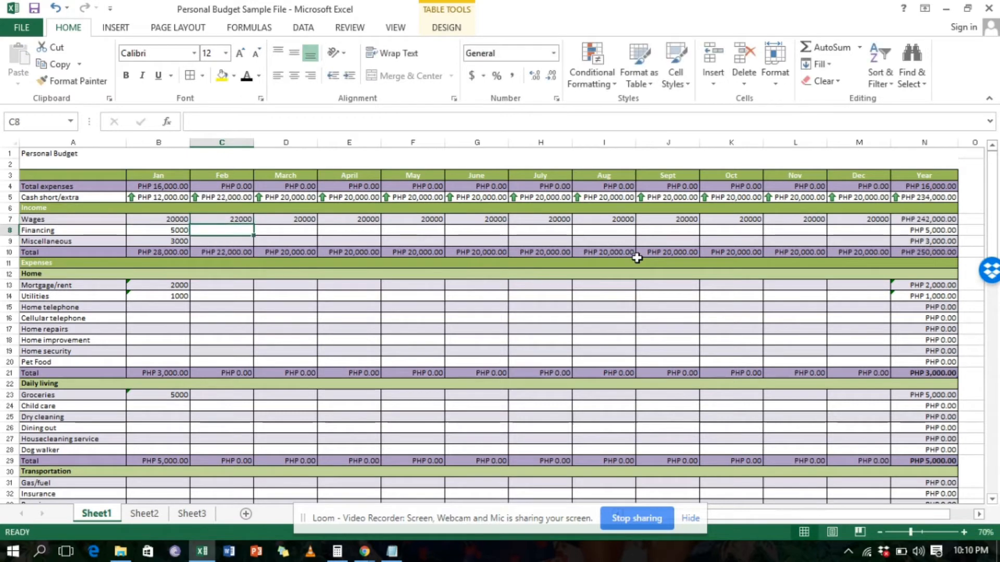
left_click(221, 241)
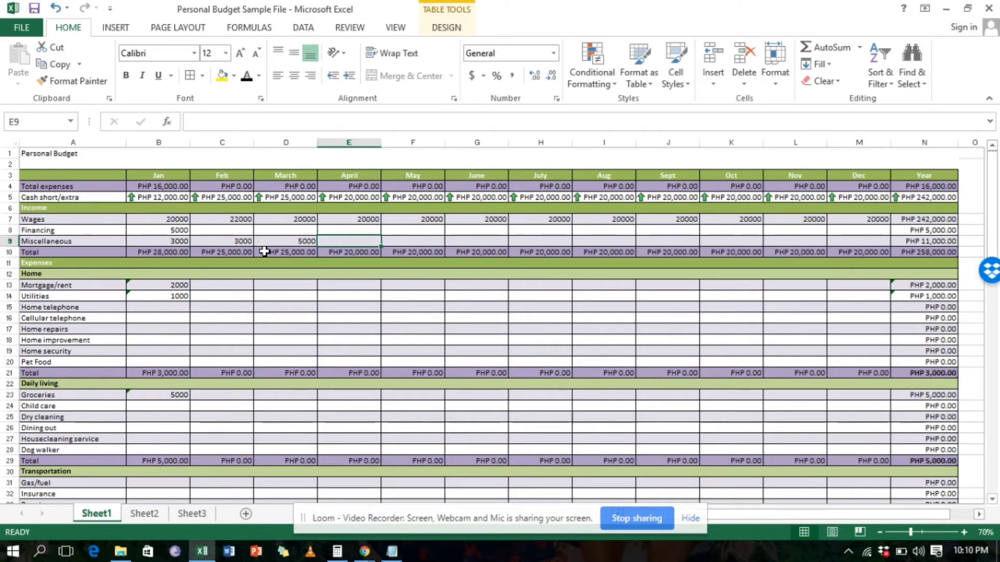
mouse_move(241, 289)
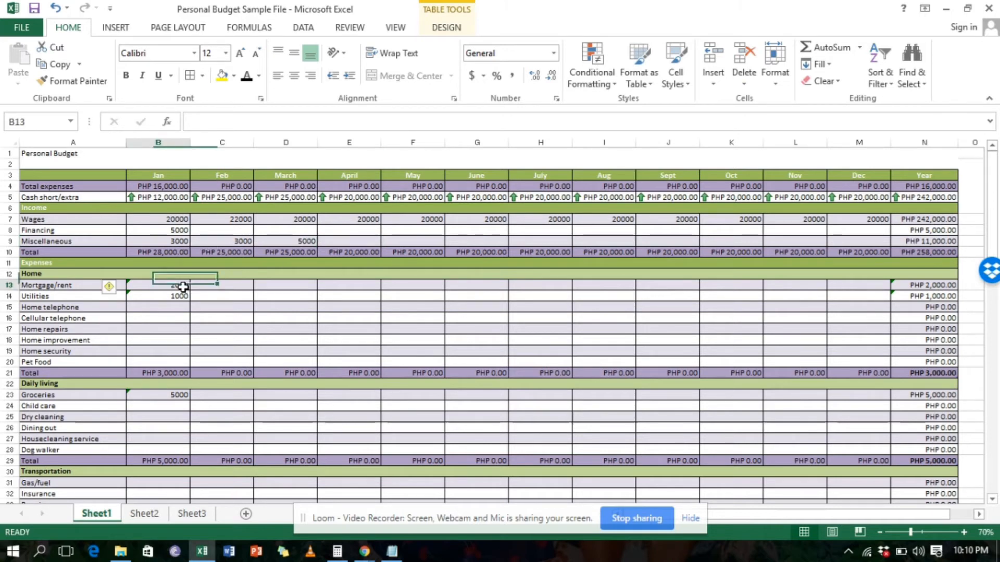
Step: Fill Mortgage/rent 2000 monthly and set April–December Cellular telephone to 500
type("2000")
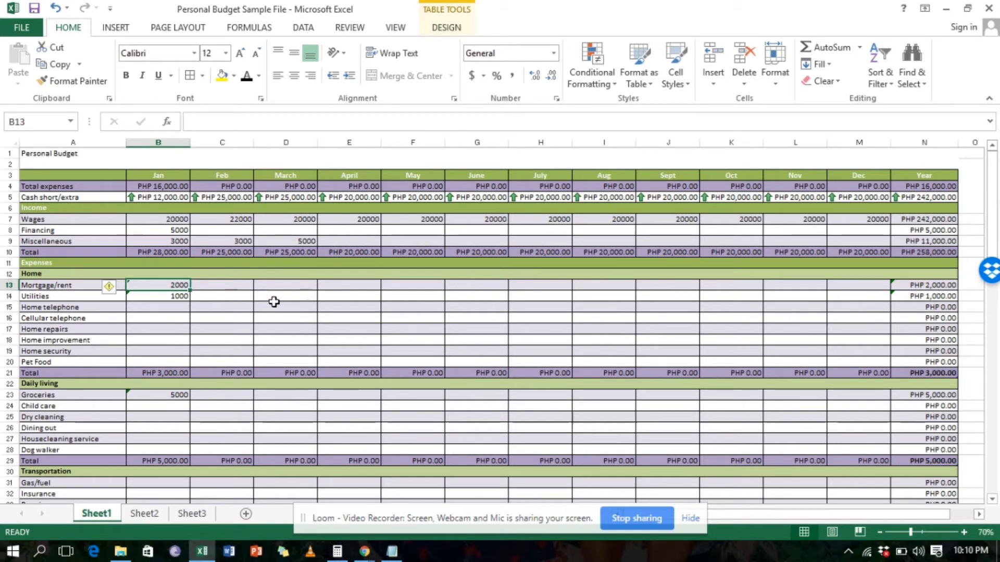
mouse_move(268, 292)
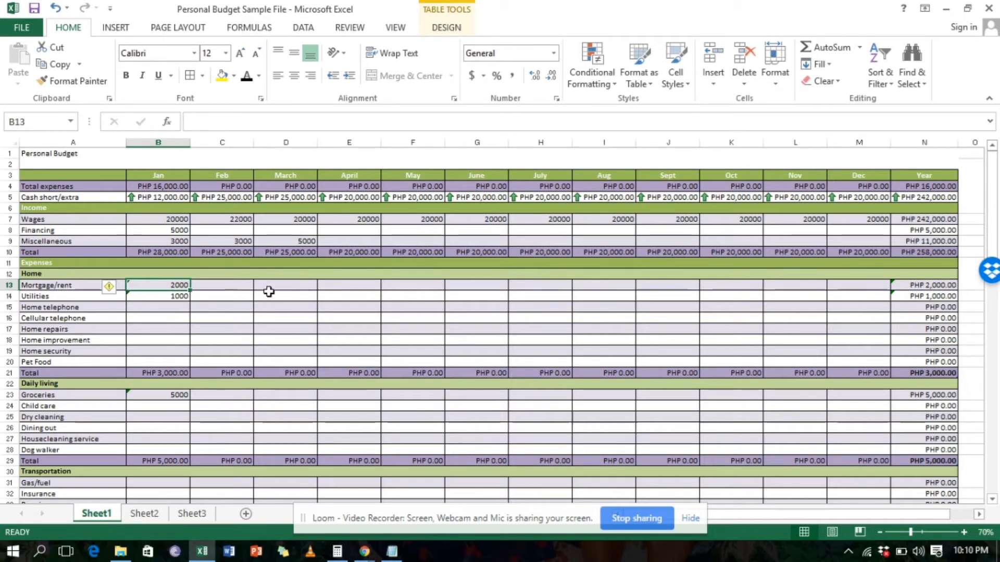
mouse_move(232, 317)
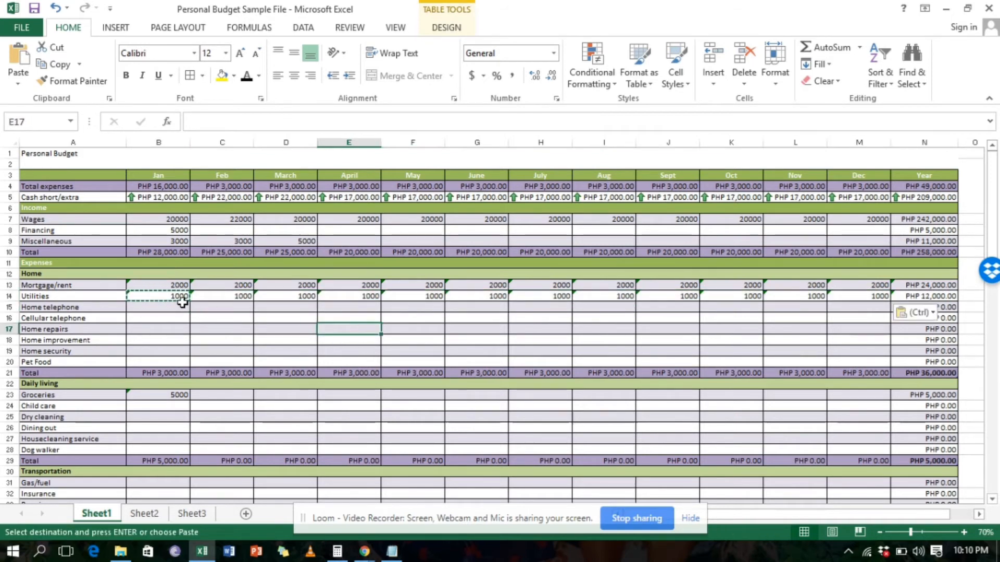
left_click(158, 318)
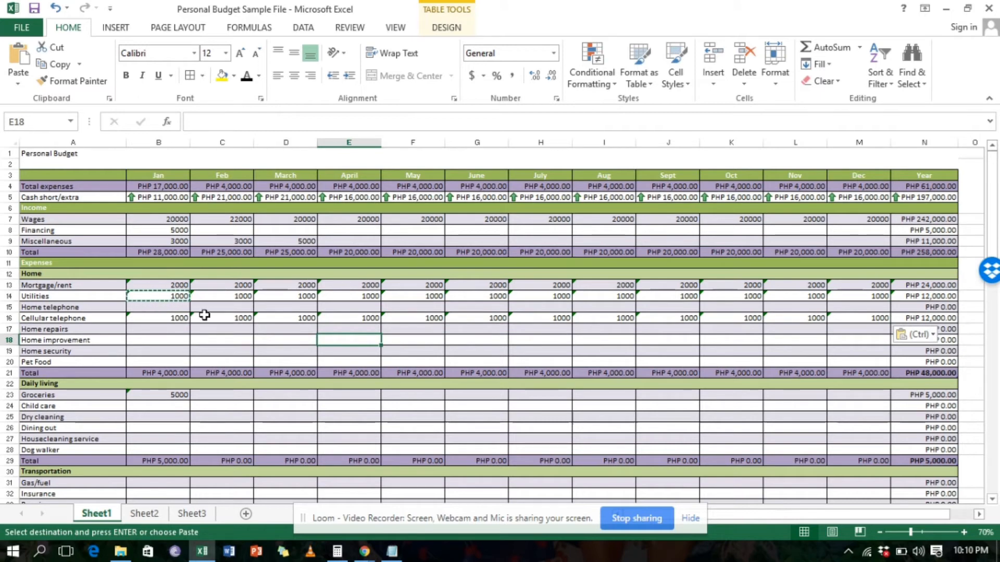
mouse_move(233, 315)
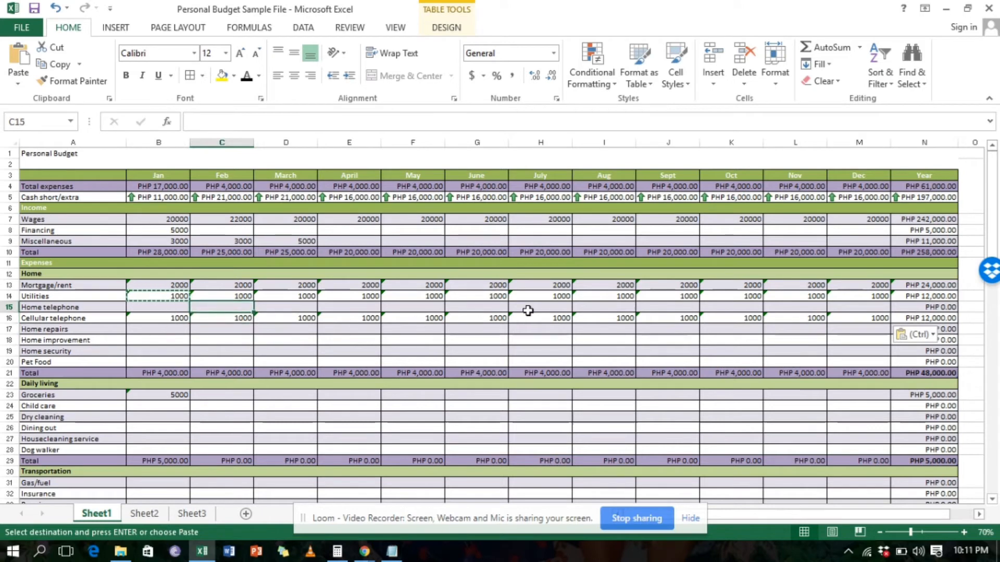
mouse_move(340, 315)
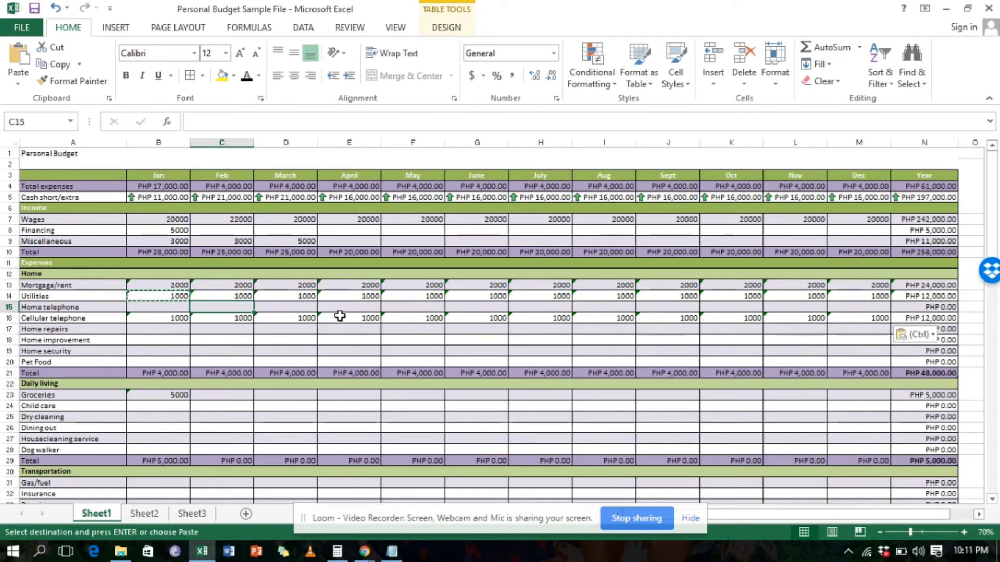
left_click(349, 317)
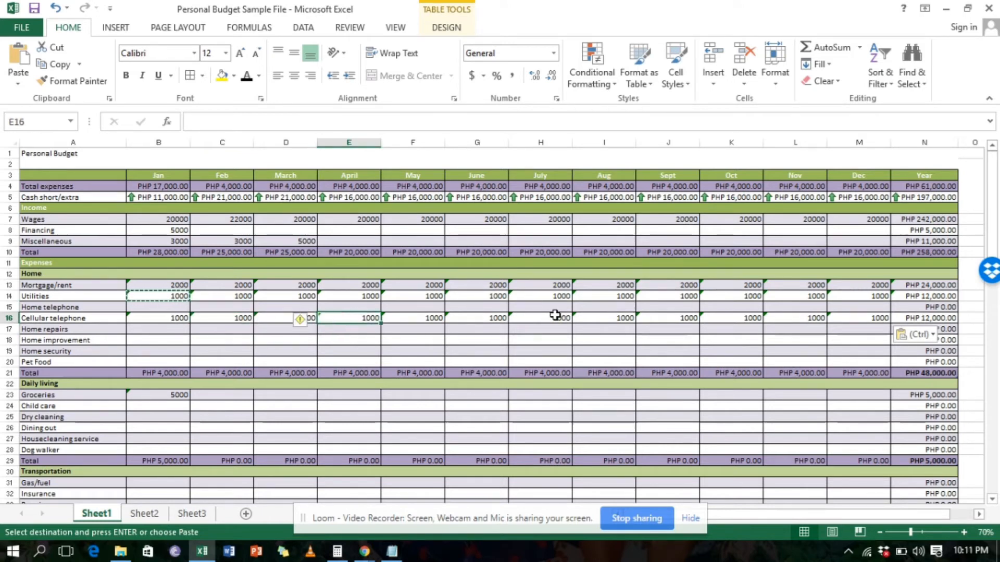
mouse_move(433, 349)
type("500")
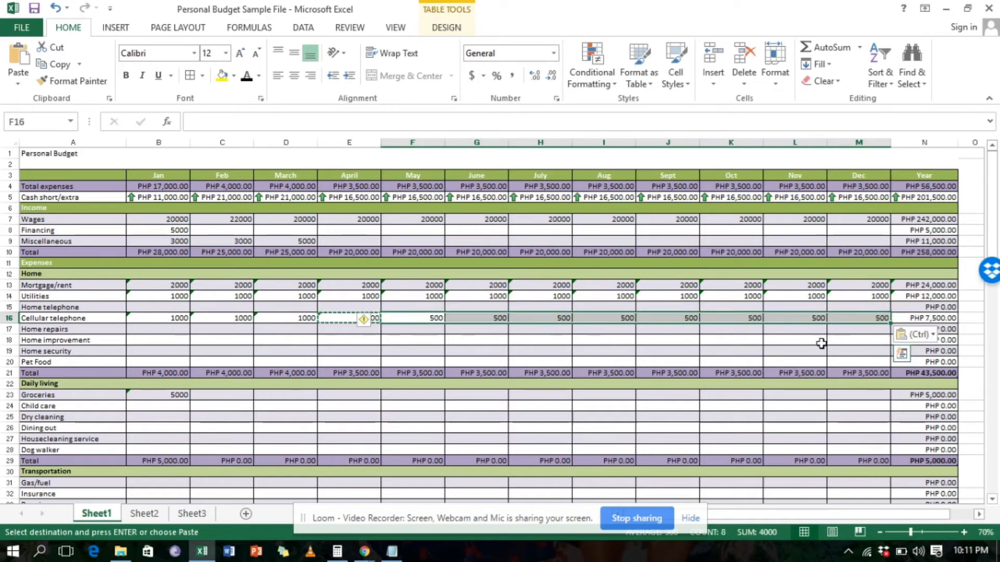
left_click(794, 340)
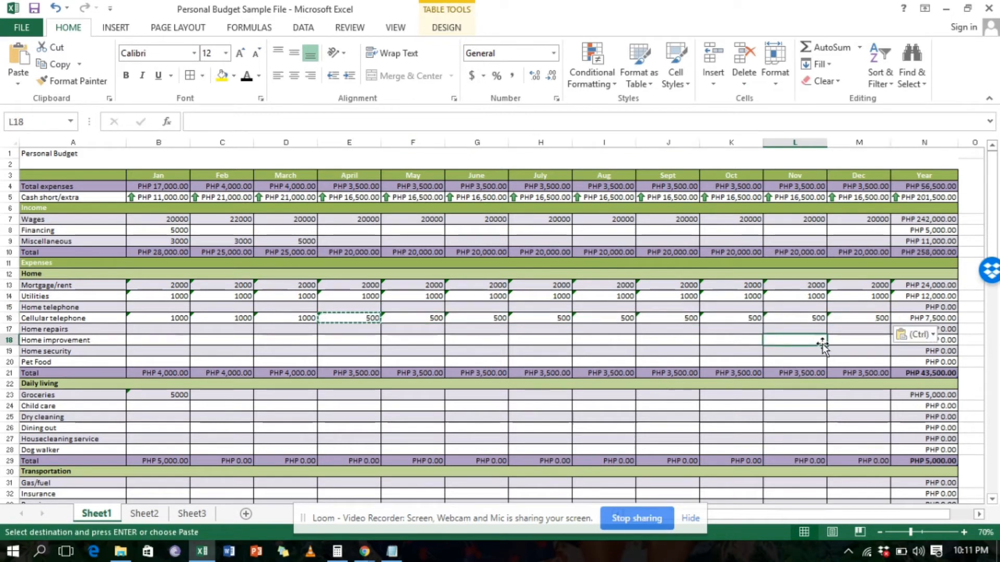
mouse_move(788, 350)
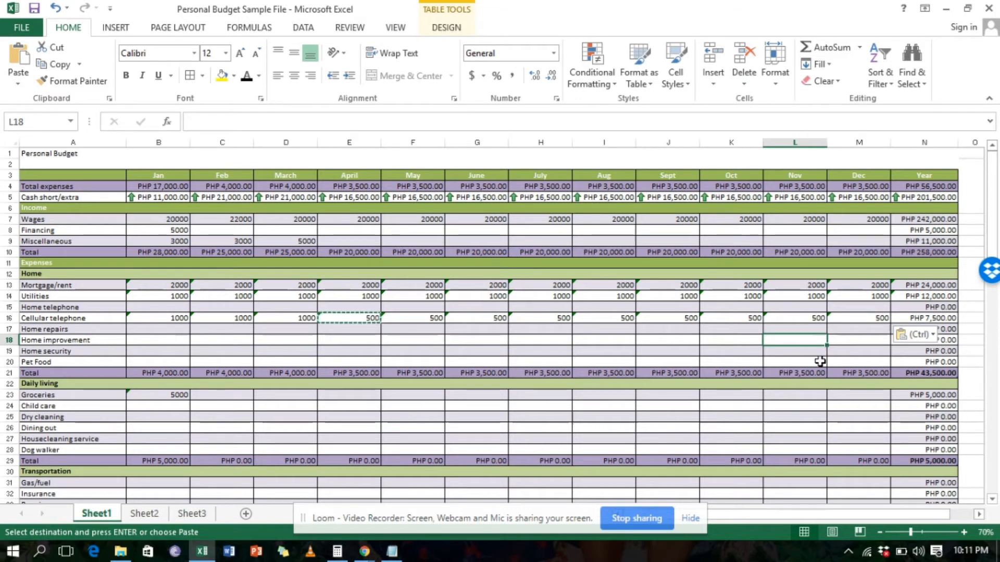
mouse_move(418, 318)
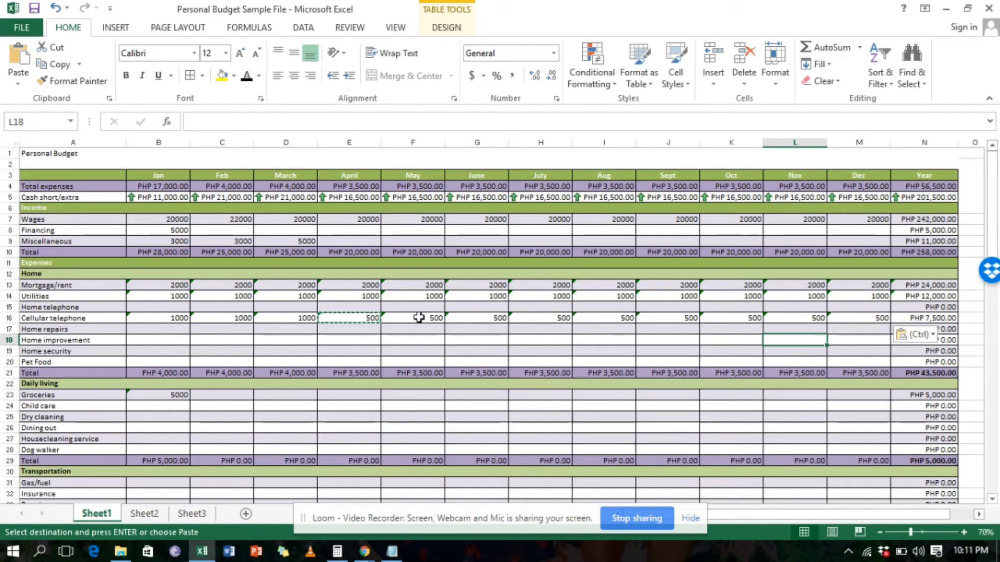
left_click(413, 340)
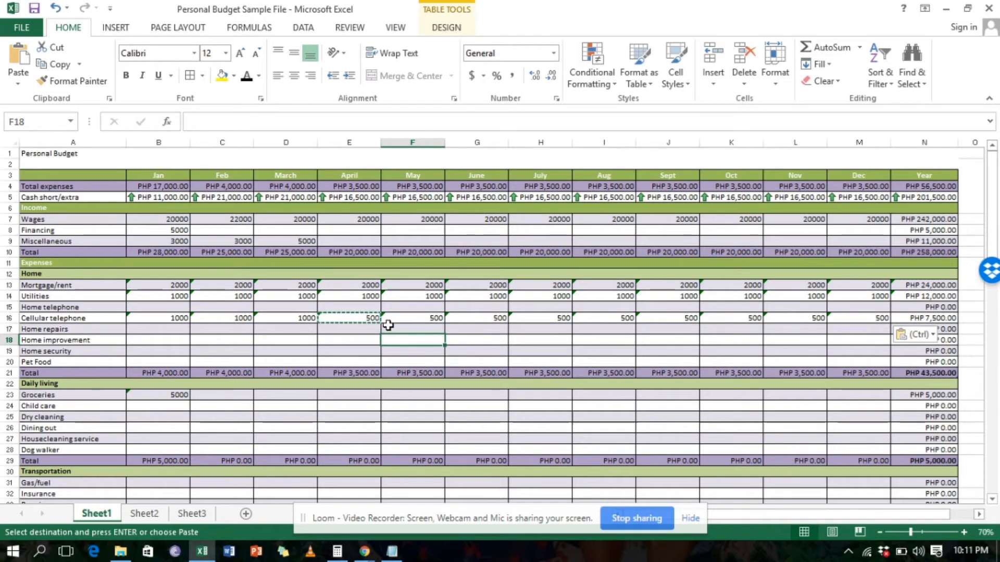
mouse_move(461, 319)
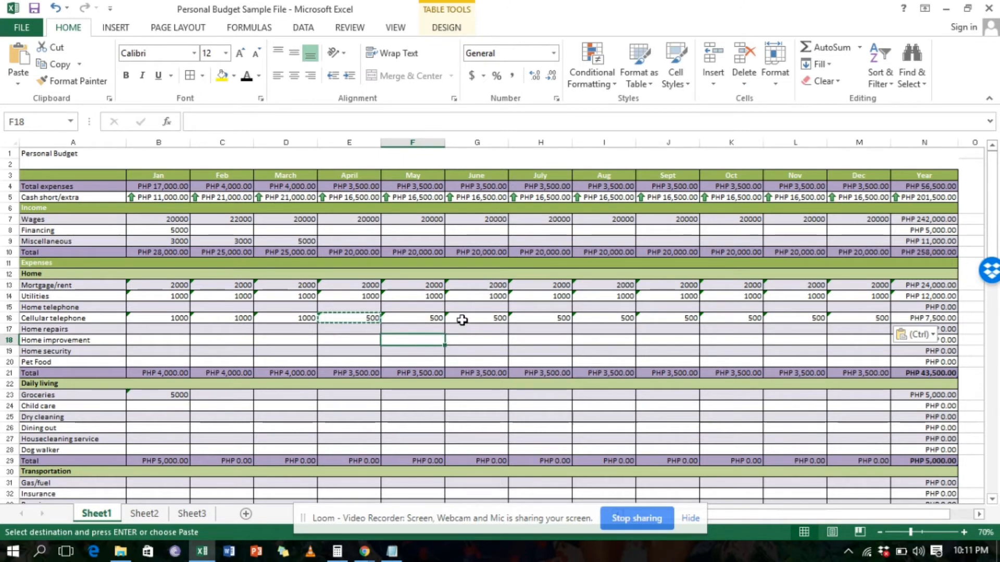
mouse_move(746, 248)
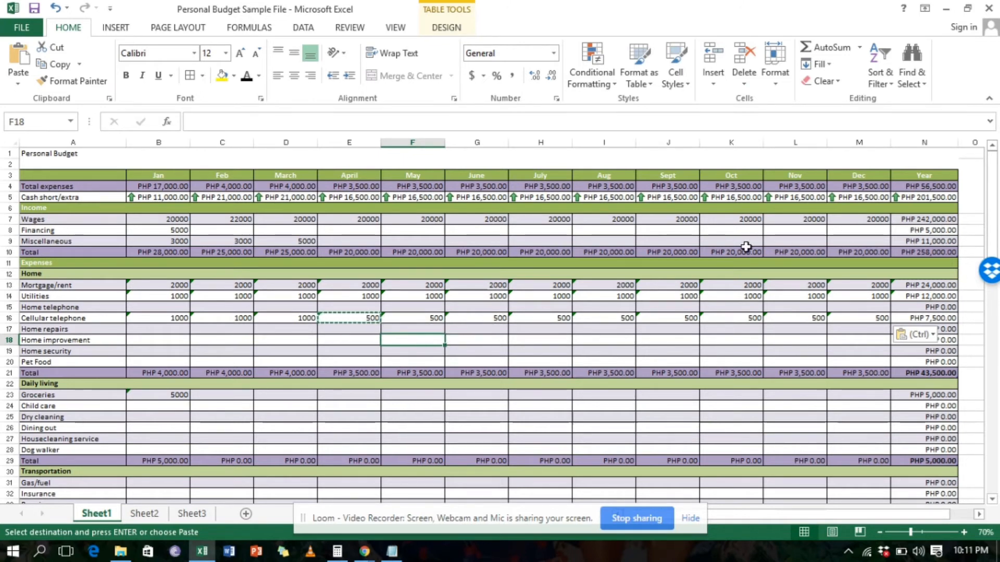
Step: Fill Retirement Fund 2000 across all months and check the PHP 78,500 yearly expenses
scroll("down", 3)
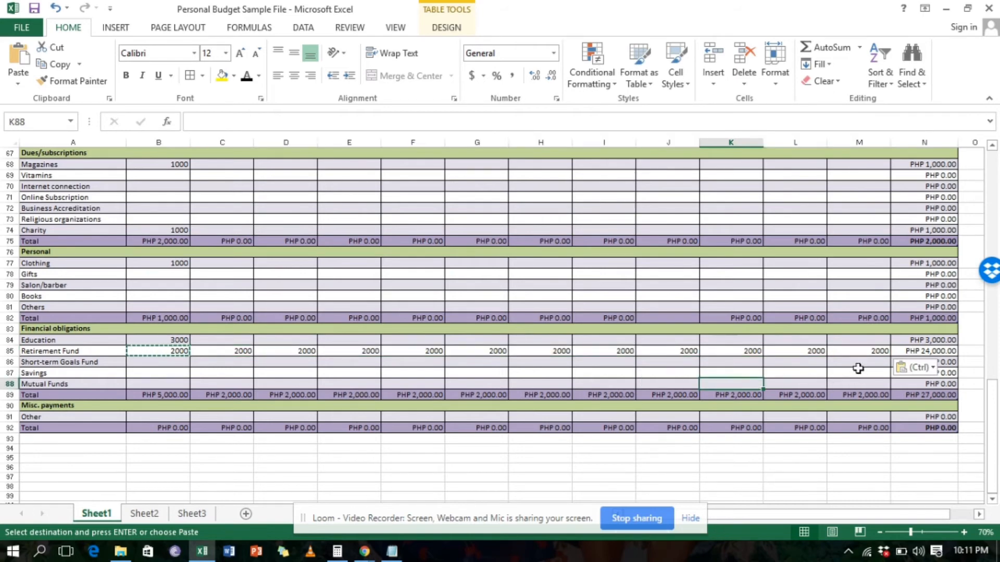
scroll("up", 3)
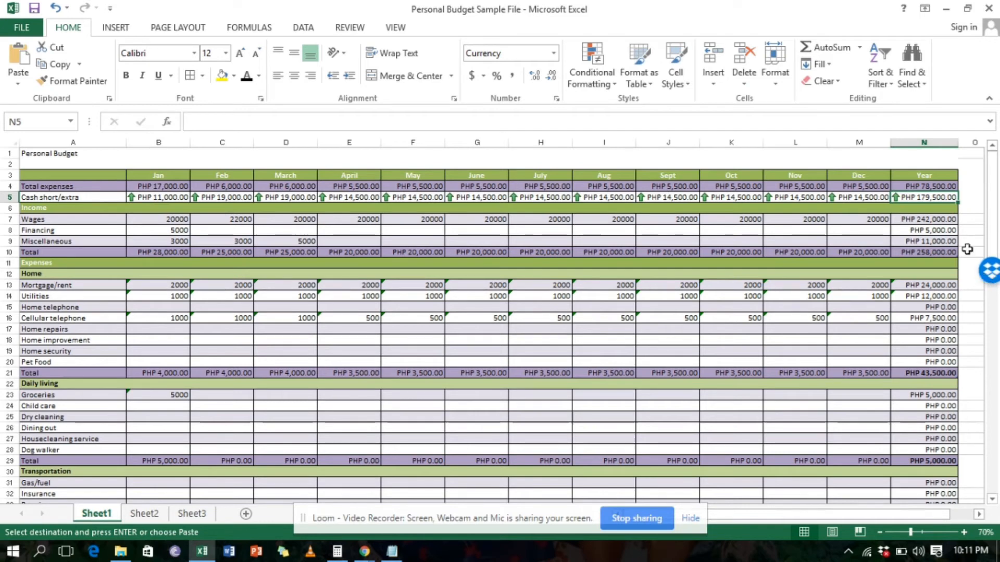
mouse_move(962, 257)
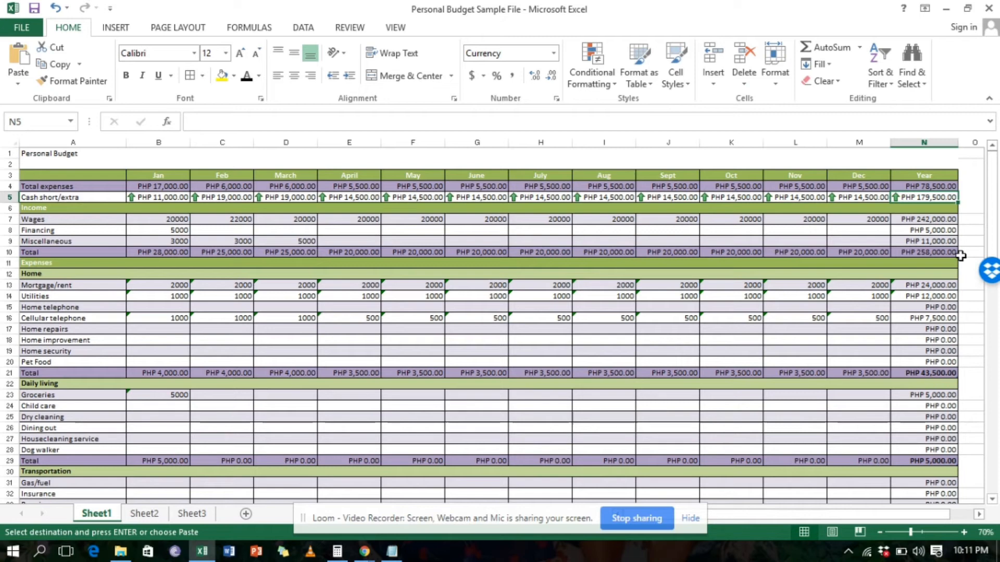
mouse_move(964, 255)
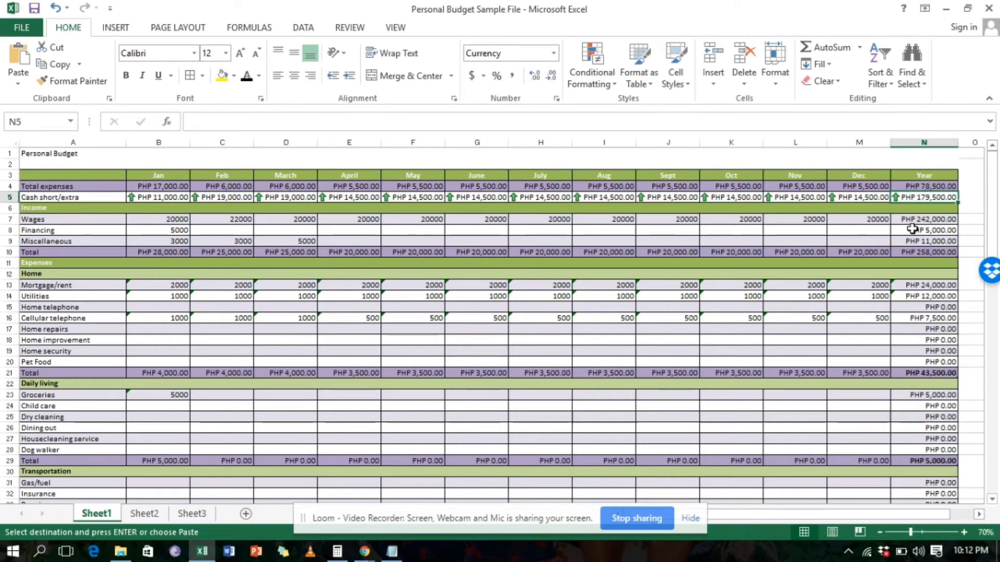
mouse_move(483, 256)
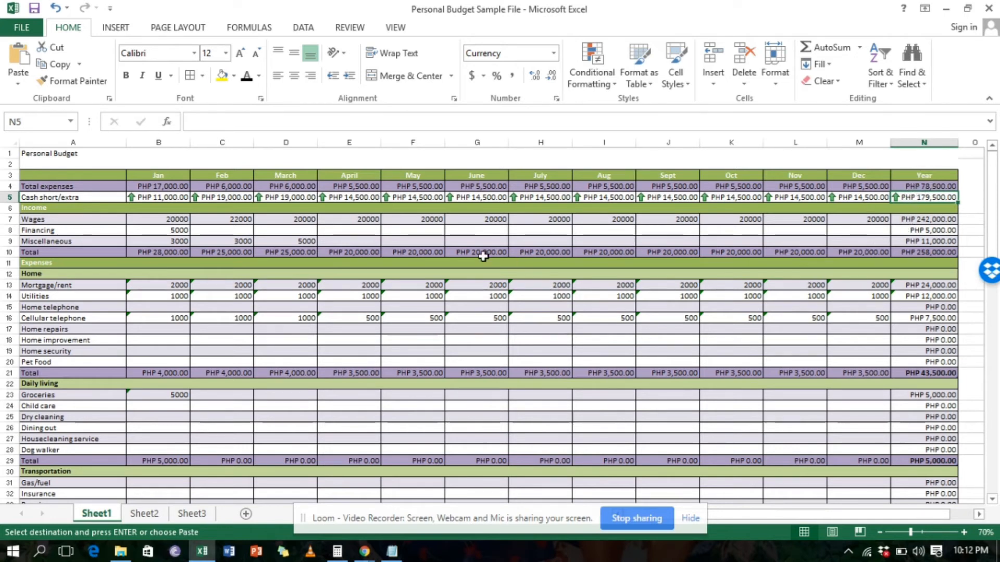
Step: Enter 179000 as December's Retirement Fund in M85
scroll("down", 3)
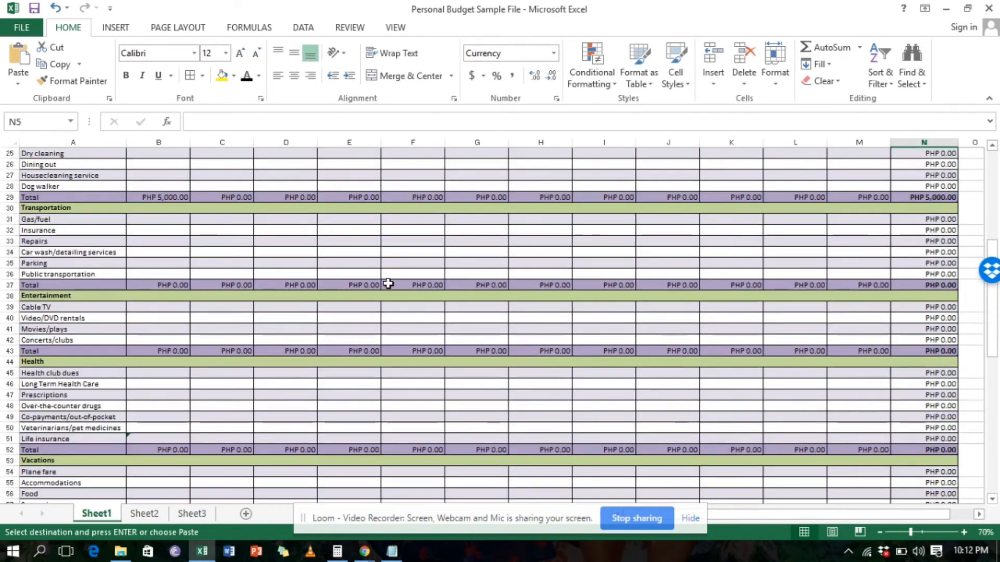
scroll("down", 3)
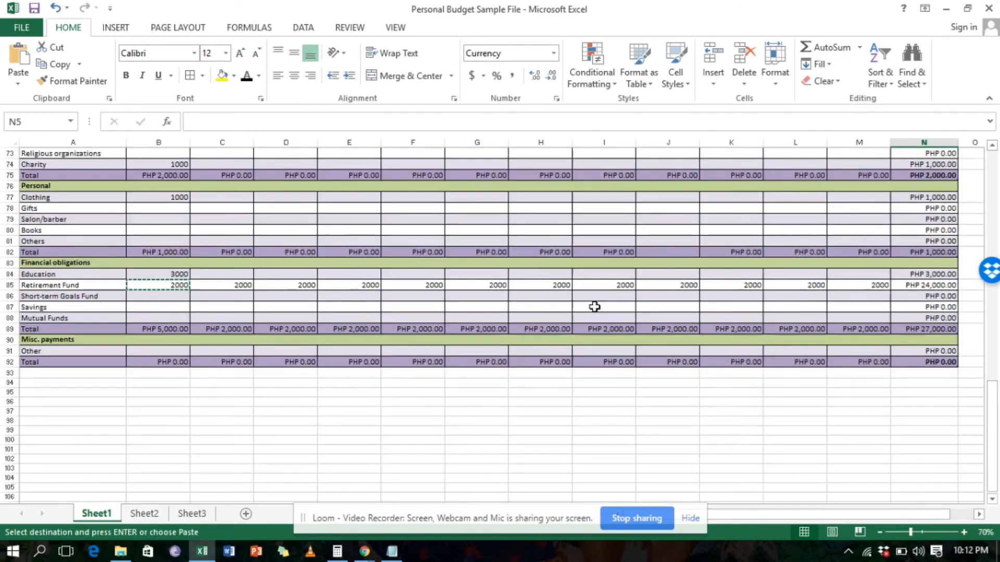
left_click(858, 285)
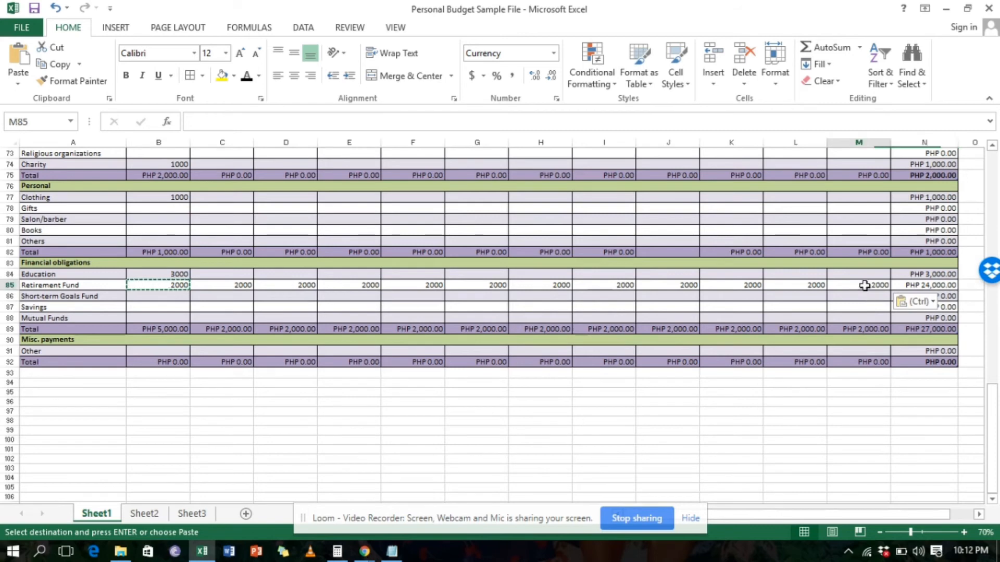
type("179")
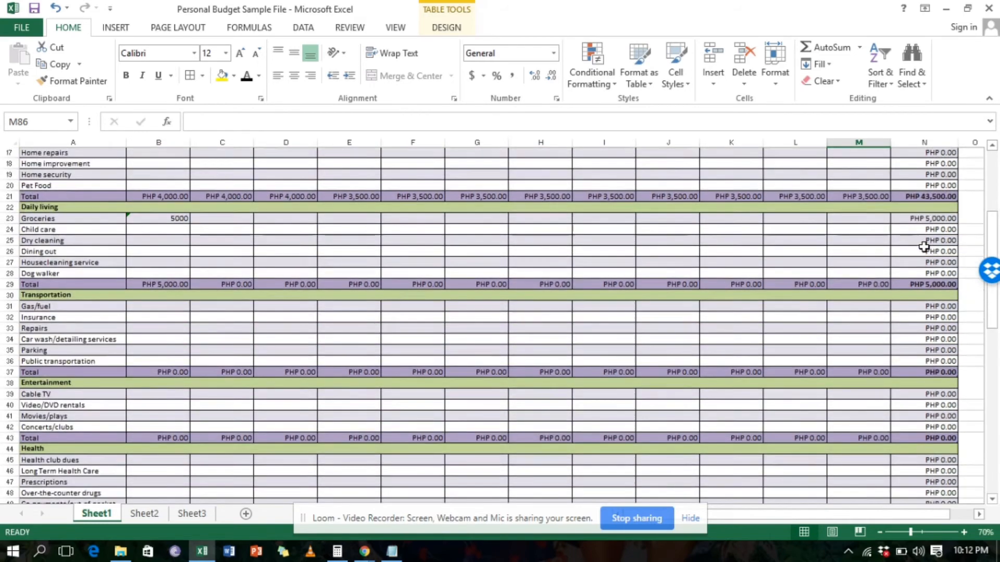
Step: Check December's cash short/extra result and the PHP 2,500 yearly cash extra
scroll("up", 3)
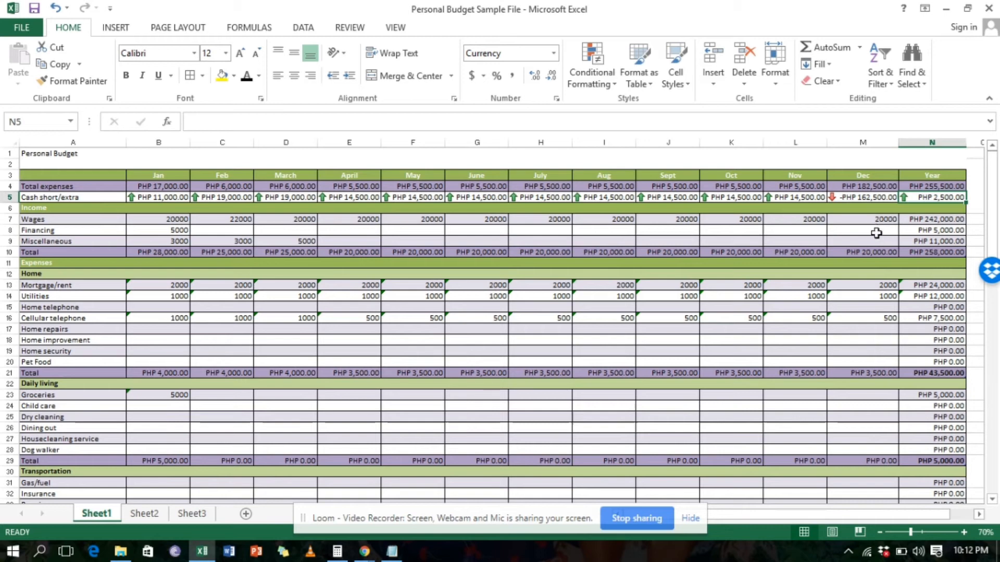
left_click(862, 197)
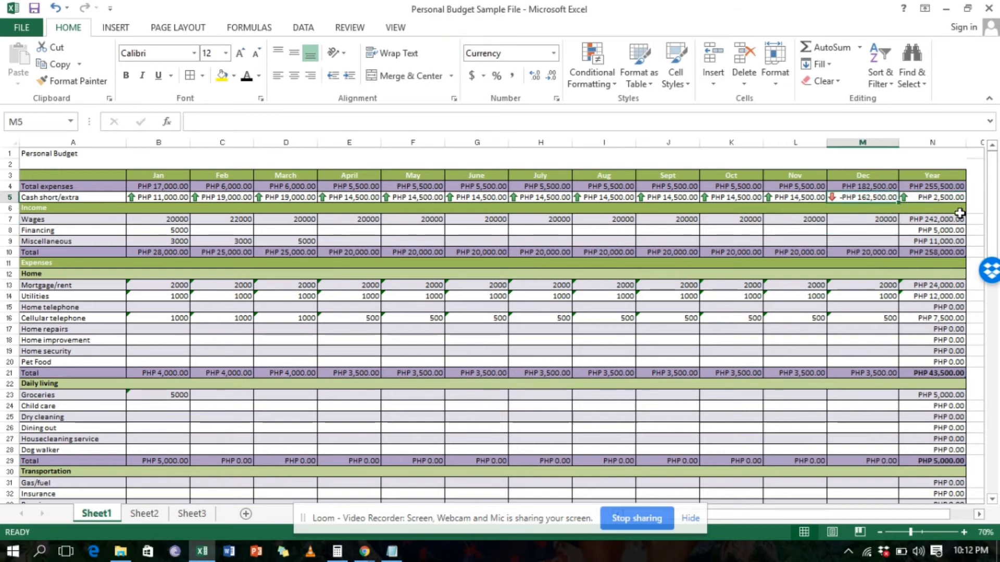
mouse_move(865, 219)
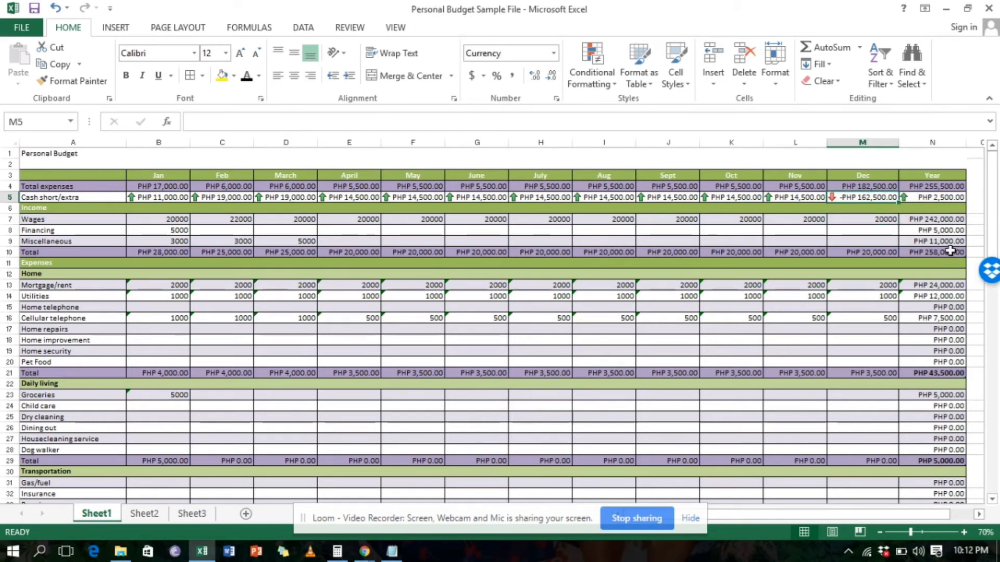
mouse_move(538, 227)
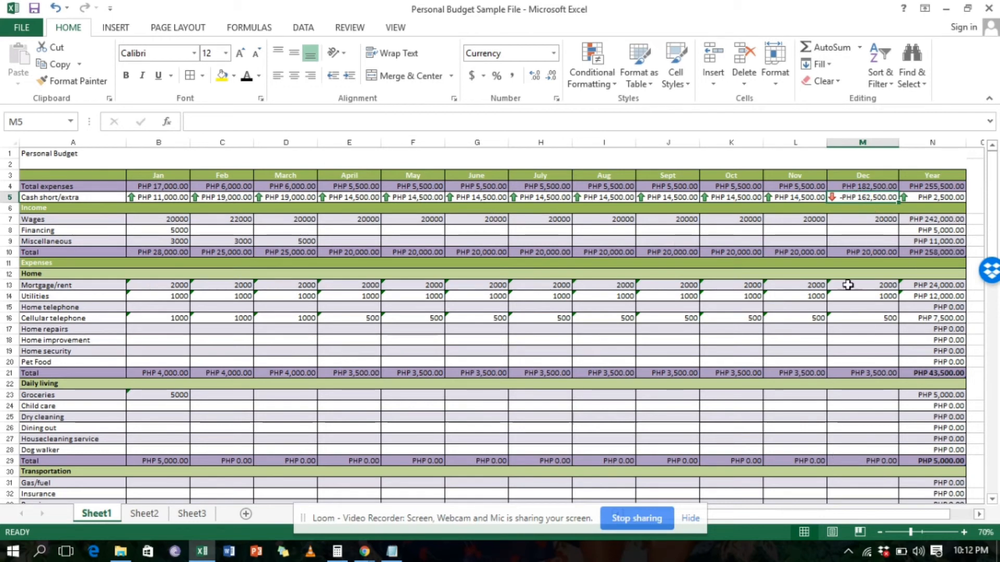
mouse_move(838, 435)
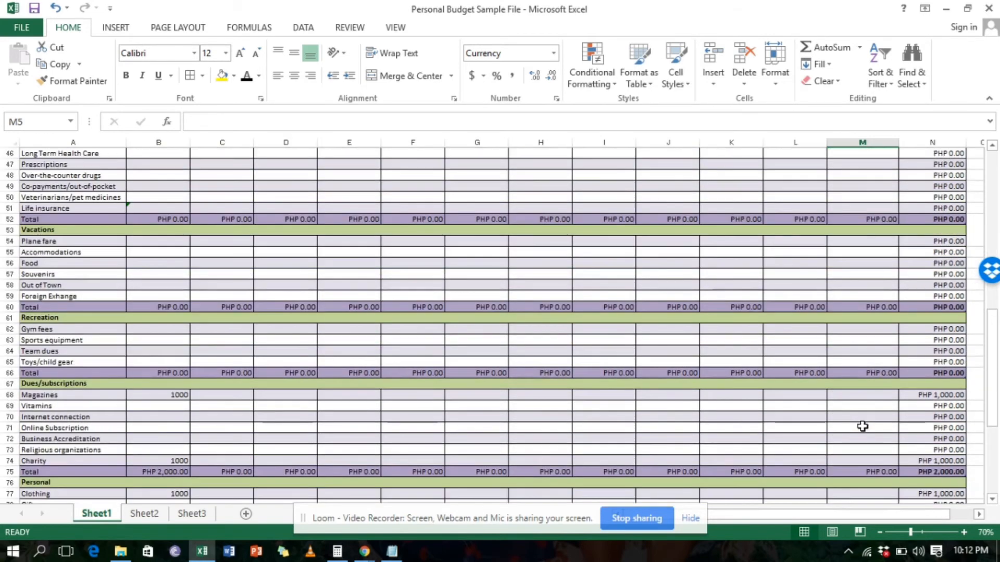
scroll("down", 3)
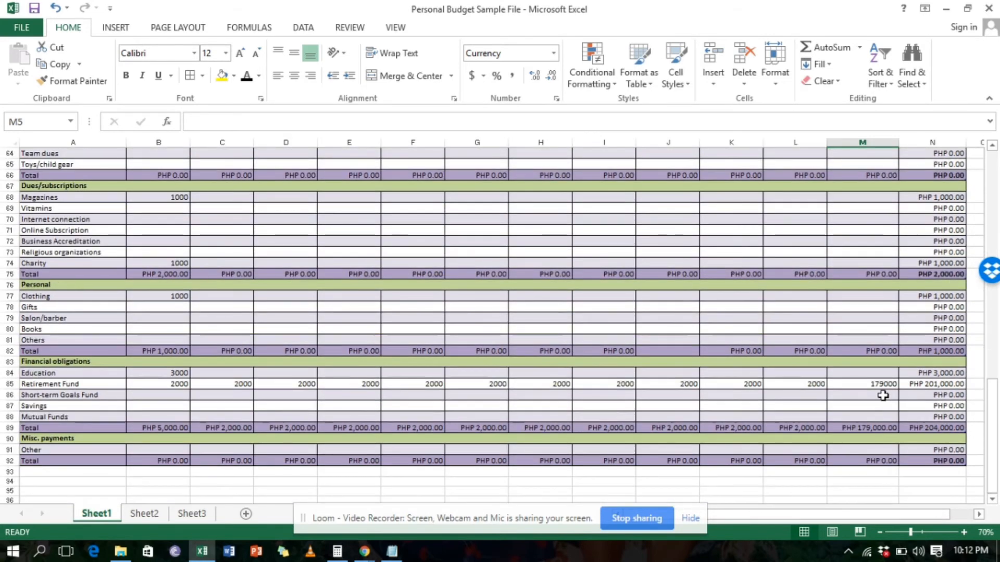
mouse_move(846, 375)
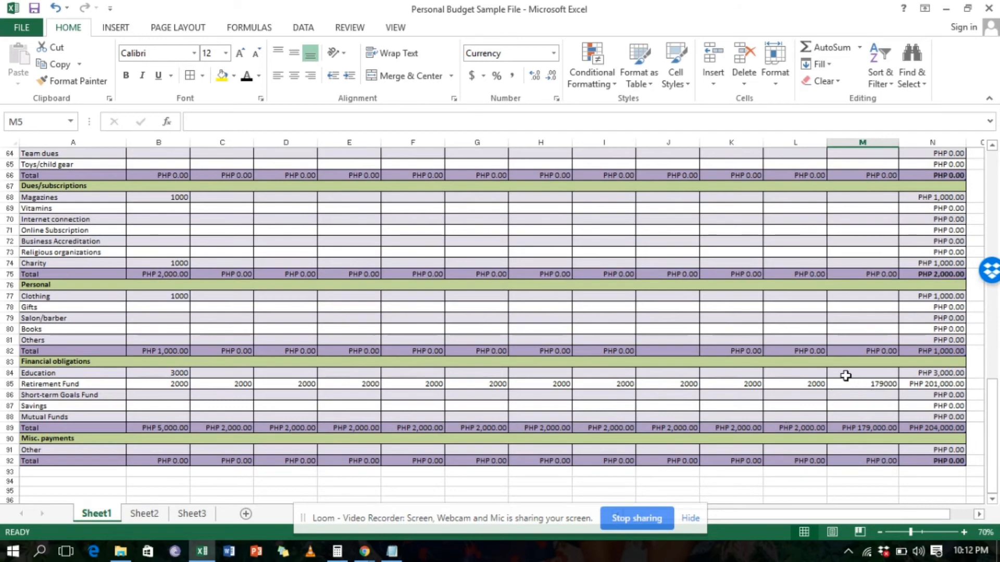
scroll("up", 3)
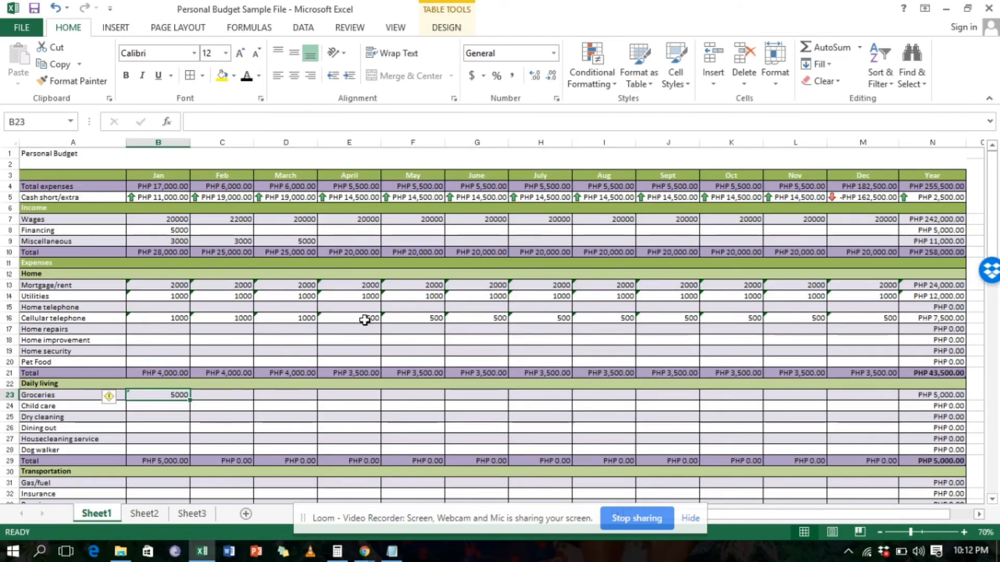
Step: Enter 500 as the January Movies/plays expense, making the Entertainment total PHP 500
left_click(349, 318)
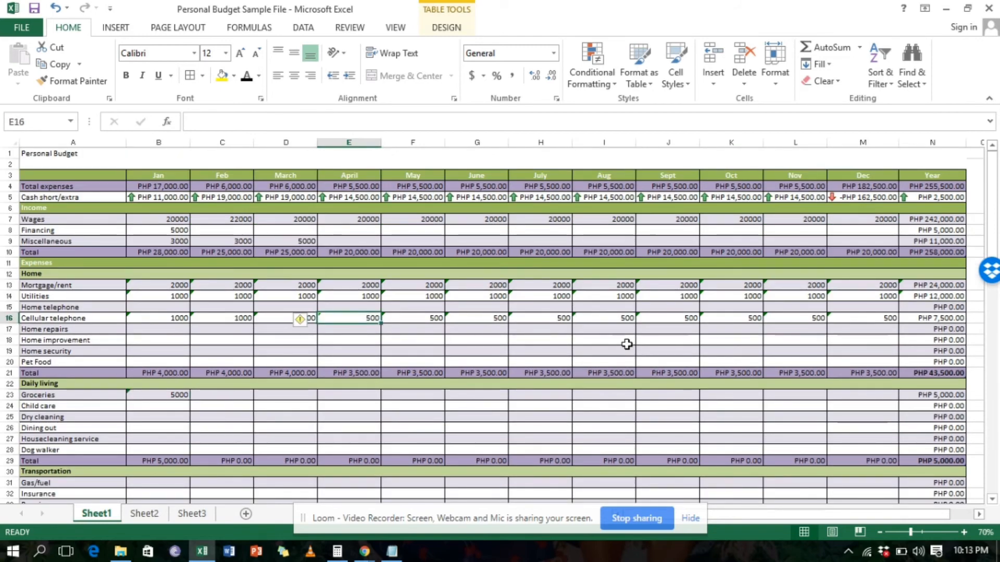
scroll("down", 3)
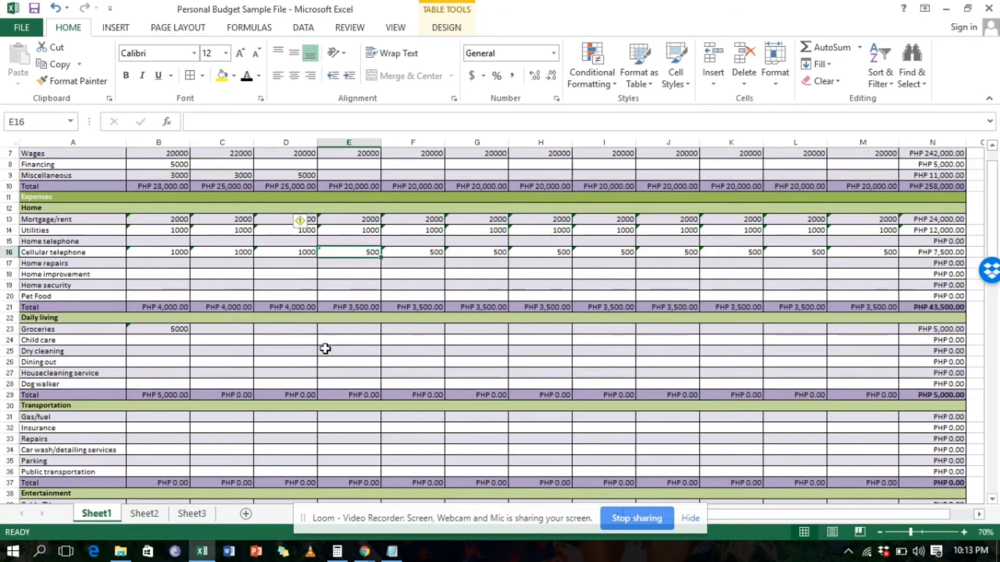
scroll("down", 3)
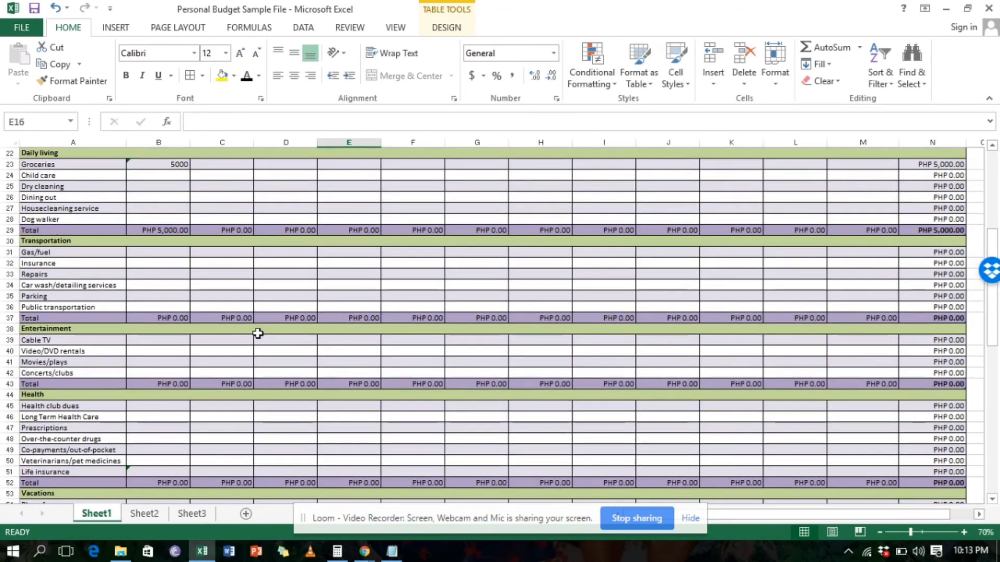
scroll("down", 3)
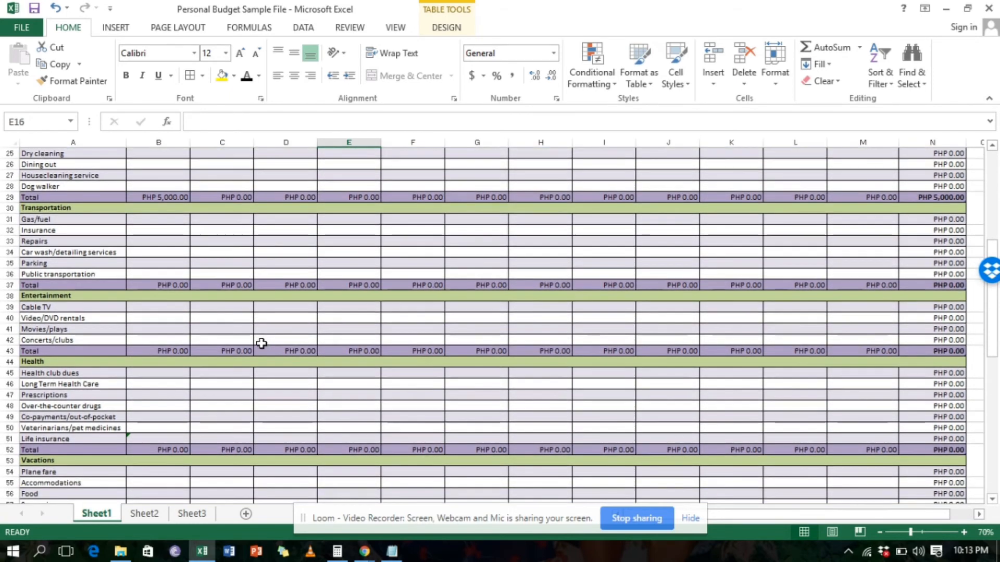
mouse_move(175, 319)
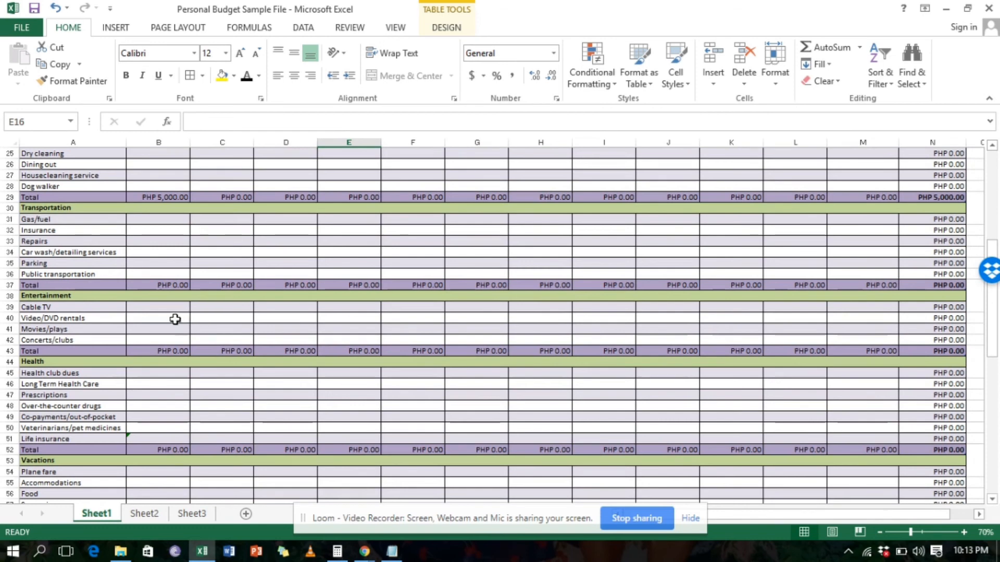
mouse_move(184, 327)
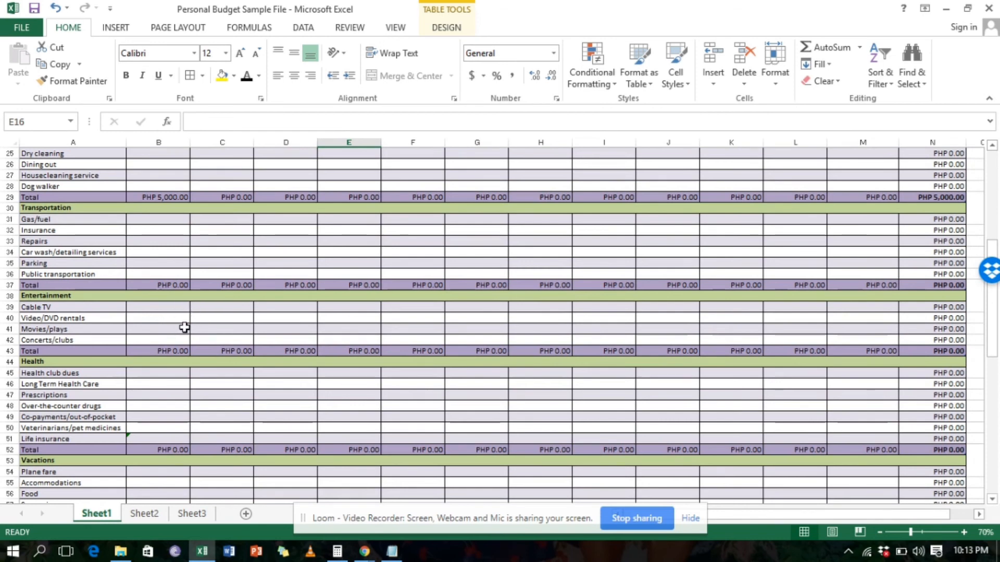
mouse_move(185, 321)
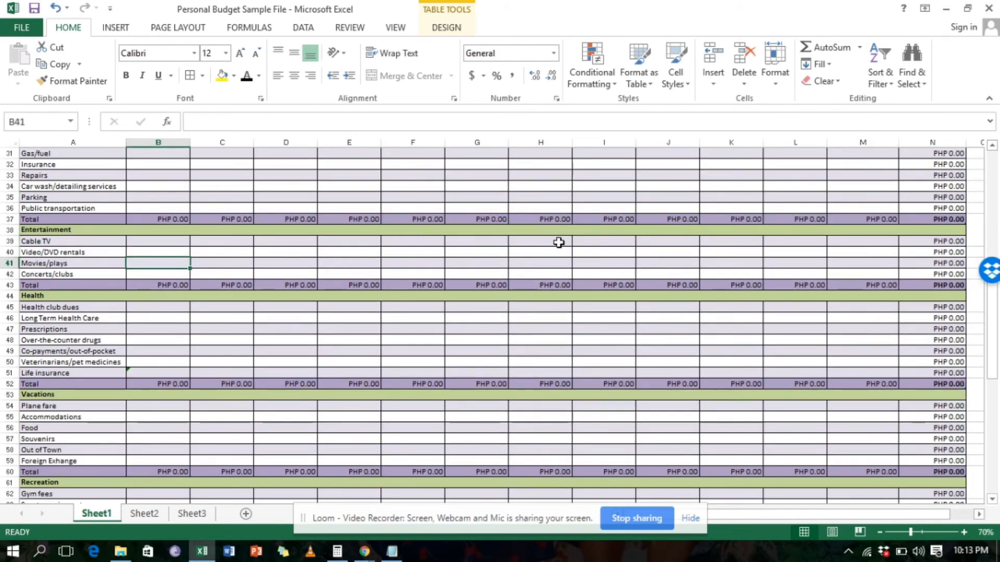
type("500")
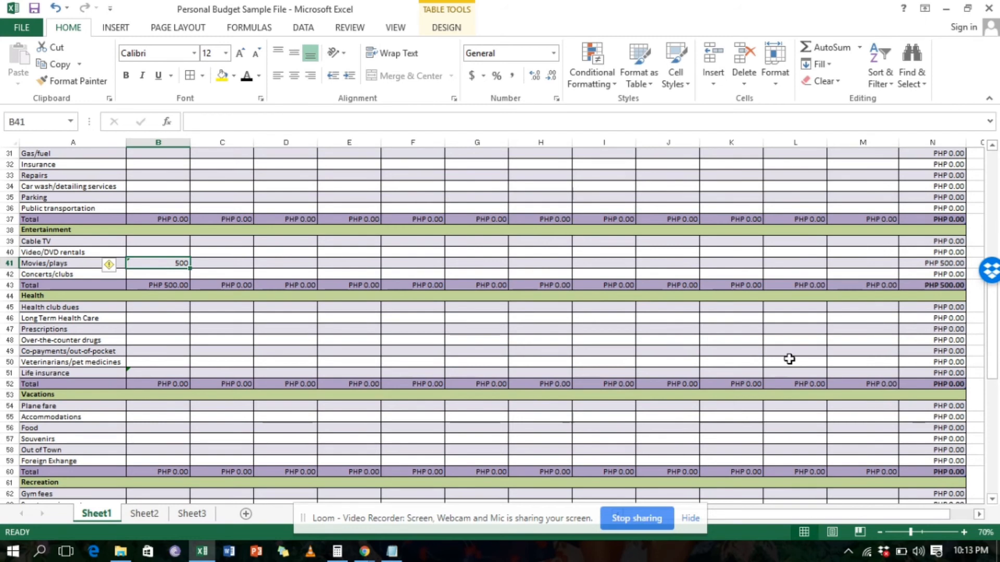
mouse_move(401, 330)
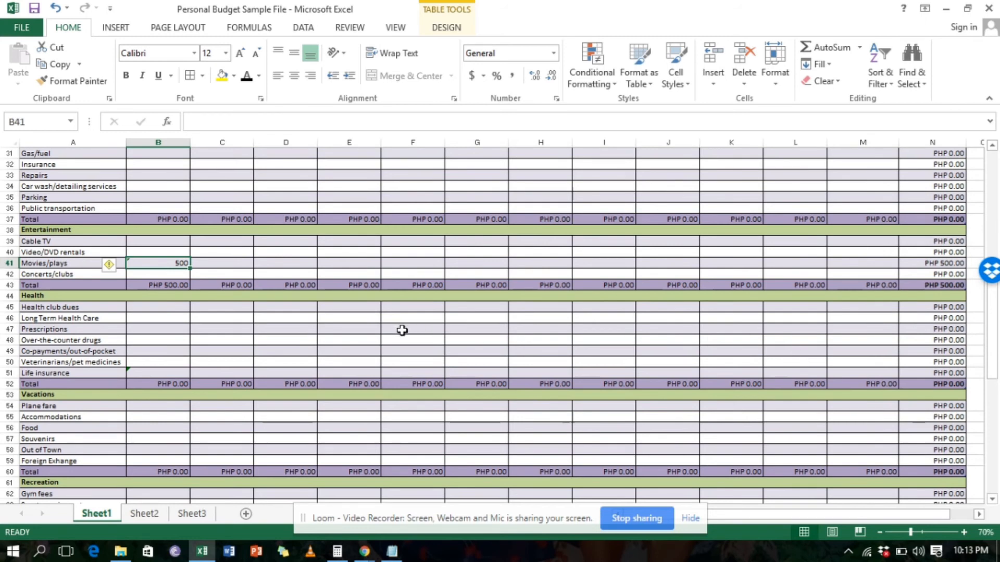
mouse_move(438, 332)
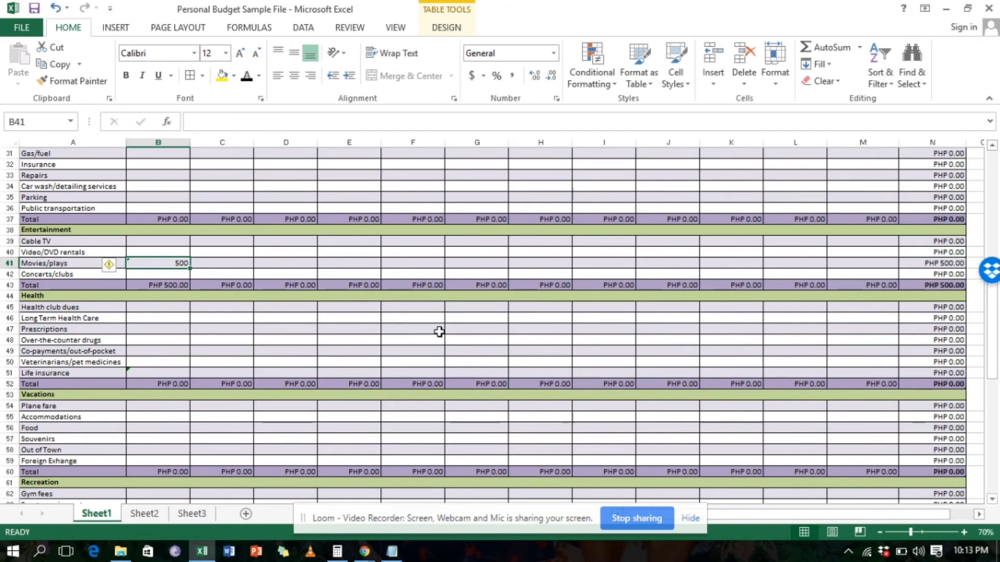
mouse_move(363, 292)
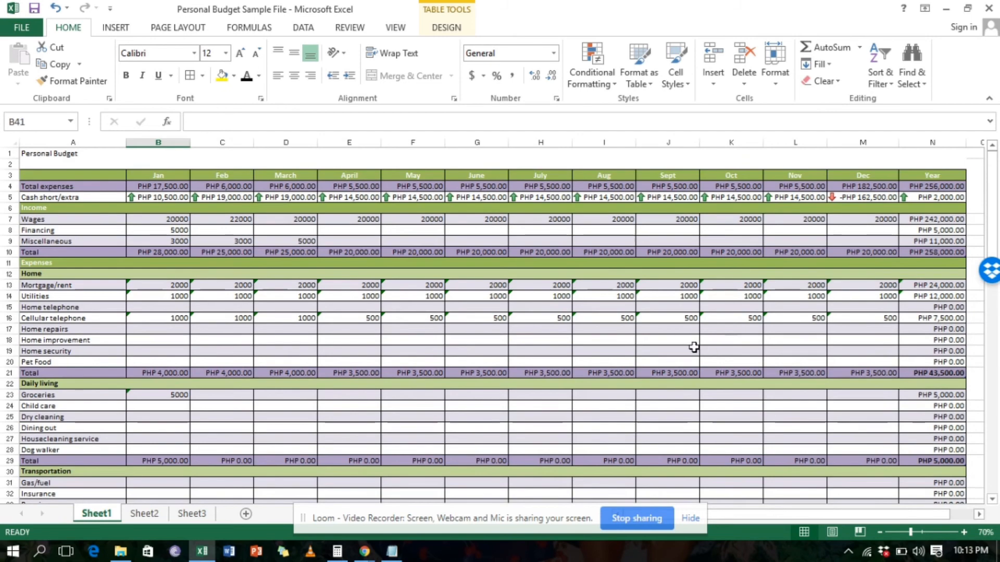
mouse_move(409, 321)
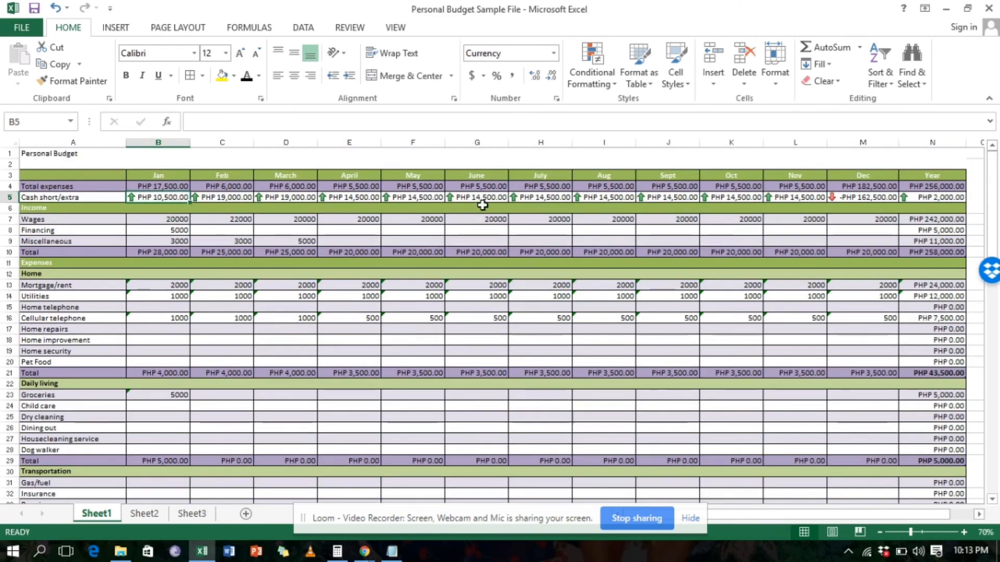
Step: Scroll down the budget sheet to review the Movies/plays row and totals
scroll("down", 3)
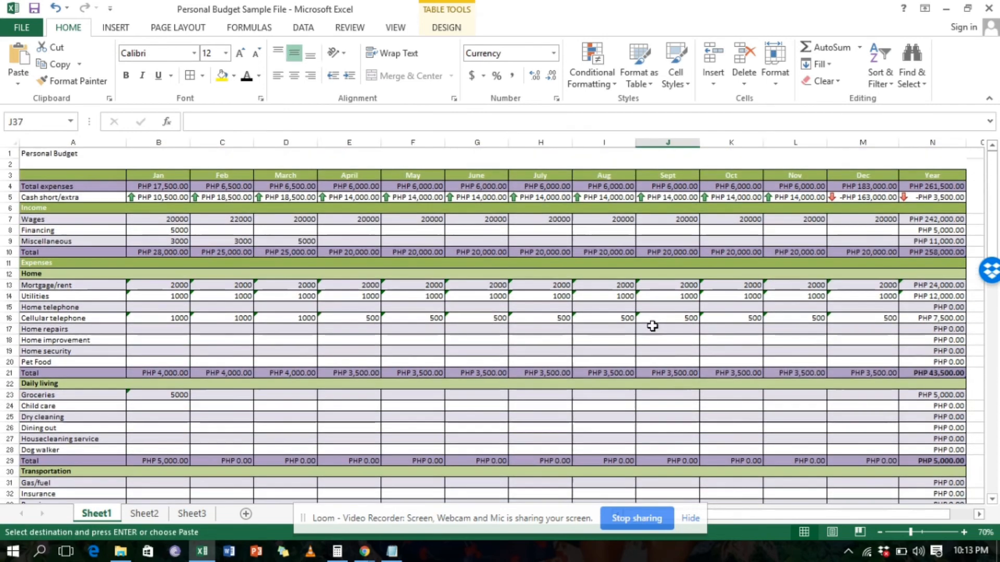
scroll("down", 3)
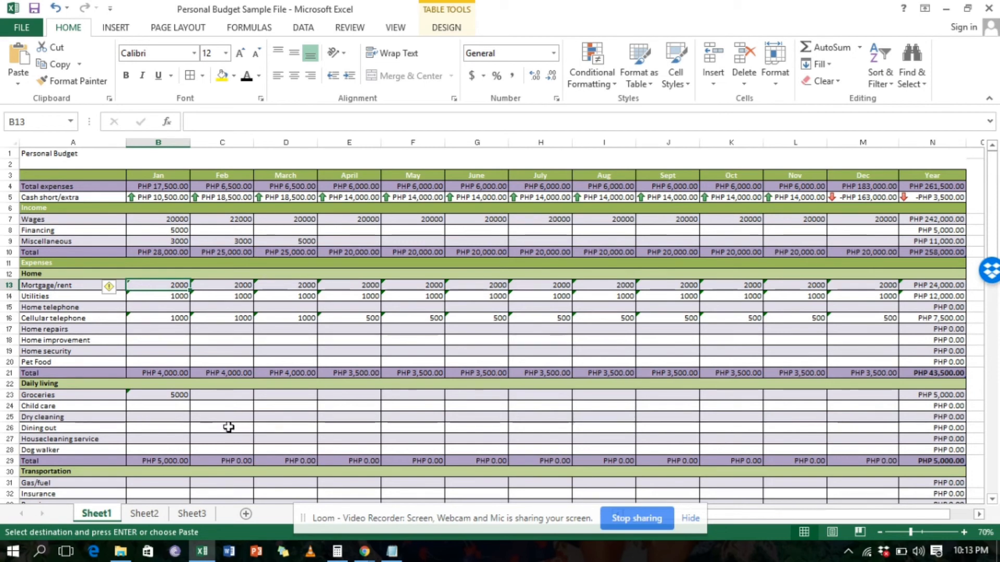
scroll("down", 3)
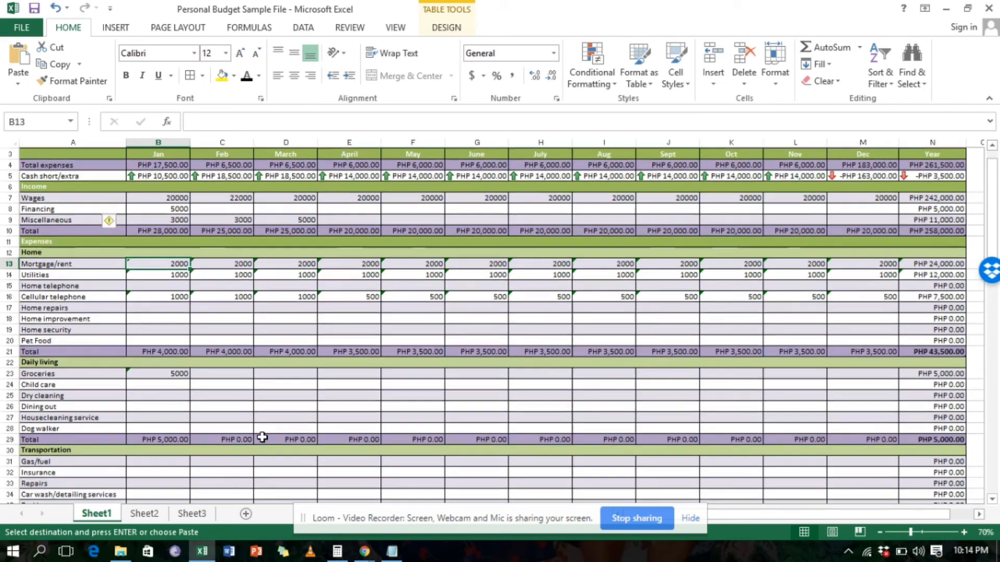
scroll("down", 3)
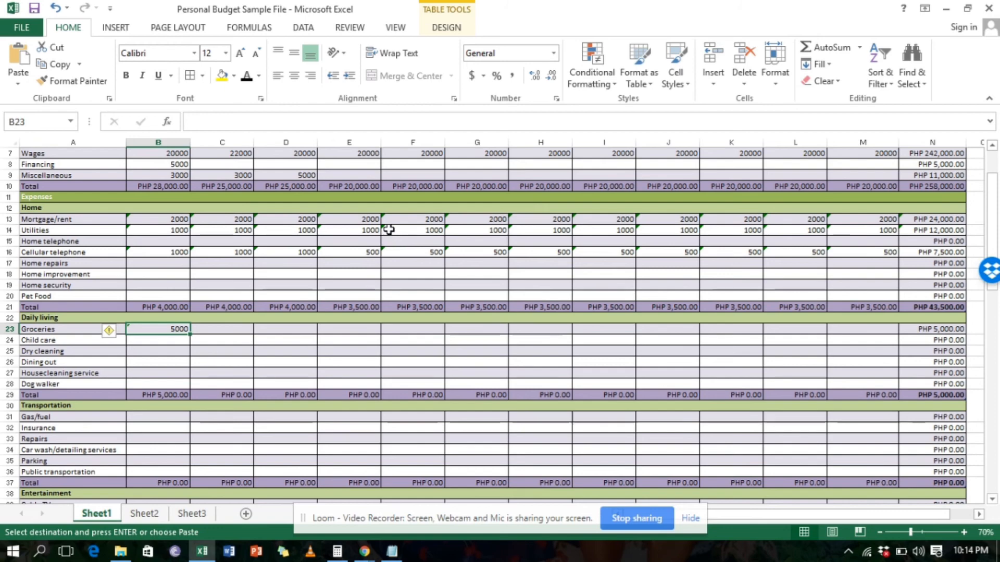
mouse_move(279, 238)
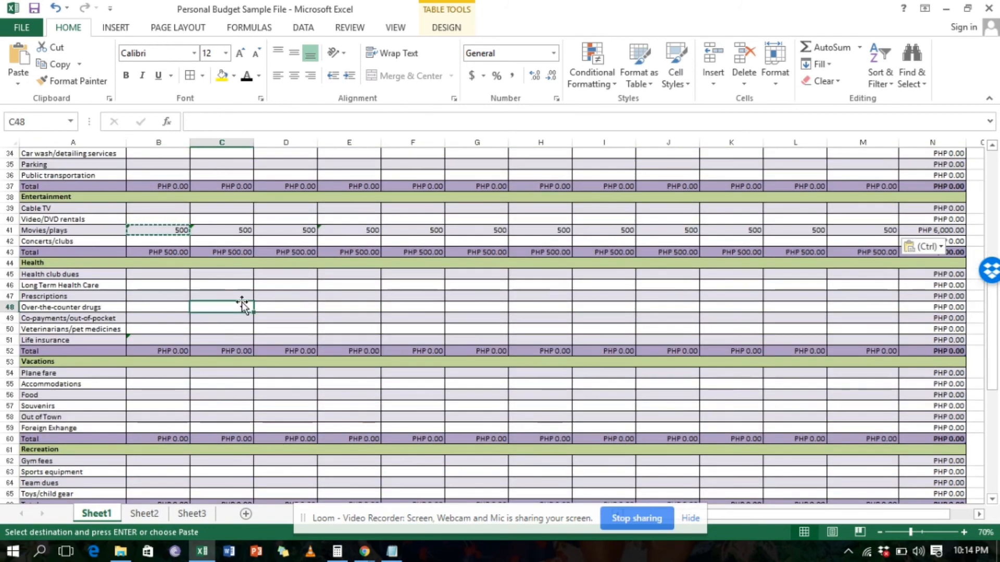
scroll("down", 3)
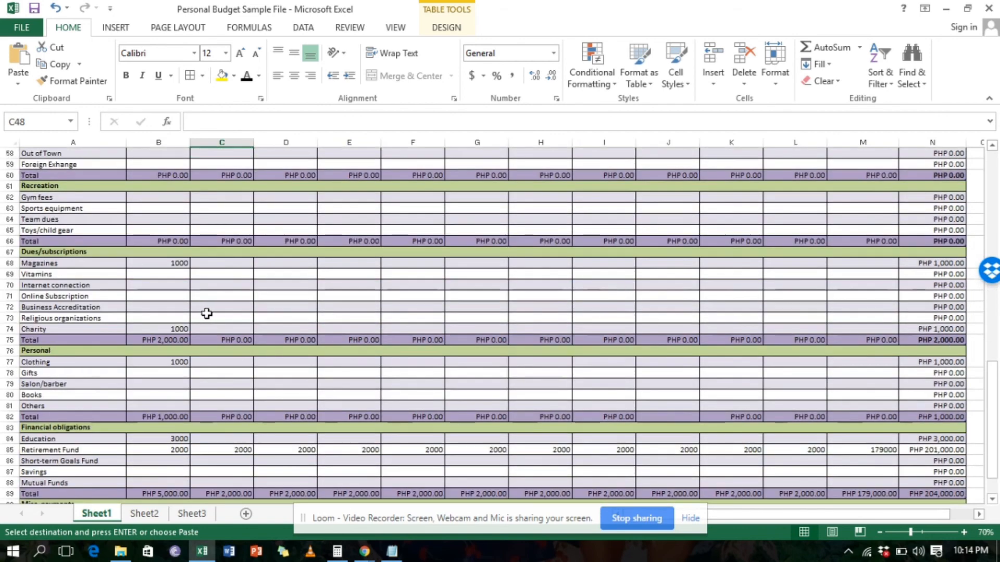
scroll("down", 3)
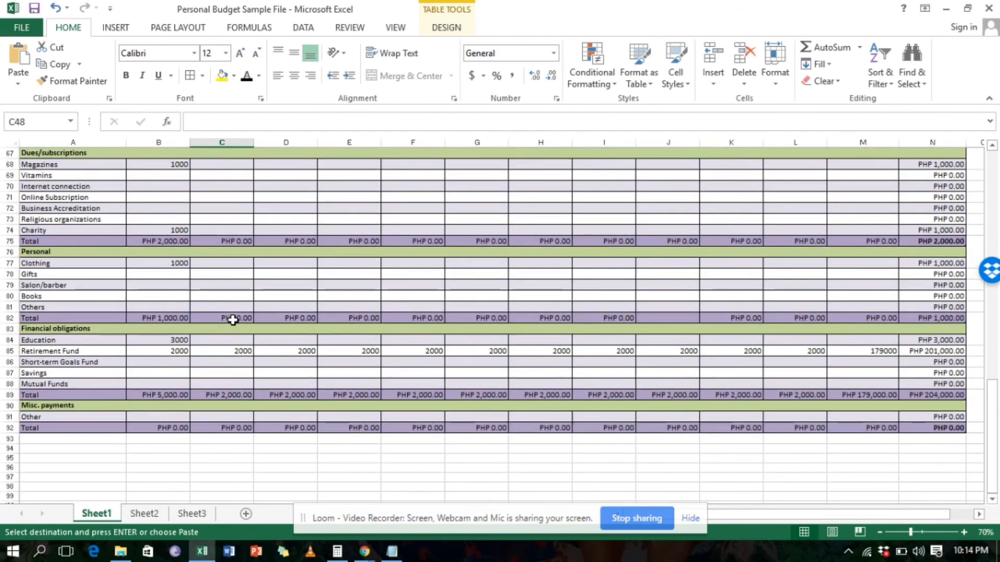
mouse_move(223, 342)
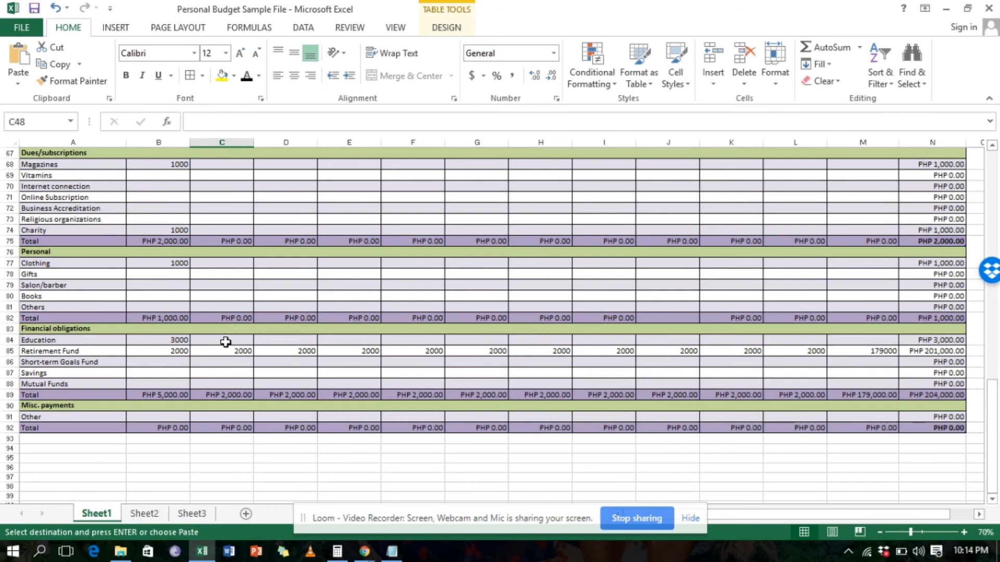
left_click(222, 340)
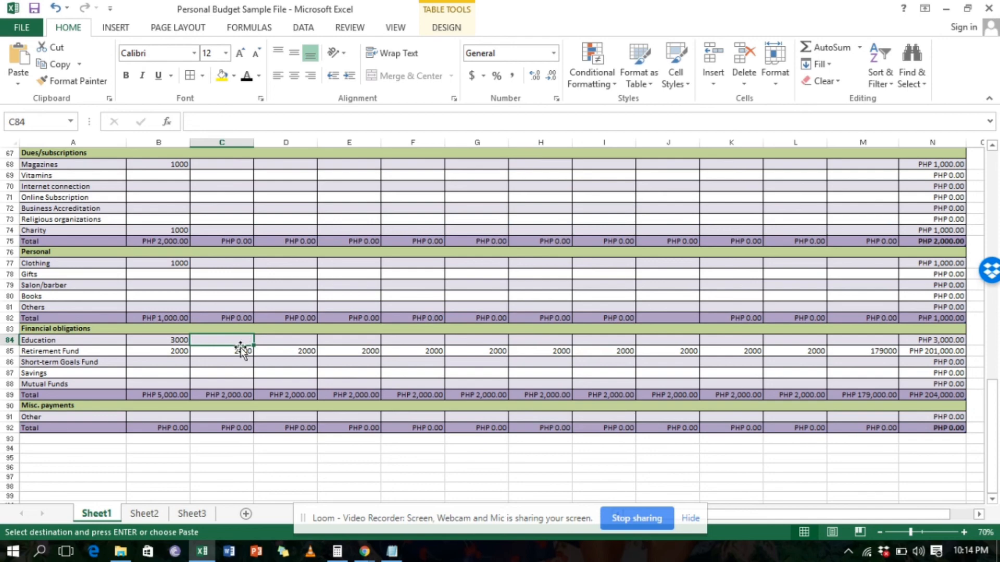
scroll("up", 3)
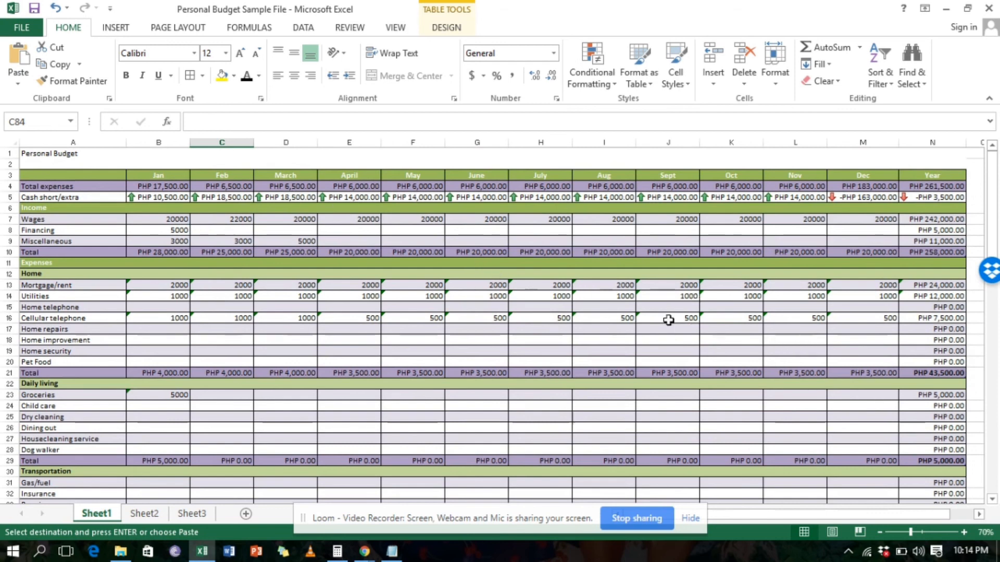
mouse_move(217, 224)
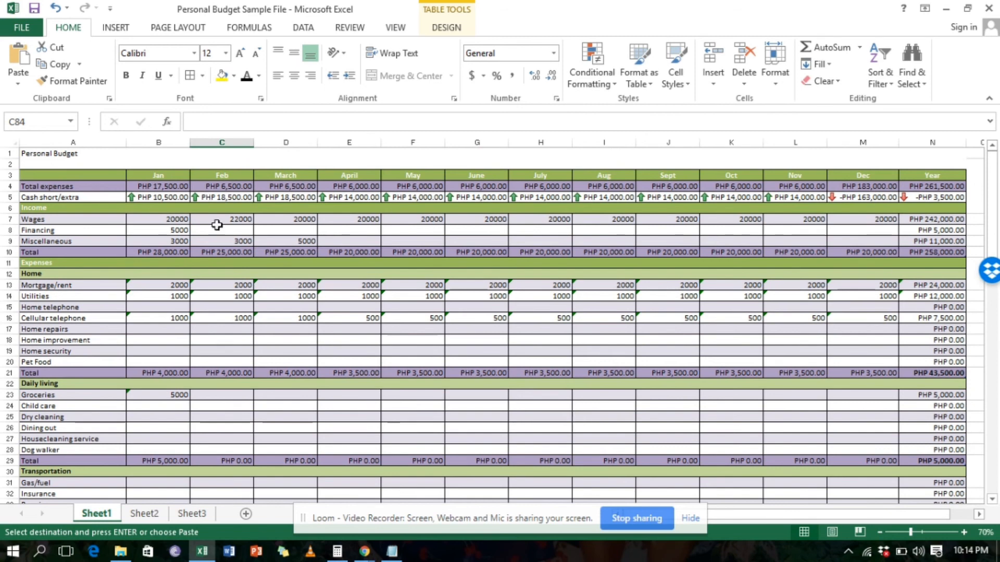
mouse_move(148, 335)
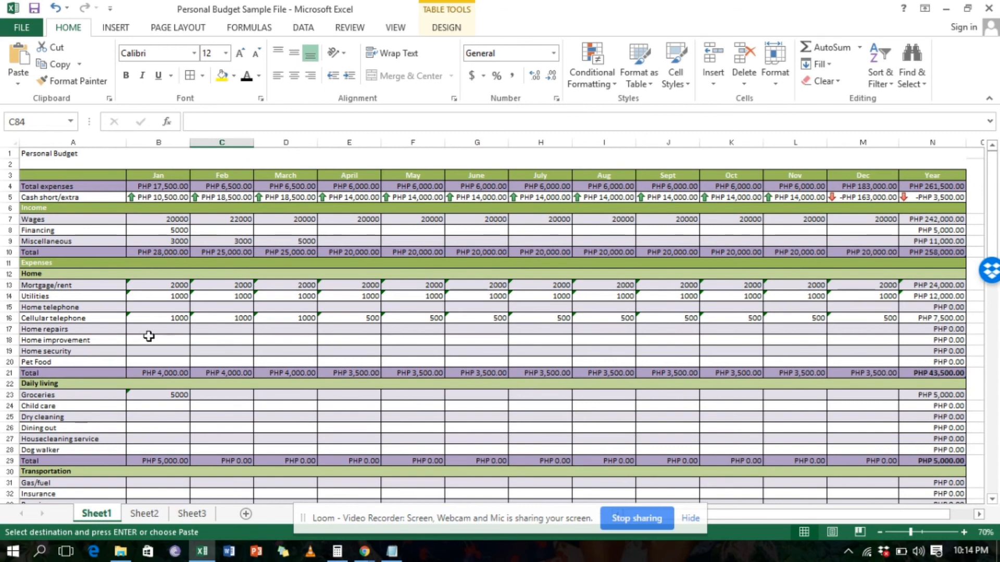
left_click(157, 306)
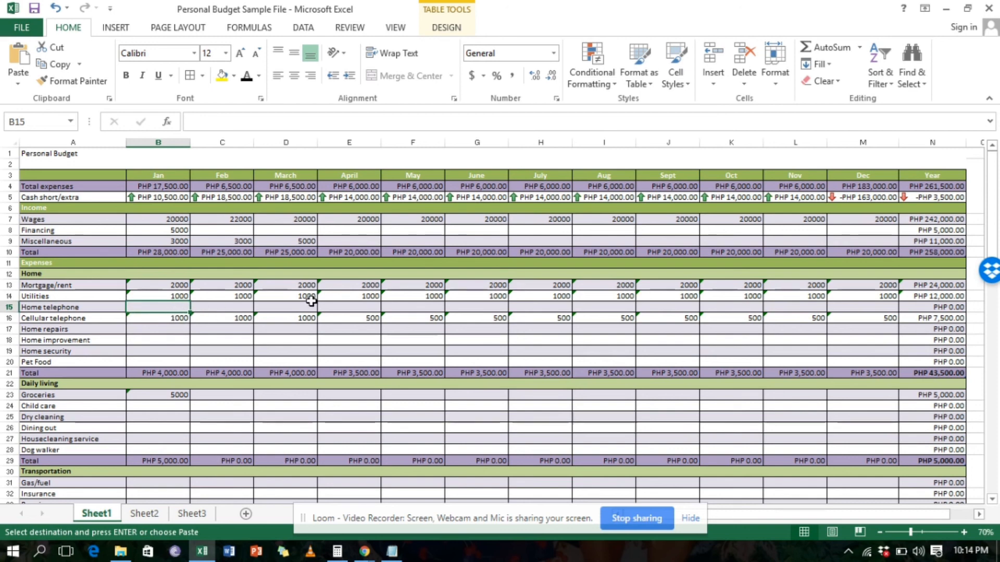
mouse_move(301, 289)
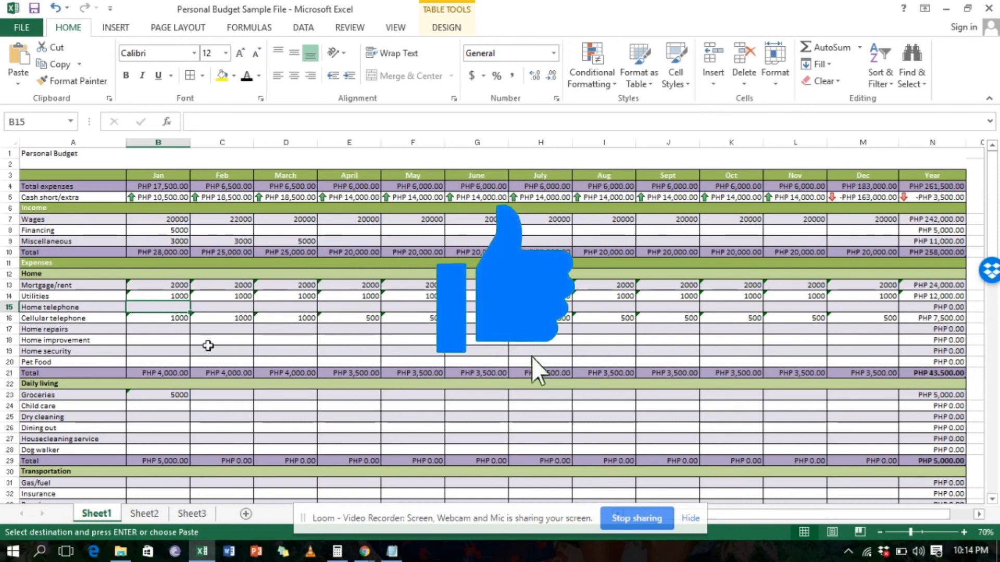
left_click(157, 329)
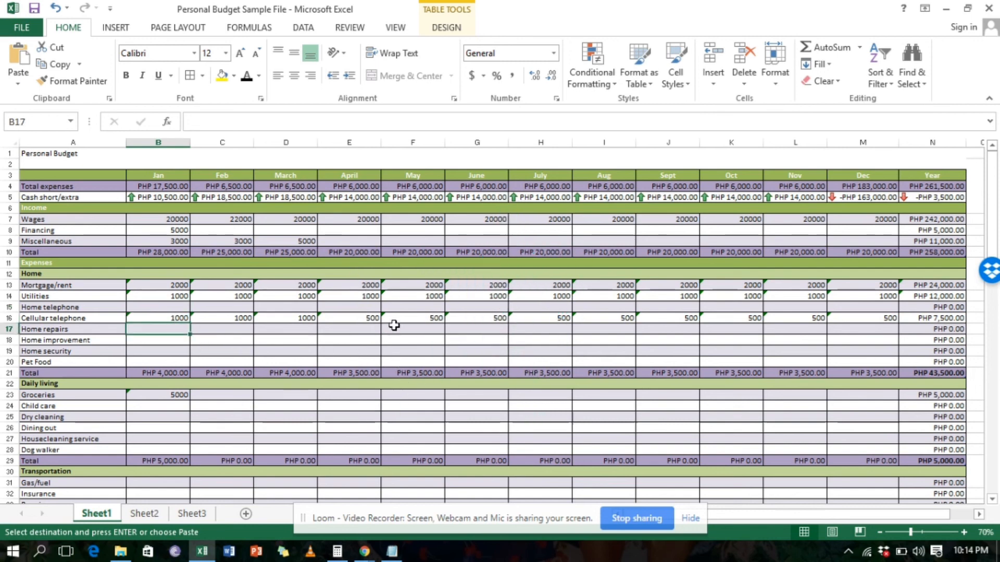
mouse_move(287, 330)
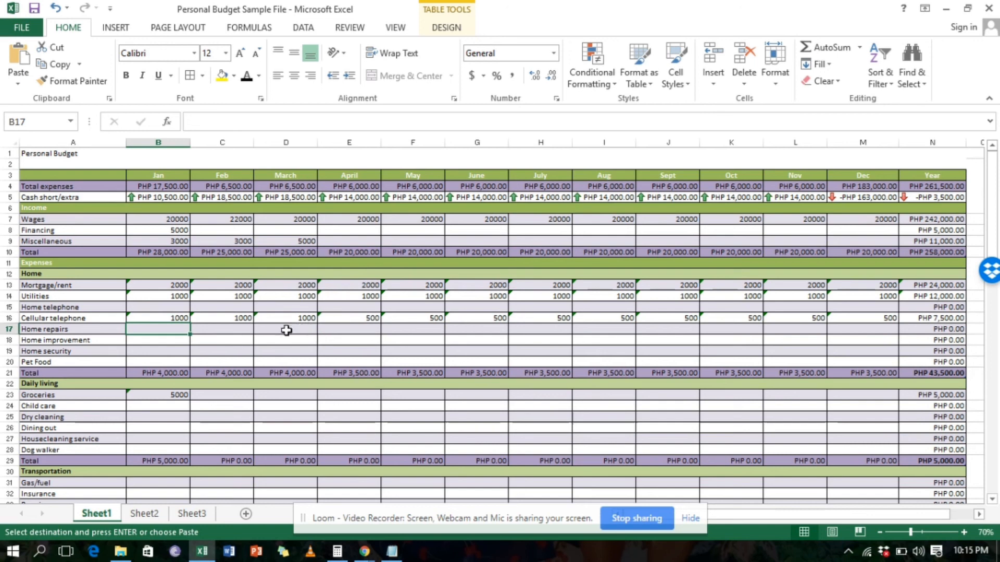
mouse_move(261, 356)
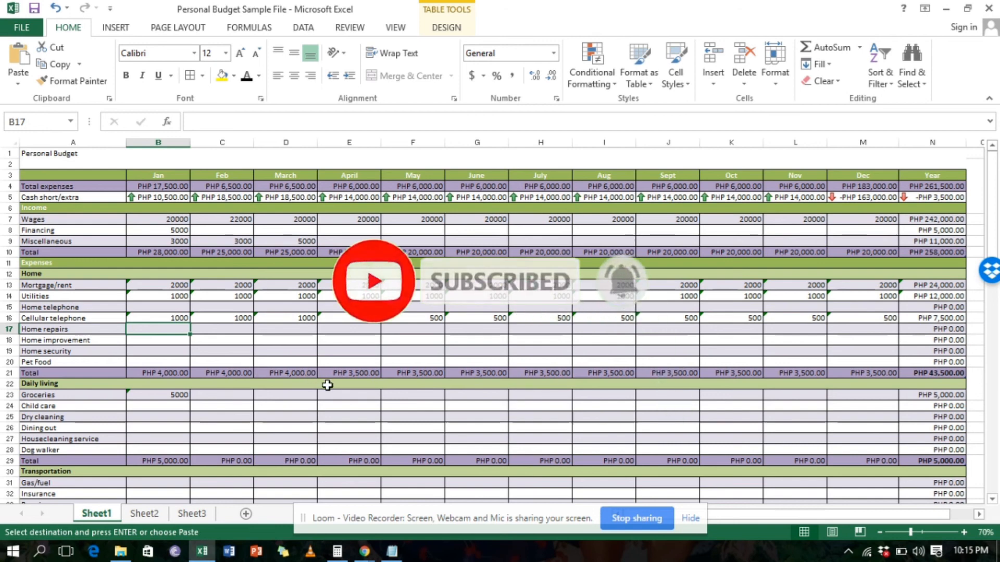
mouse_move(176, 415)
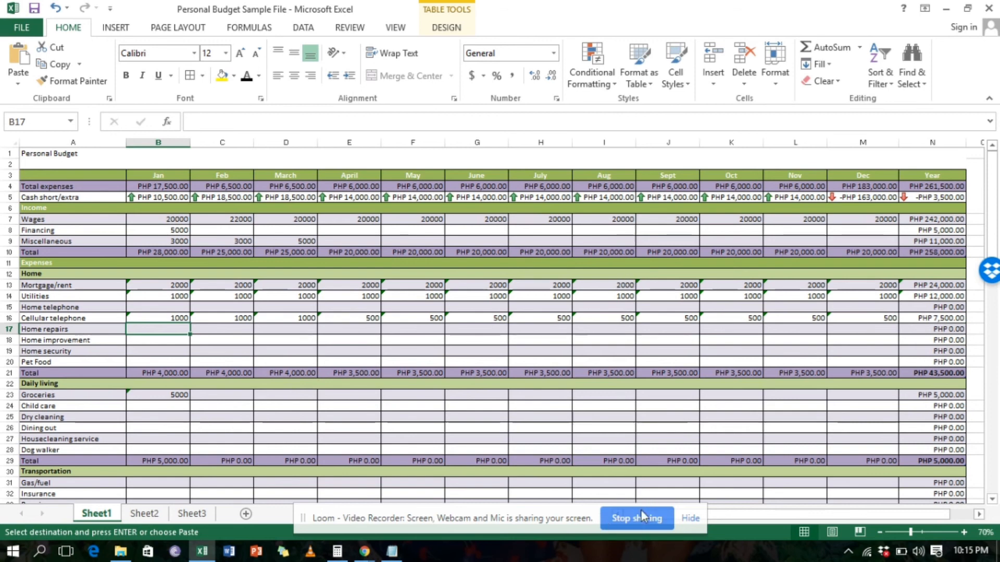
left_click(667, 329)
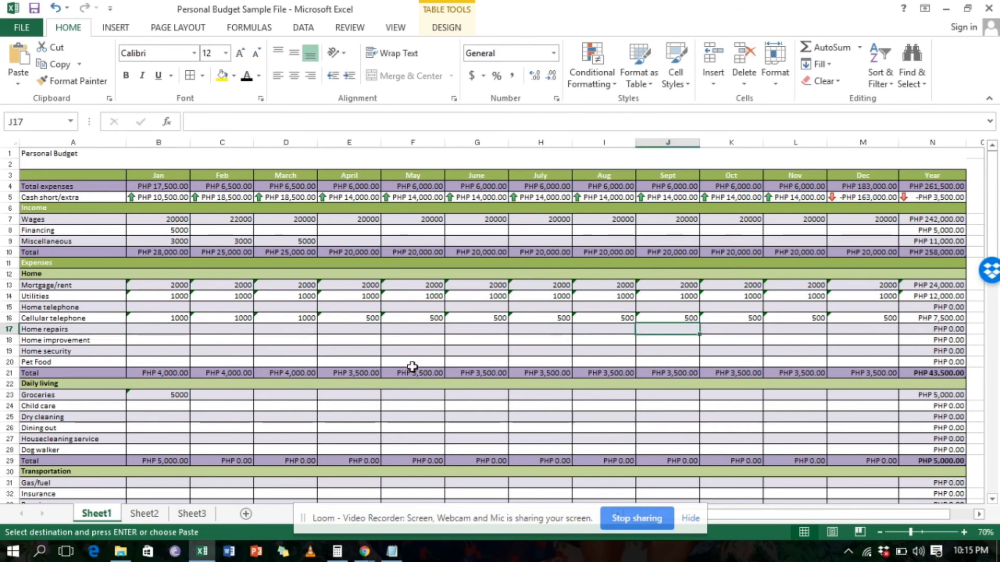
left_click(157, 329)
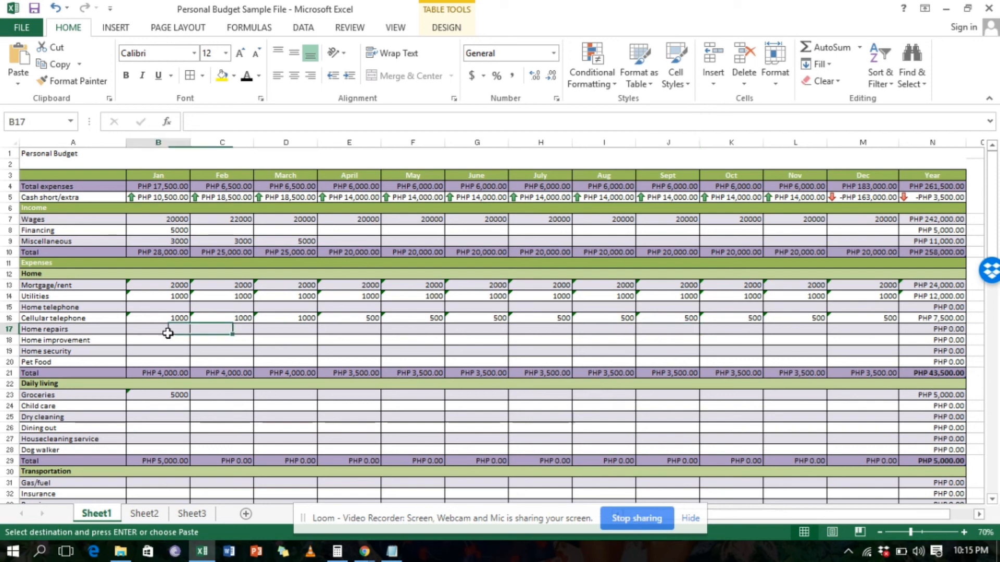